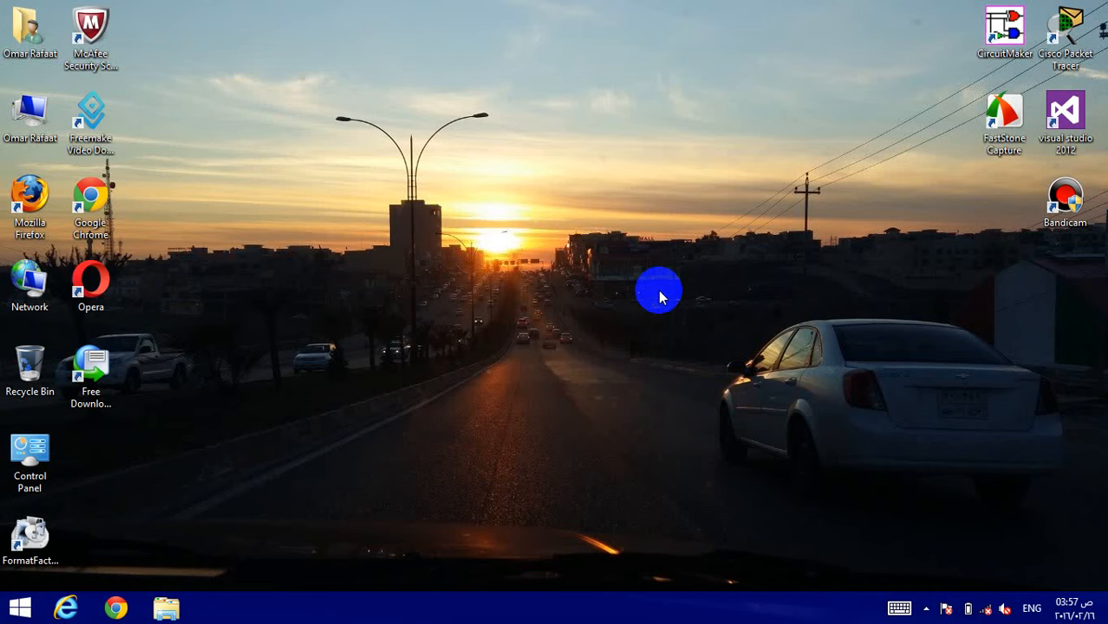
Launch Cisco Packet Tracer, maximize its window, and browse the device categories
{"action": "left_click", "coordinate": [1065, 26]}
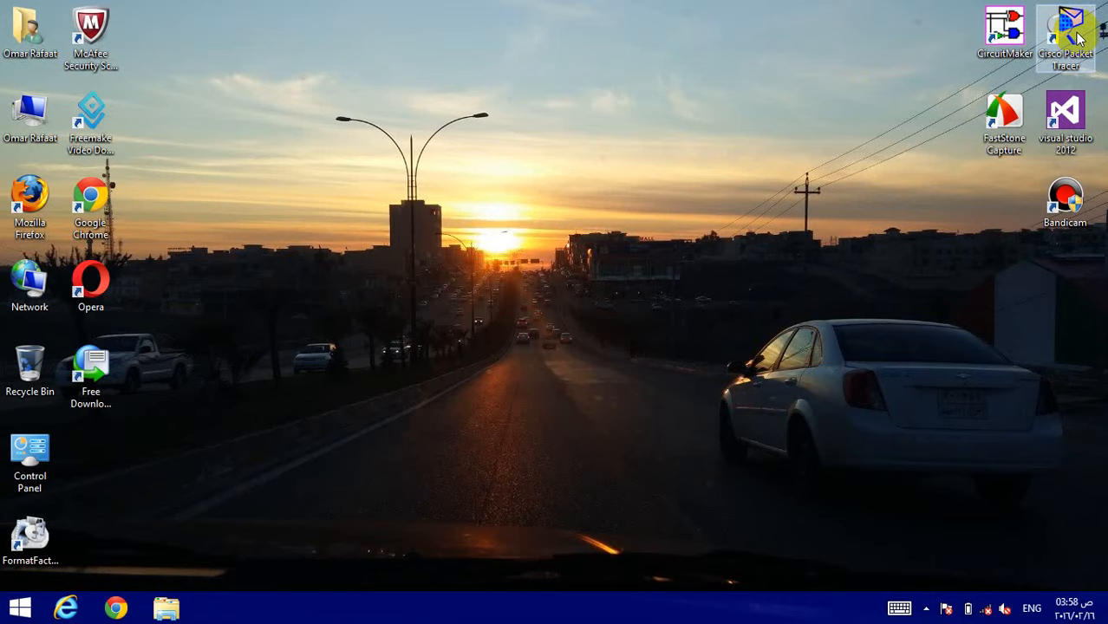
{"action": "left_click", "coordinate": [1067, 30]}
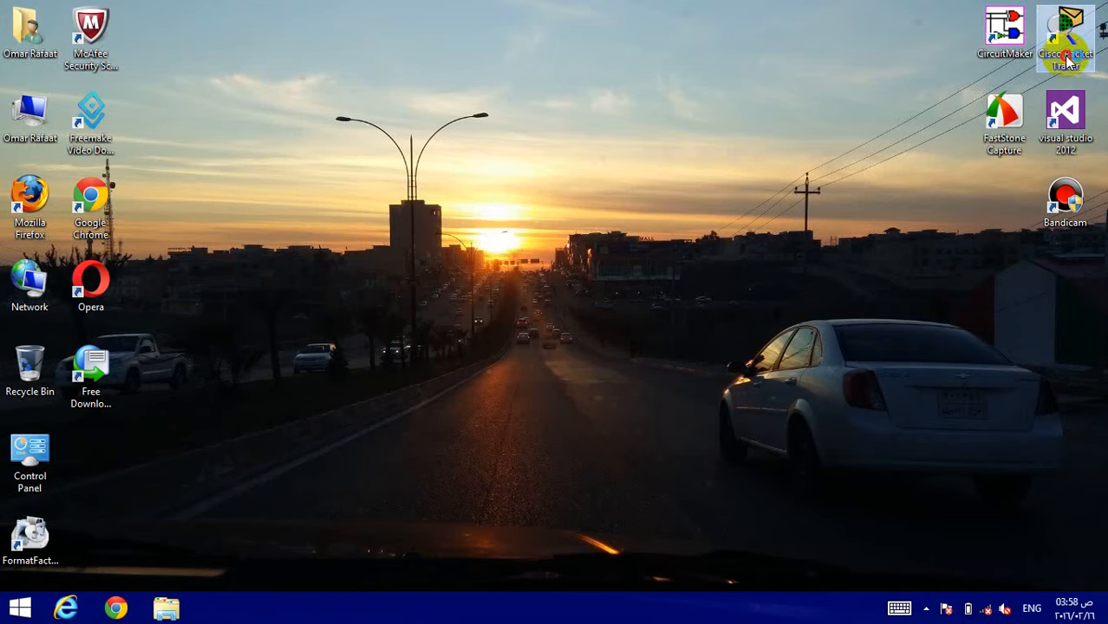
{"action": "double_click", "coordinate": [1064, 29]}
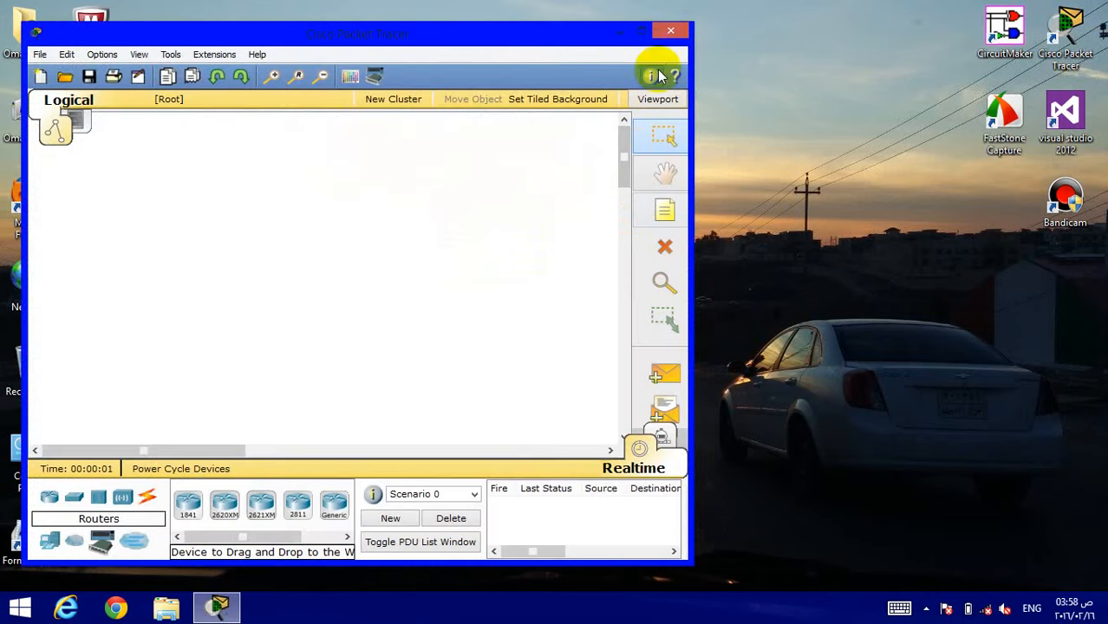
{"action": "left_click", "coordinate": [672, 30]}
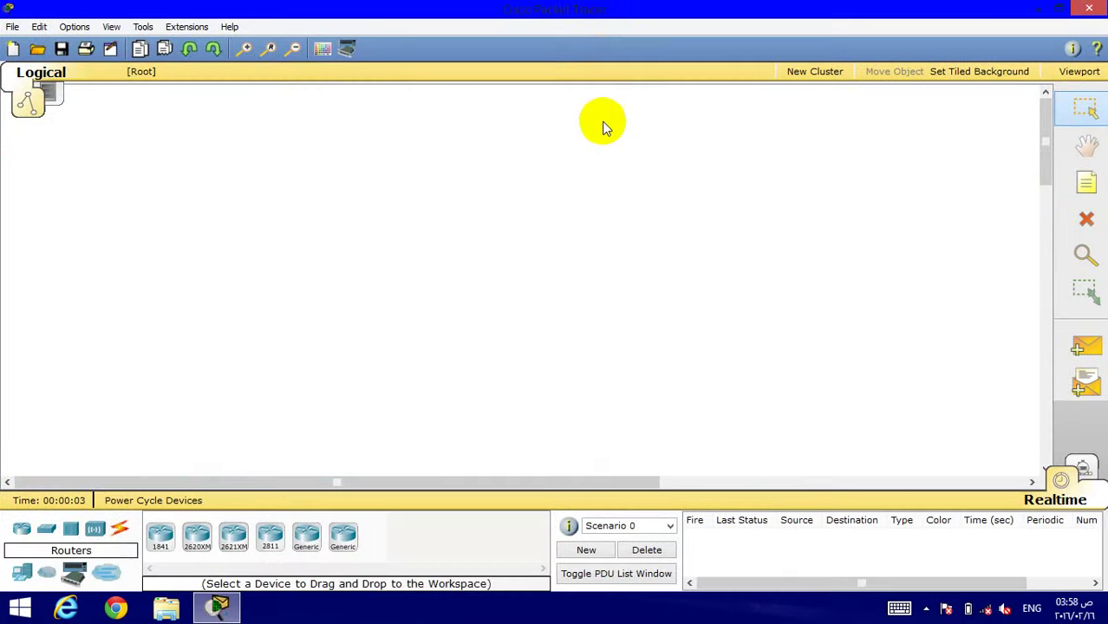
{"action": "mouse_move", "coordinate": [425, 182]}
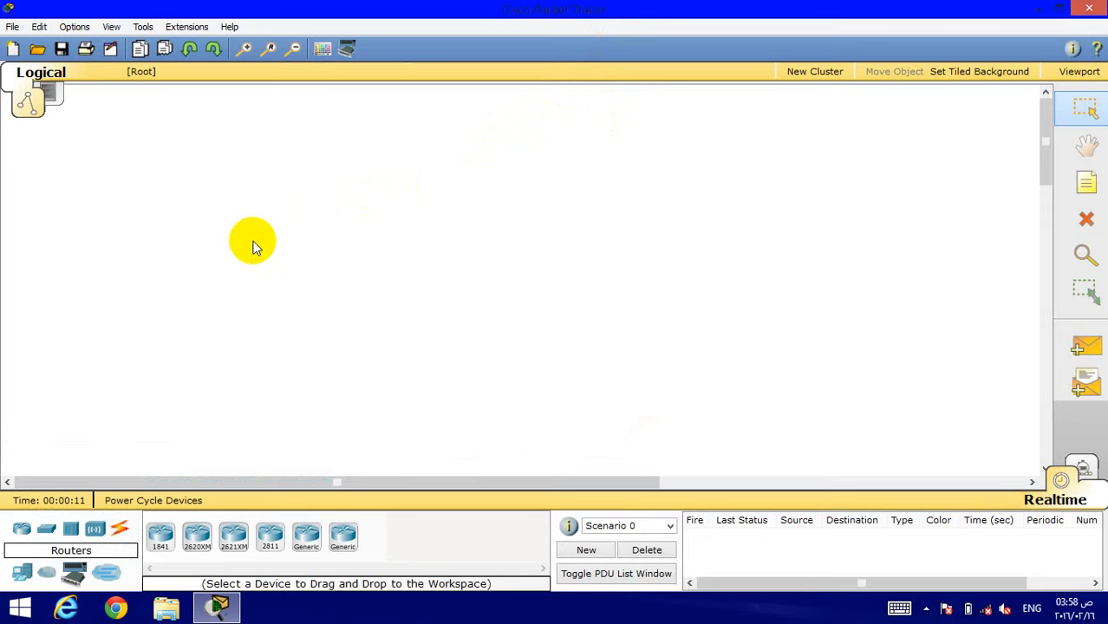
{"action": "mouse_move", "coordinate": [243, 226]}
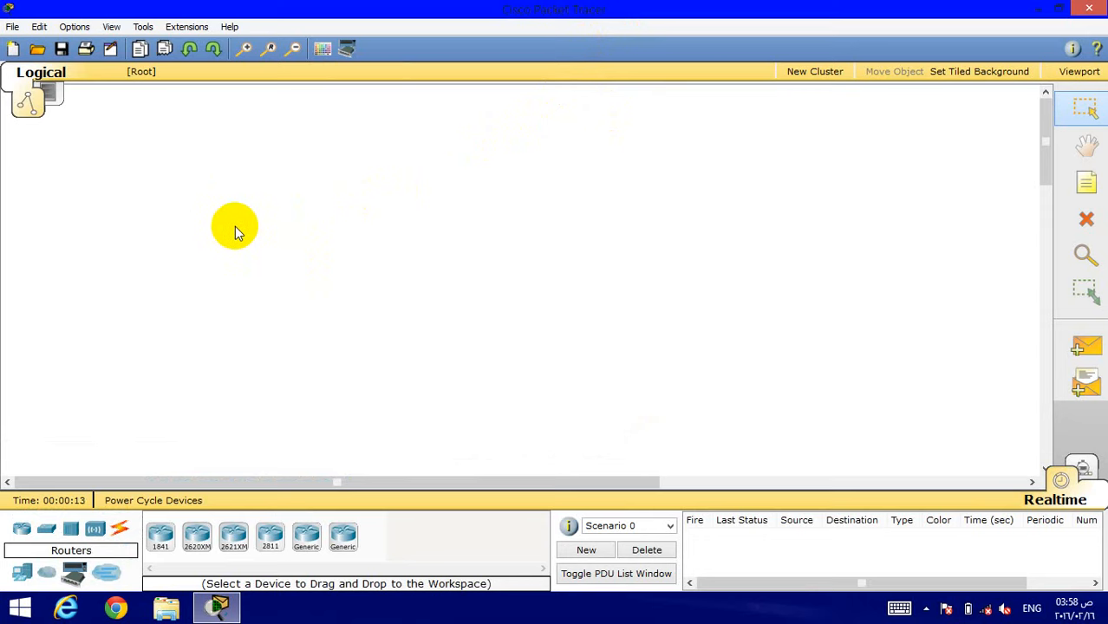
{"action": "mouse_move", "coordinate": [224, 232]}
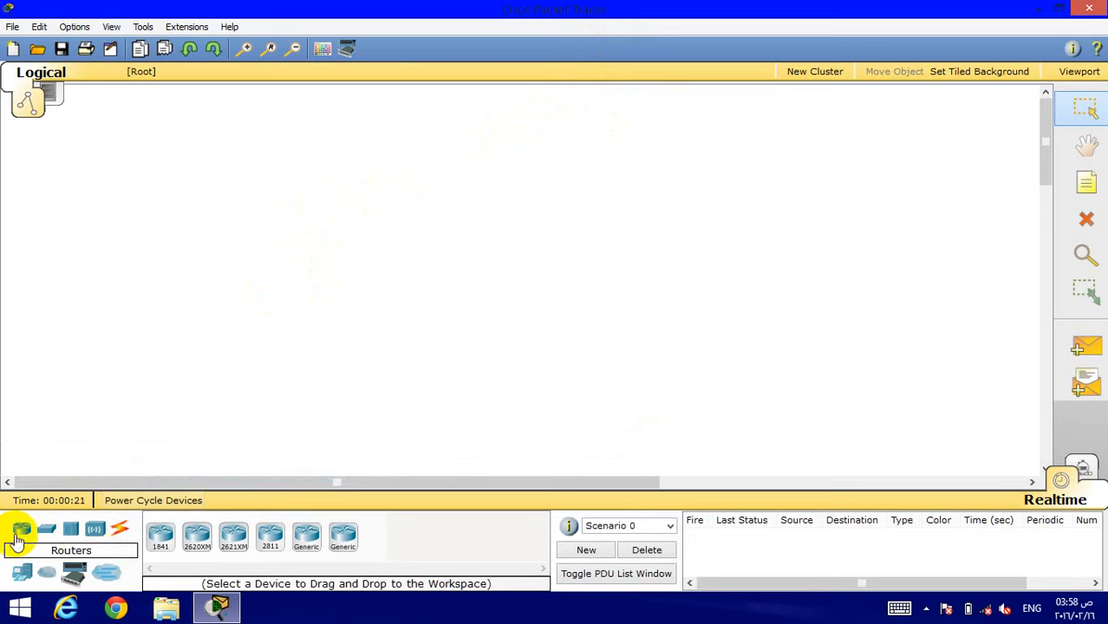
{"action": "left_click", "coordinate": [70, 529]}
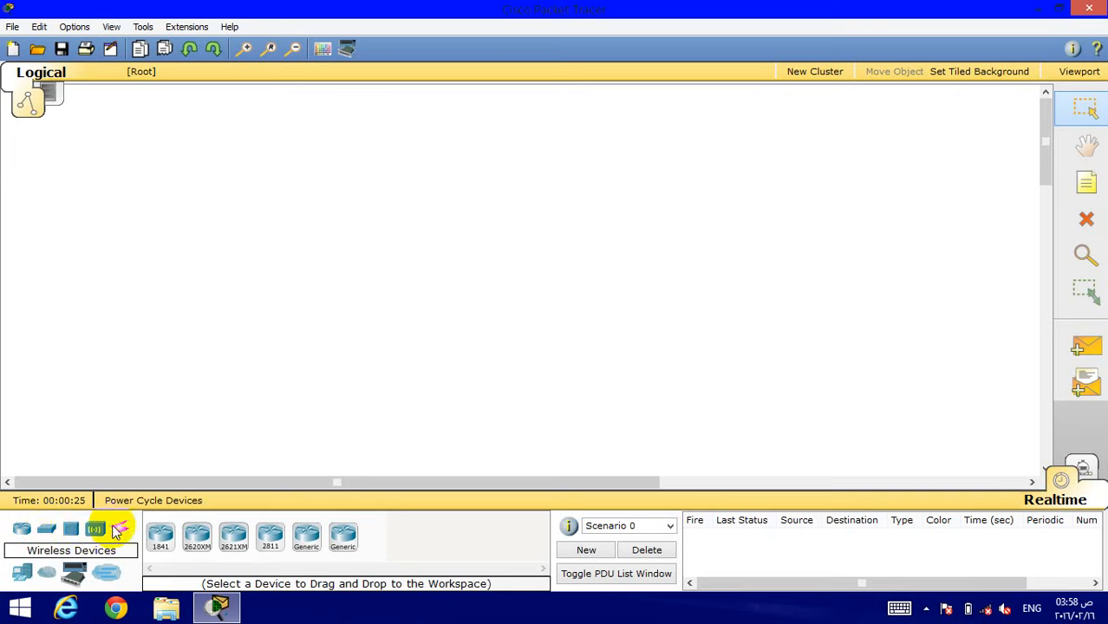
{"action": "mouse_move", "coordinate": [104, 577]}
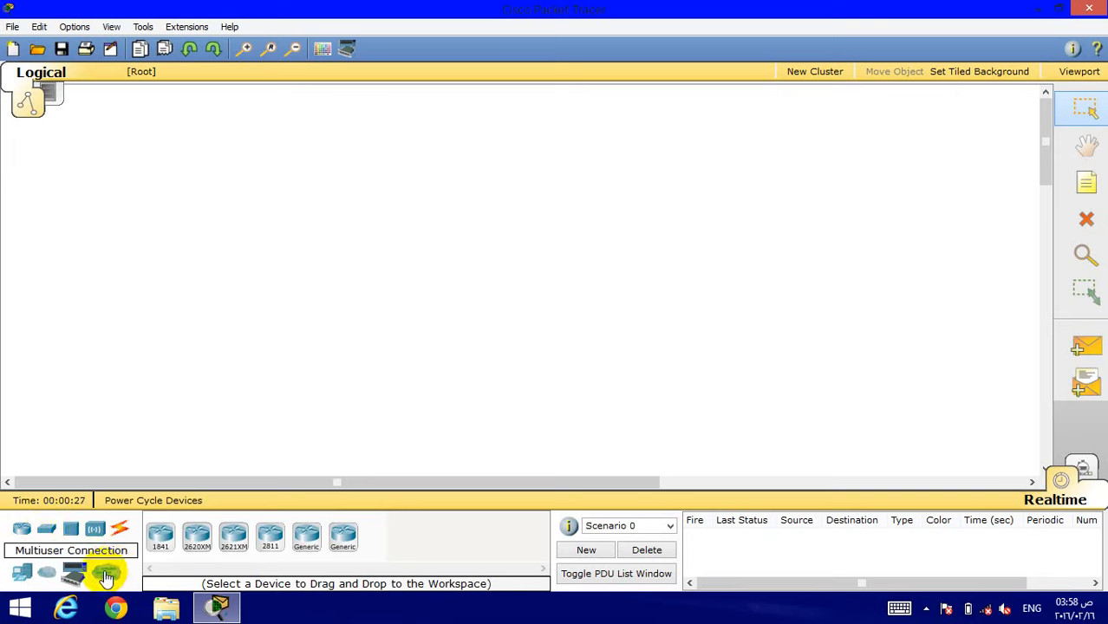
{"action": "mouse_move", "coordinate": [74, 572]}
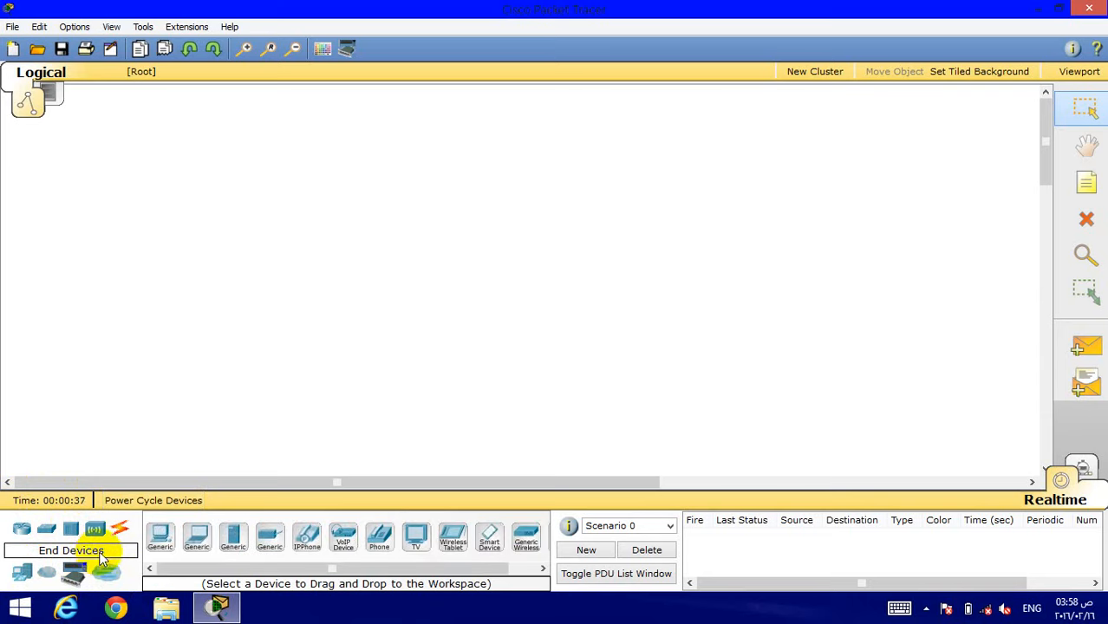
Place PC0, PC1 and PC2 on the left of the workspace and adjust PC0 and PC2
{"action": "left_click", "coordinate": [159, 535]}
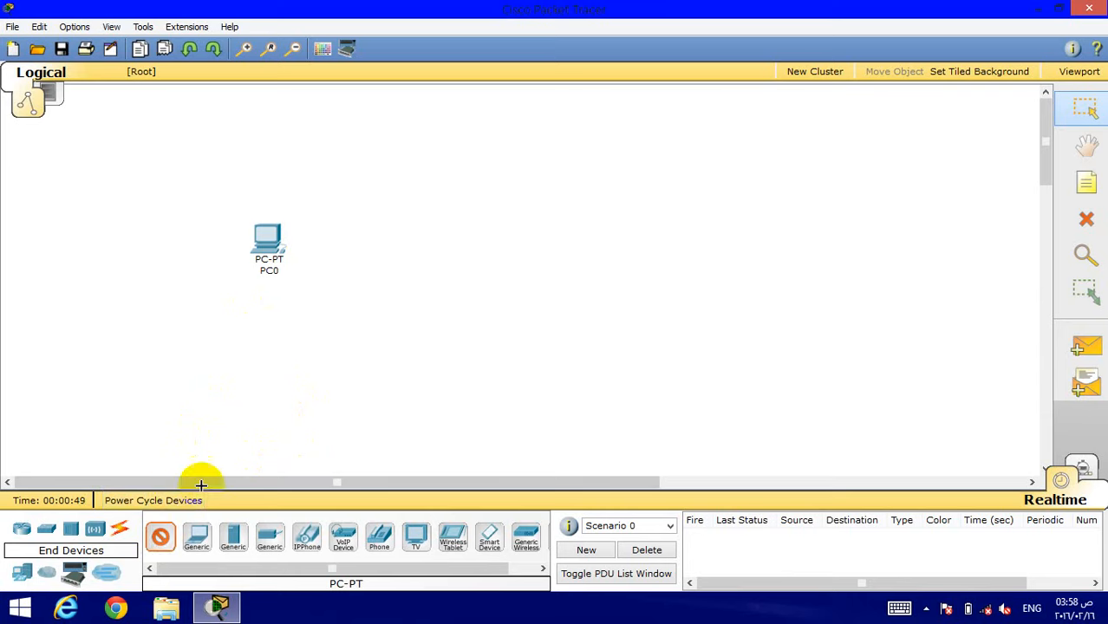
{"action": "mouse_move", "coordinate": [249, 392]}
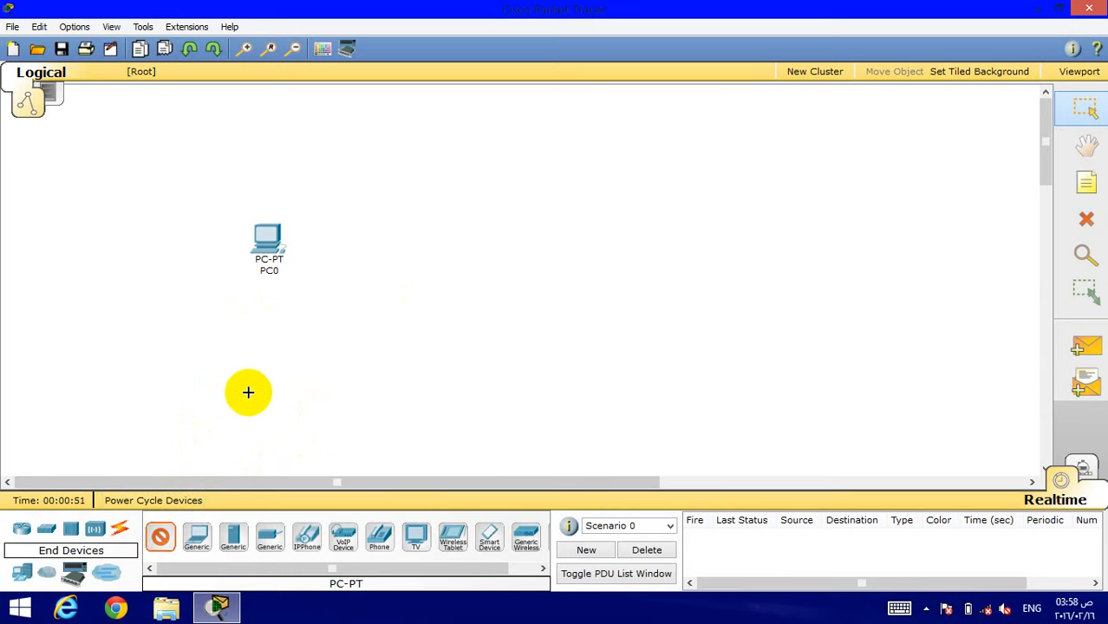
{"action": "left_click", "coordinate": [249, 392]}
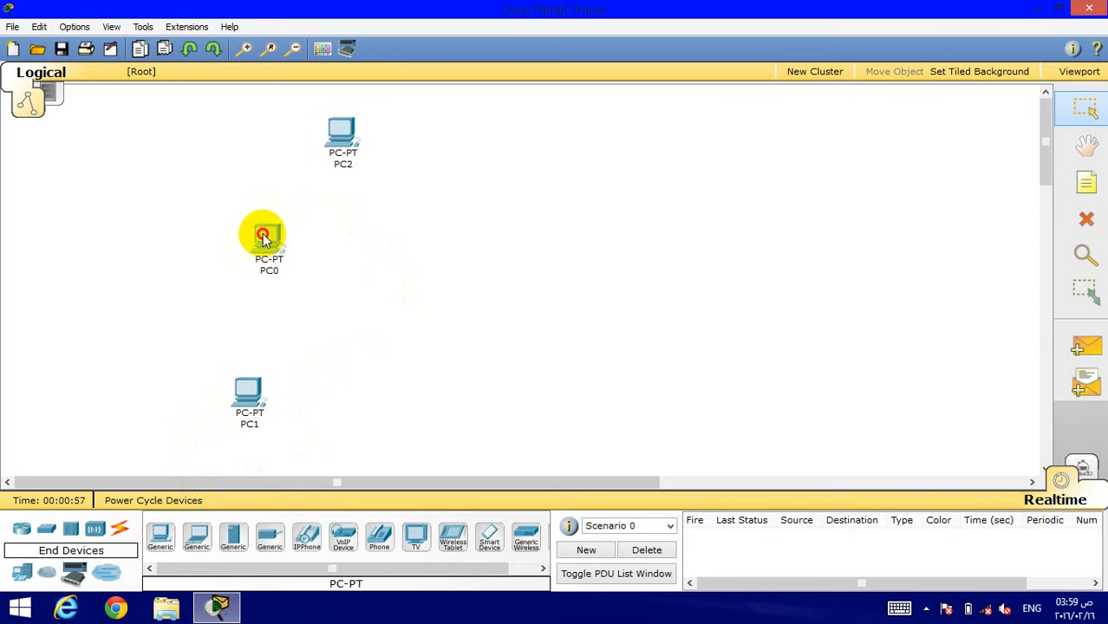
{"action": "double_click", "coordinate": [263, 235]}
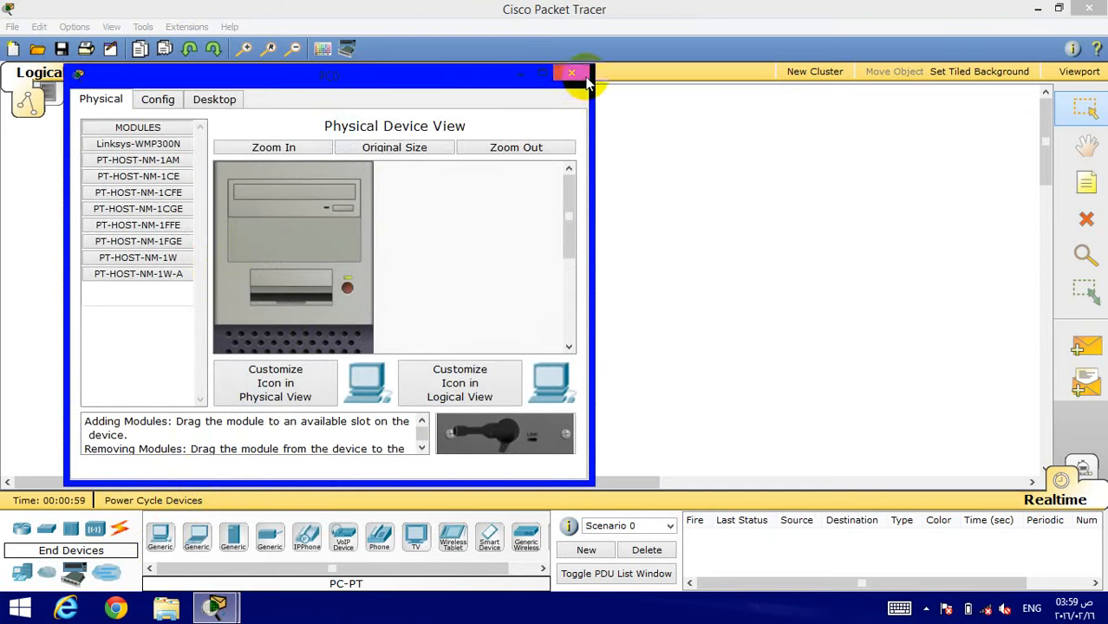
{"action": "left_click", "coordinate": [573, 73]}
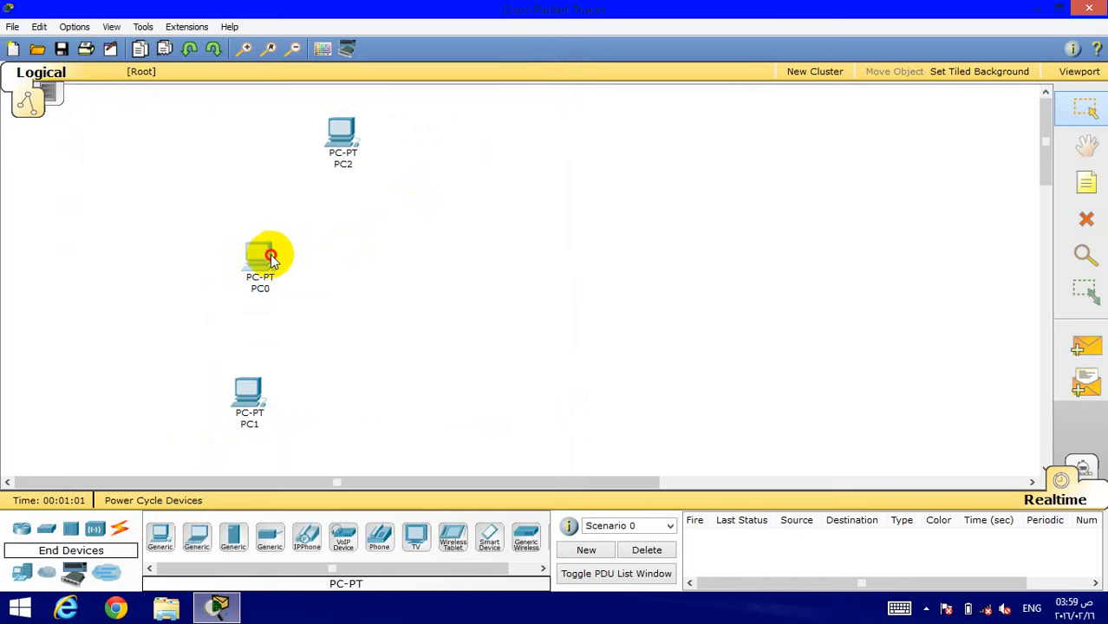
{"action": "left_click_drag", "start_coordinate": [268, 254], "coordinate": [286, 250]}
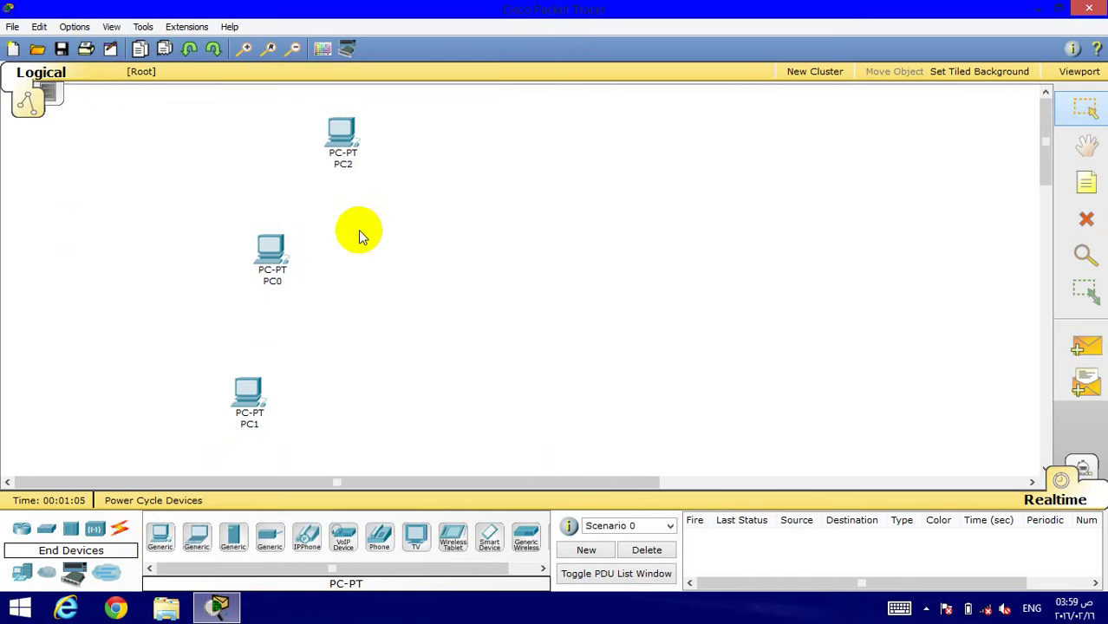
{"action": "left_click", "coordinate": [342, 132]}
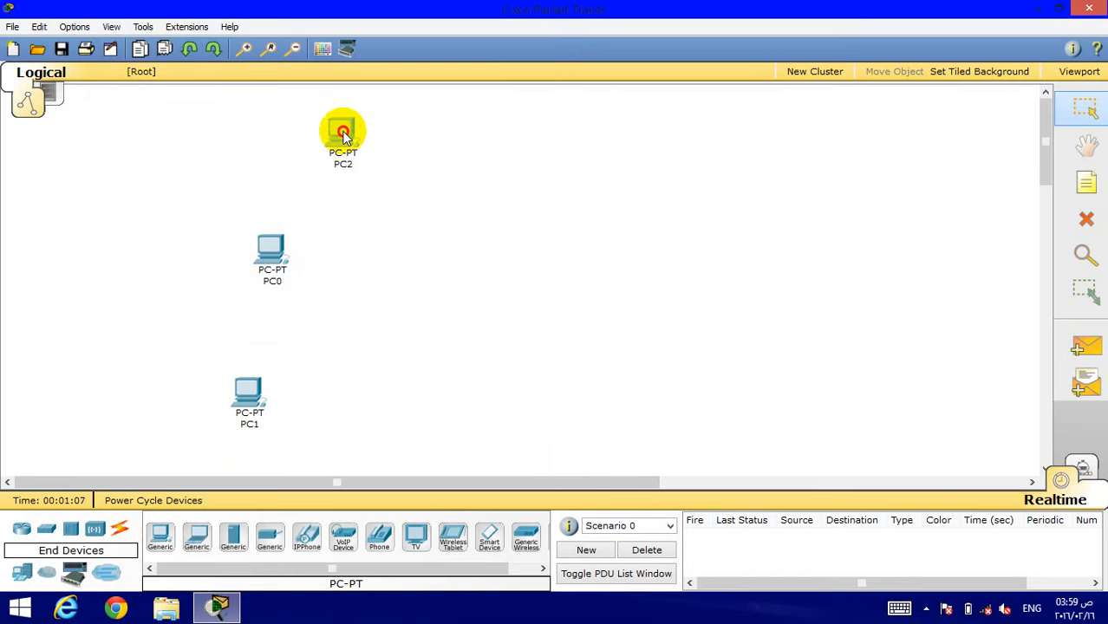
{"action": "left_click_drag", "start_coordinate": [343, 131], "coordinate": [314, 134]}
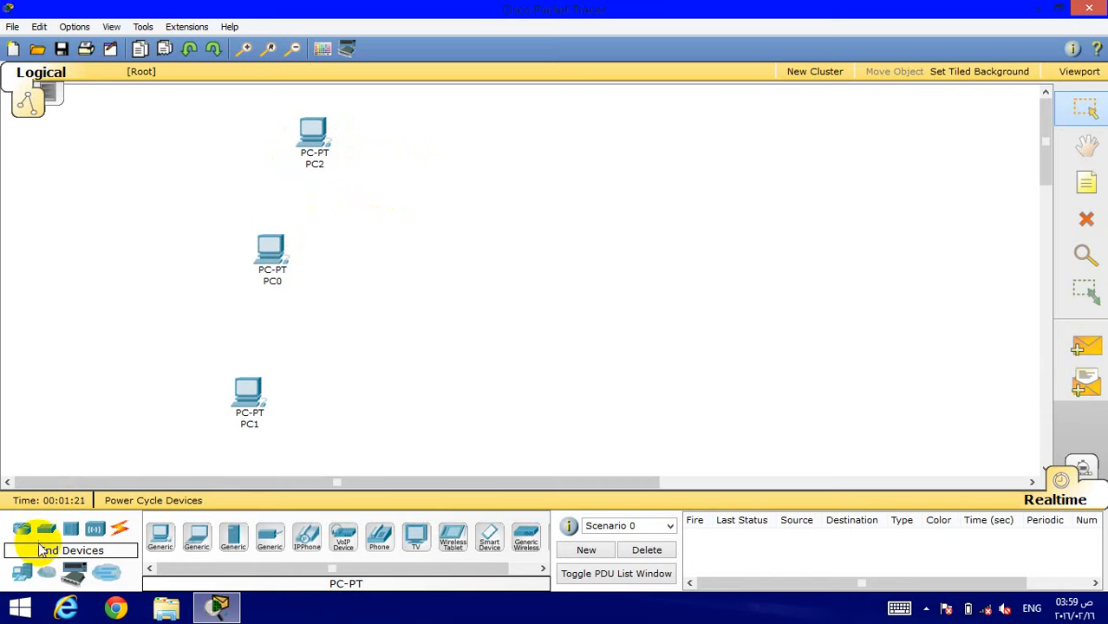
Place a 2950-24 switch, Switch0, beside the PCs and inspect its physical ports
{"action": "left_click", "coordinate": [46, 528]}
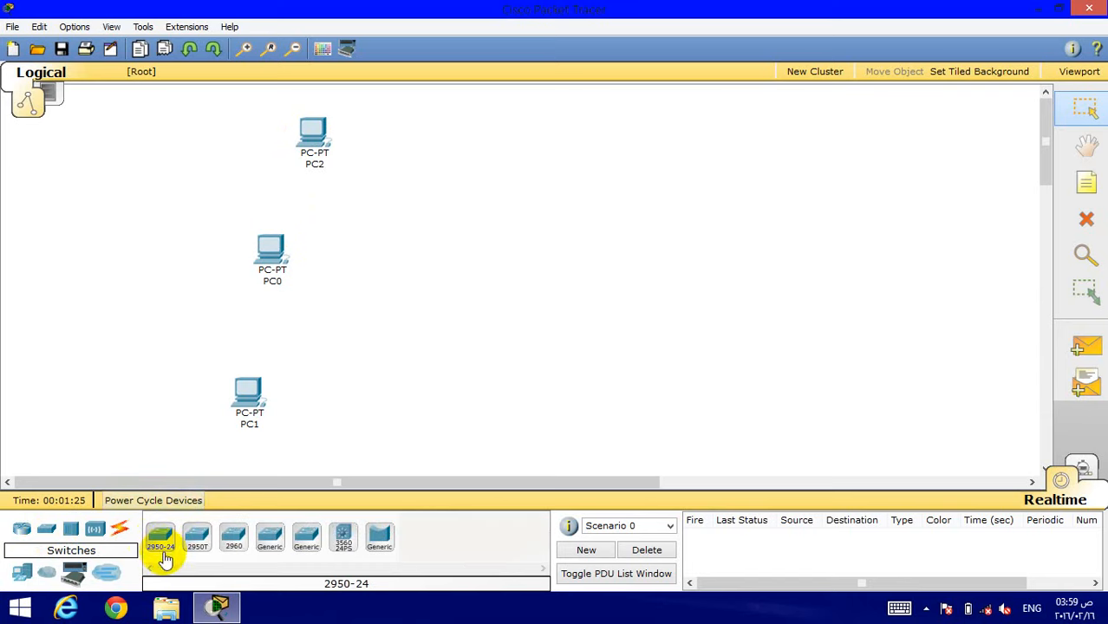
{"action": "left_click", "coordinate": [159, 535]}
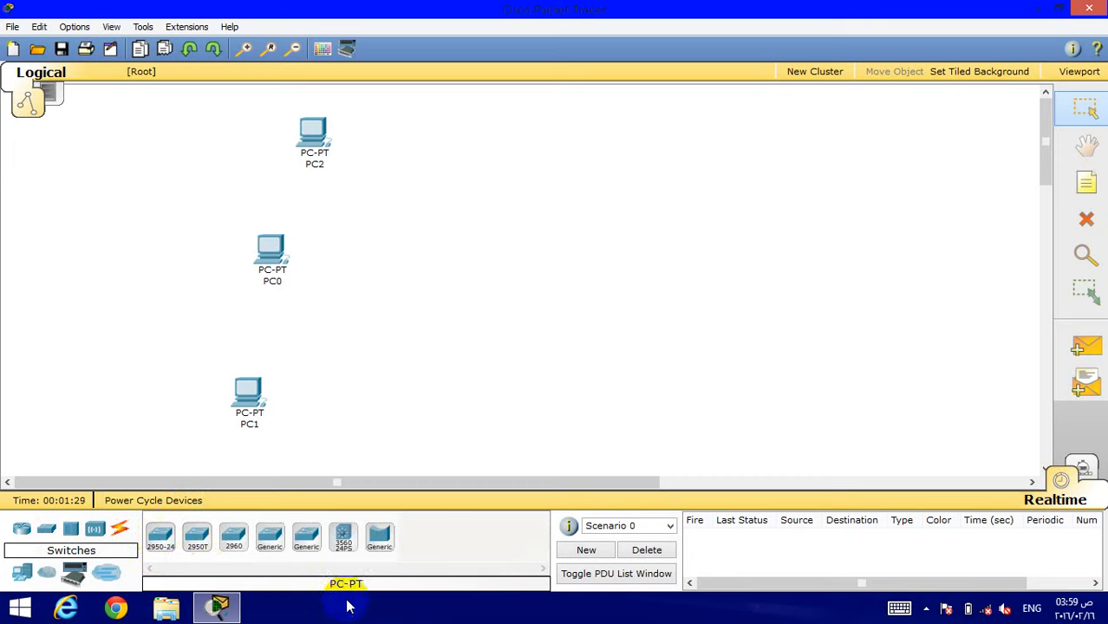
{"action": "left_click", "coordinate": [163, 536]}
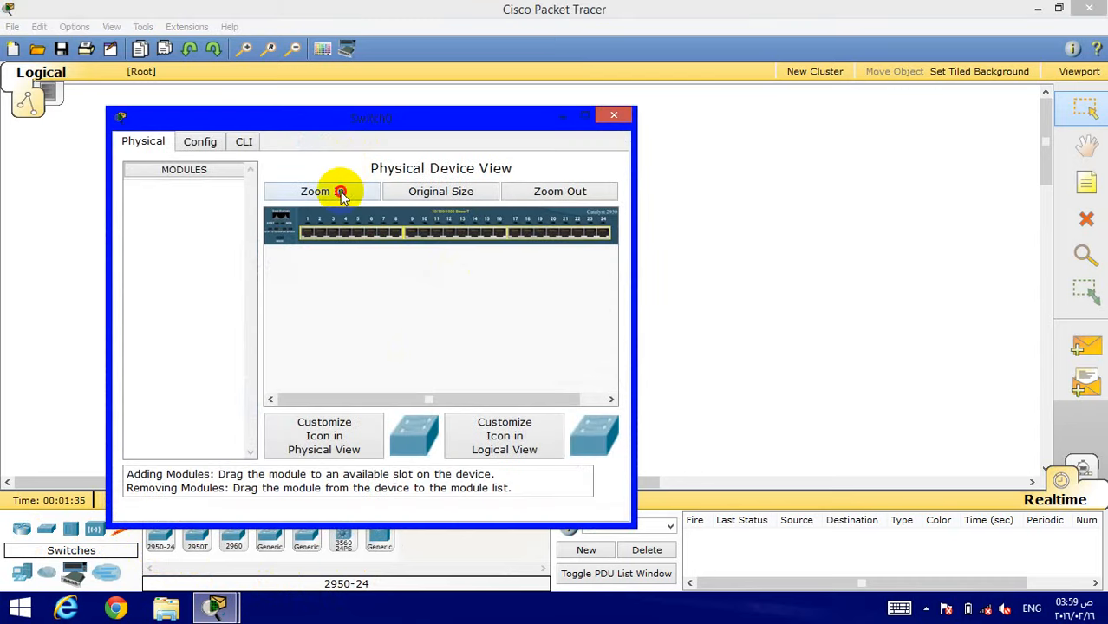
{"action": "left_click", "coordinate": [321, 191]}
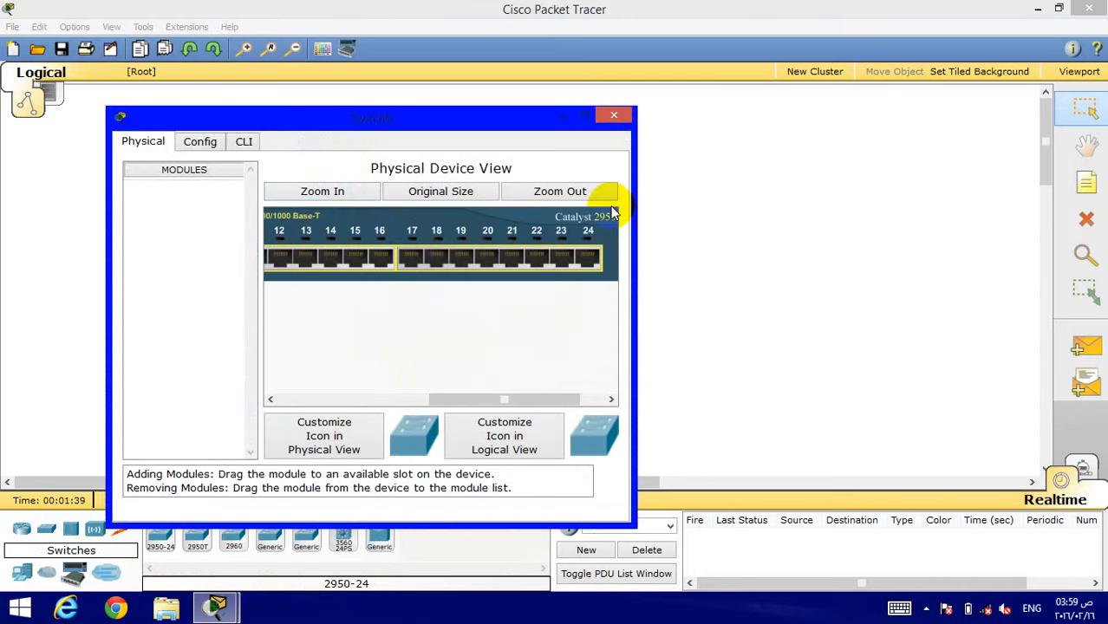
{"action": "mouse_move", "coordinate": [596, 159]}
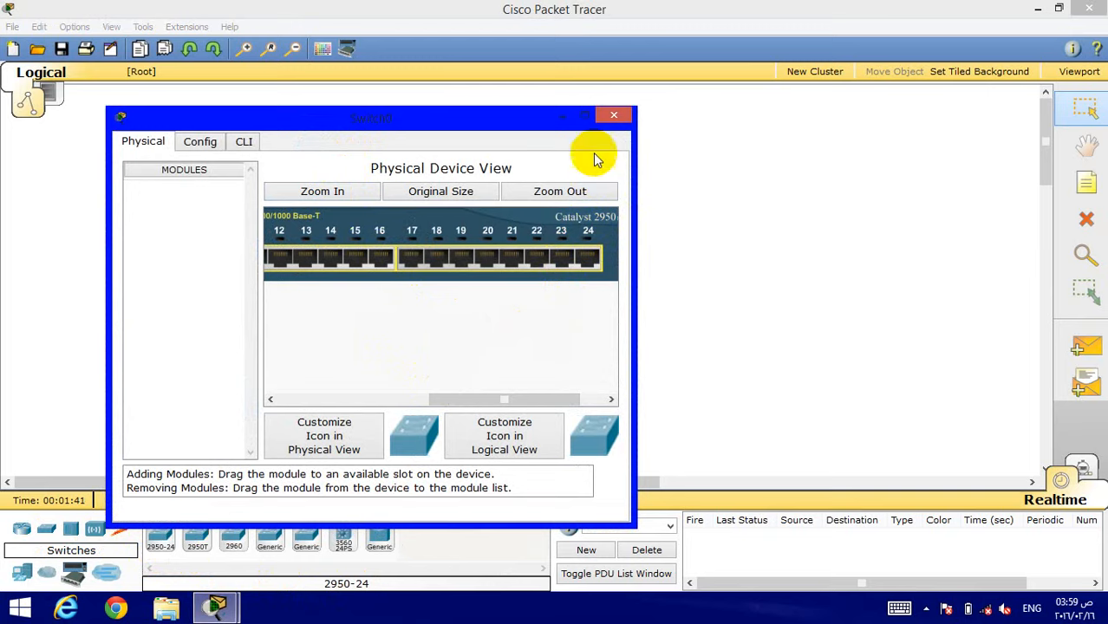
{"action": "left_click", "coordinate": [614, 115]}
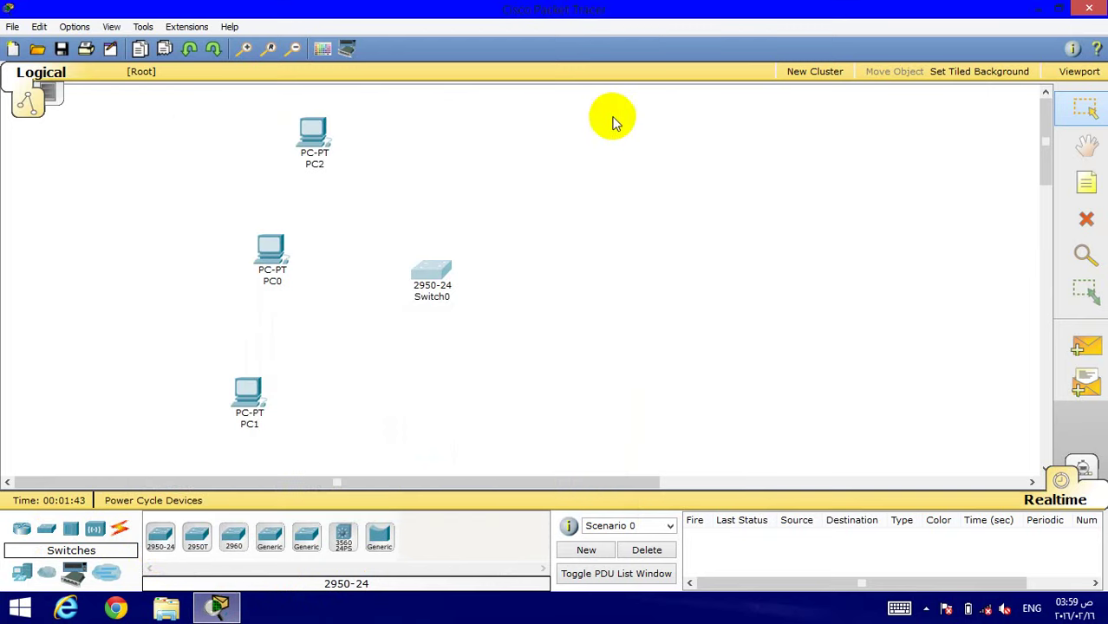
{"action": "mouse_move", "coordinate": [552, 244]}
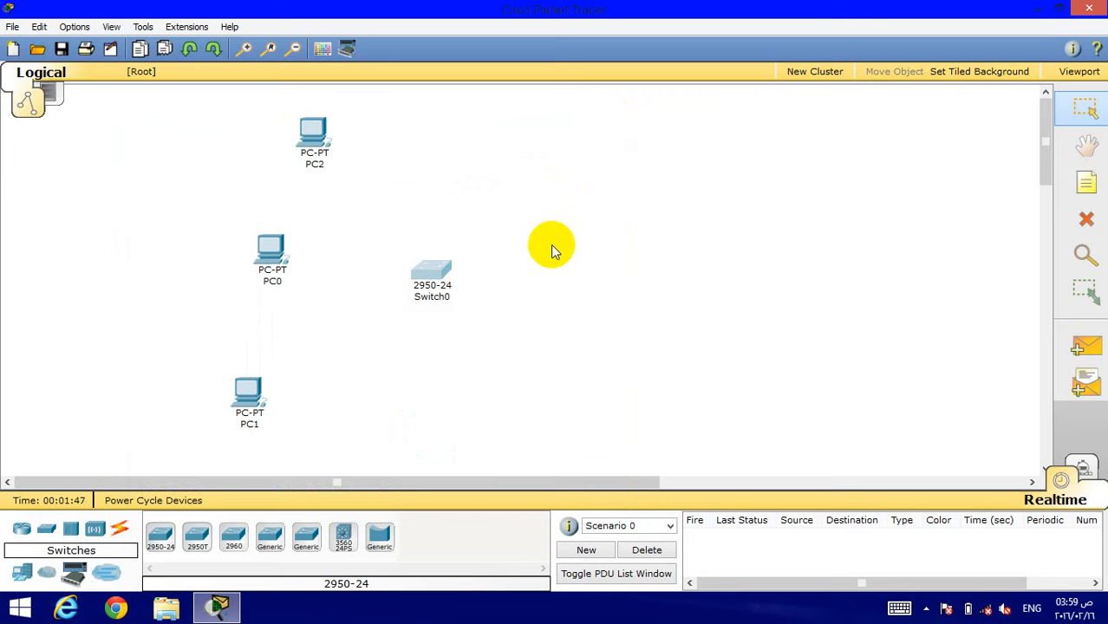
{"action": "mouse_move", "coordinate": [542, 208]}
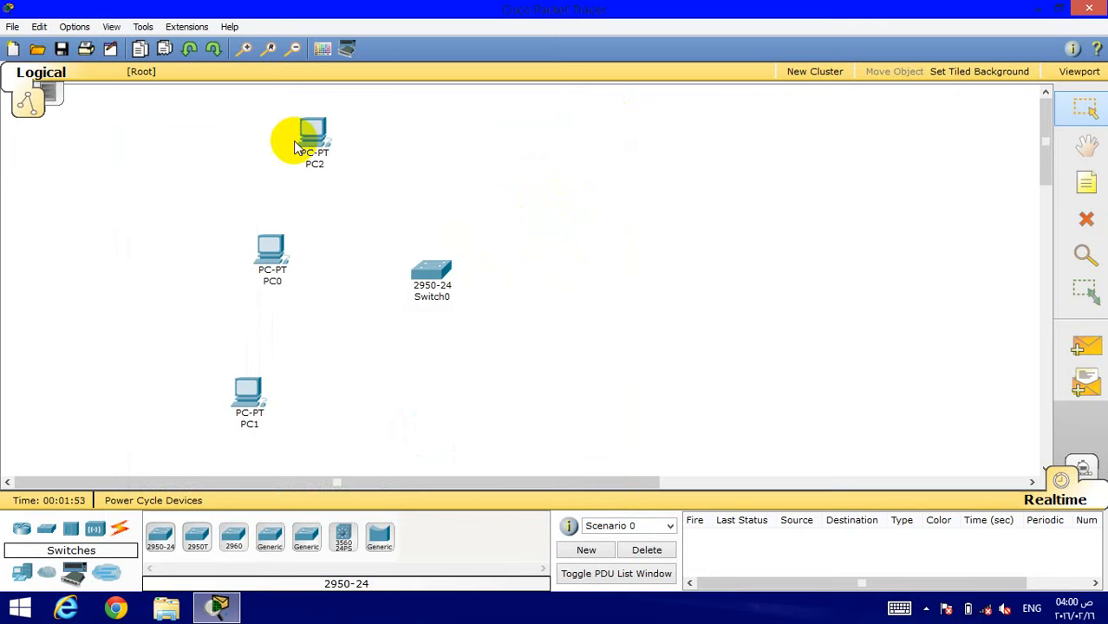
{"action": "mouse_move", "coordinate": [271, 169]}
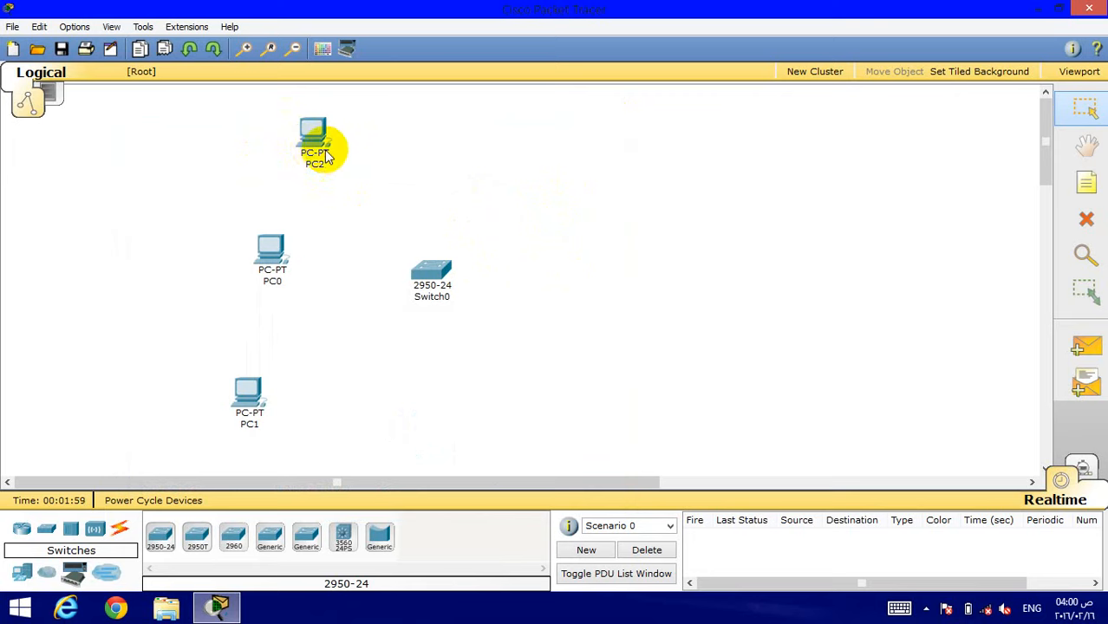
{"action": "mouse_move", "coordinate": [280, 178]}
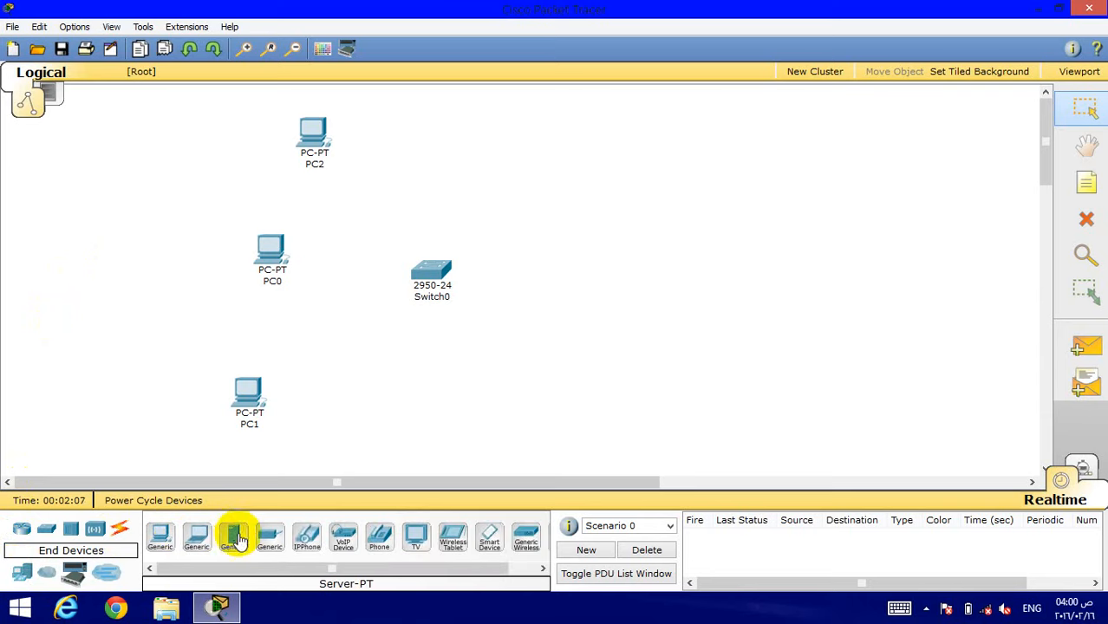
Add a Server-PT, Server0, and position it at the upper right, right of Switch0
{"action": "left_click", "coordinate": [234, 539]}
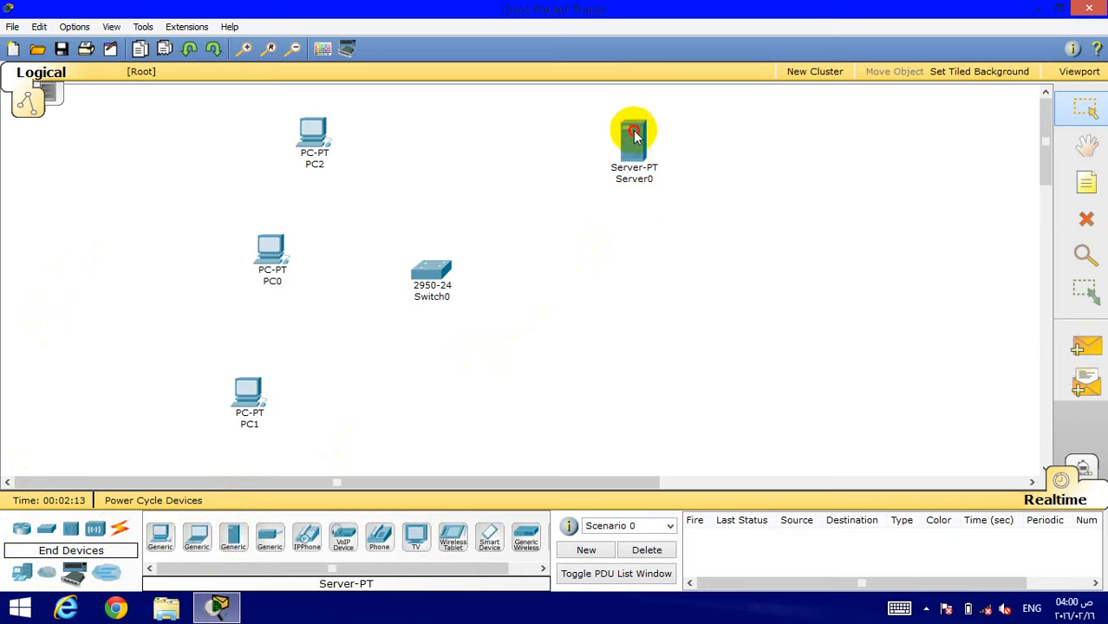
{"action": "left_click_drag", "start_coordinate": [634, 139], "coordinate": [647, 193]}
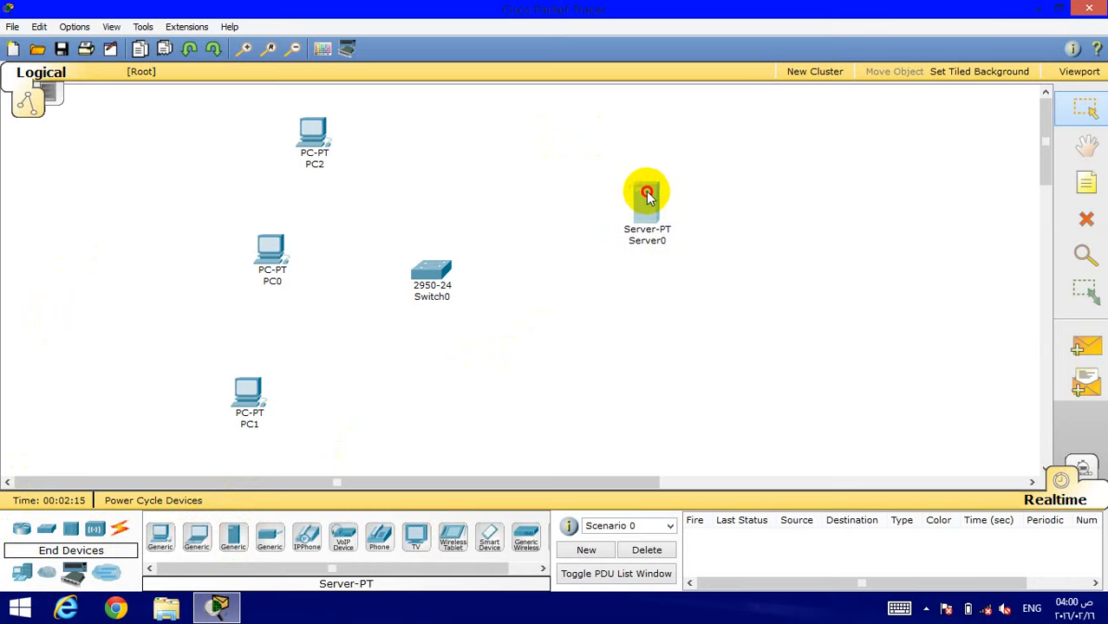
{"action": "left_click_drag", "start_coordinate": [647, 193], "coordinate": [668, 148]}
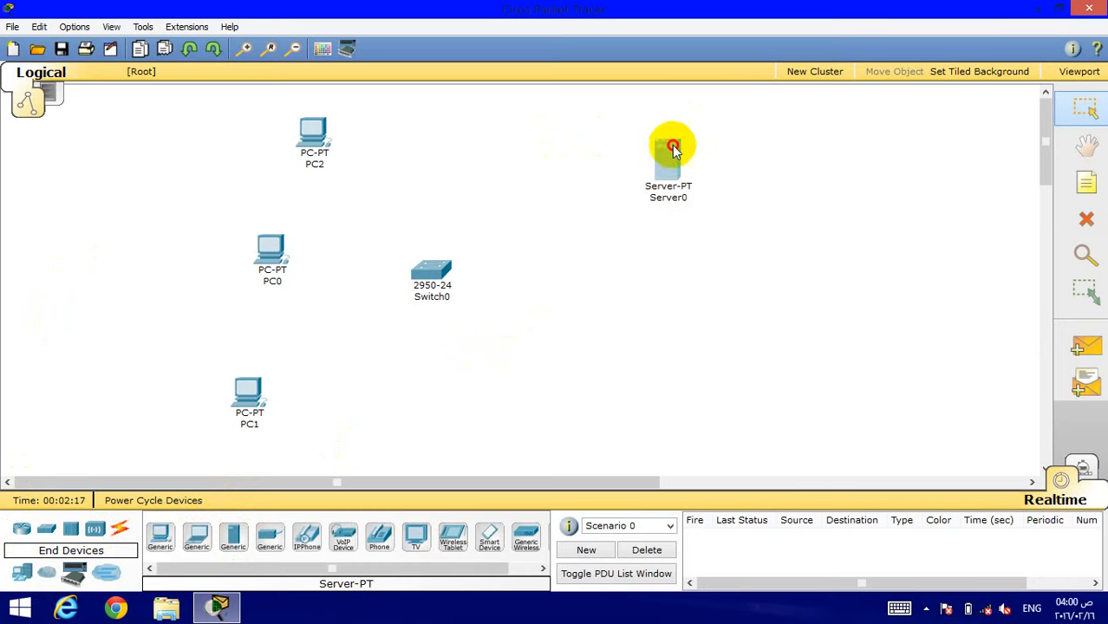
{"action": "left_click_drag", "start_coordinate": [672, 147], "coordinate": [664, 143]}
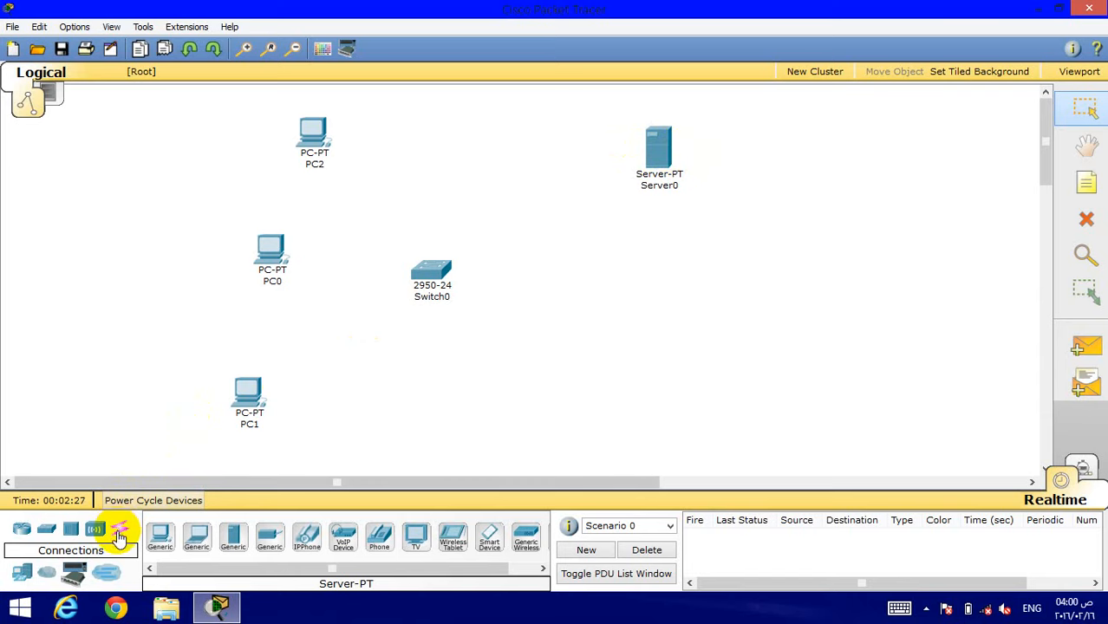
{"action": "mouse_move", "coordinate": [121, 527]}
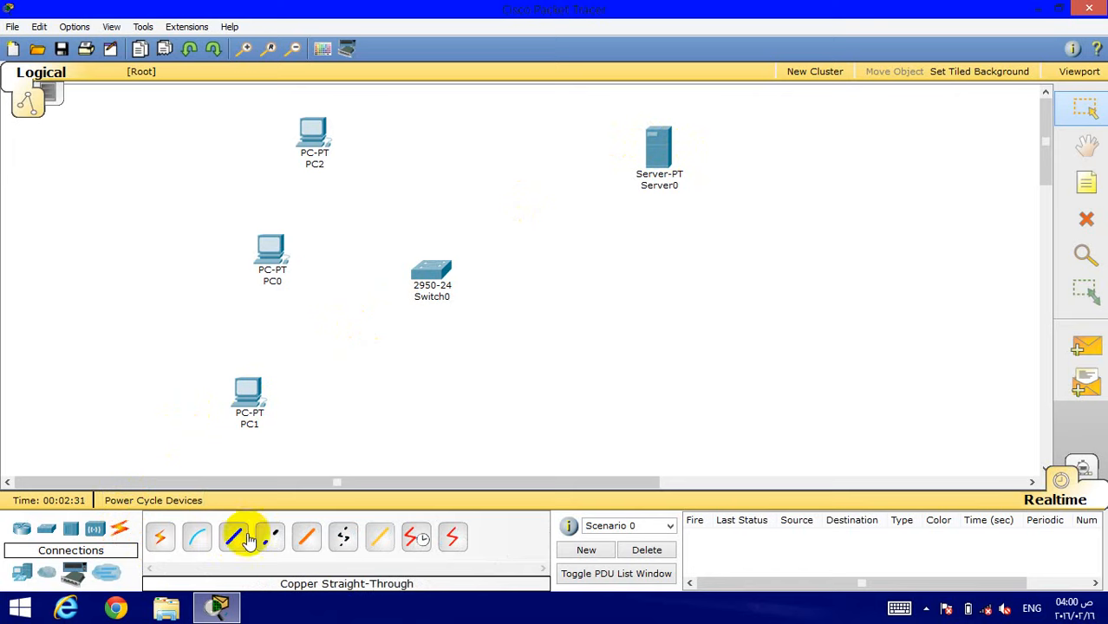
Link PC0, PC1, PC2 and Server0 to Switch0's FastEthernet ports with straight-through copper cables
{"action": "left_click", "coordinate": [231, 538]}
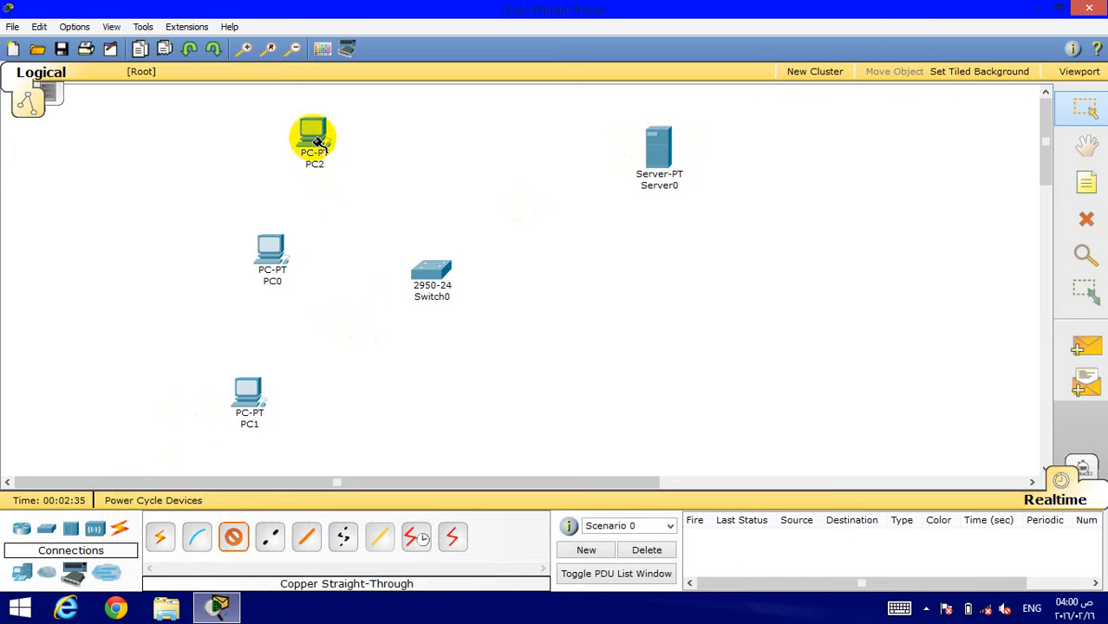
{"action": "left_click", "coordinate": [430, 265]}
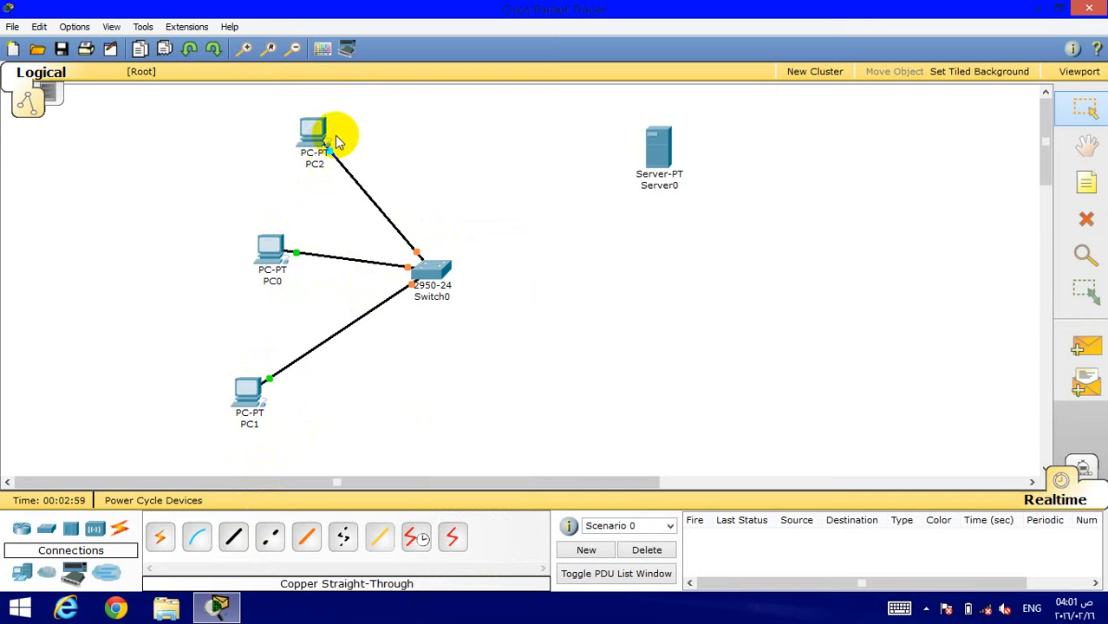
{"action": "mouse_move", "coordinate": [320, 176]}
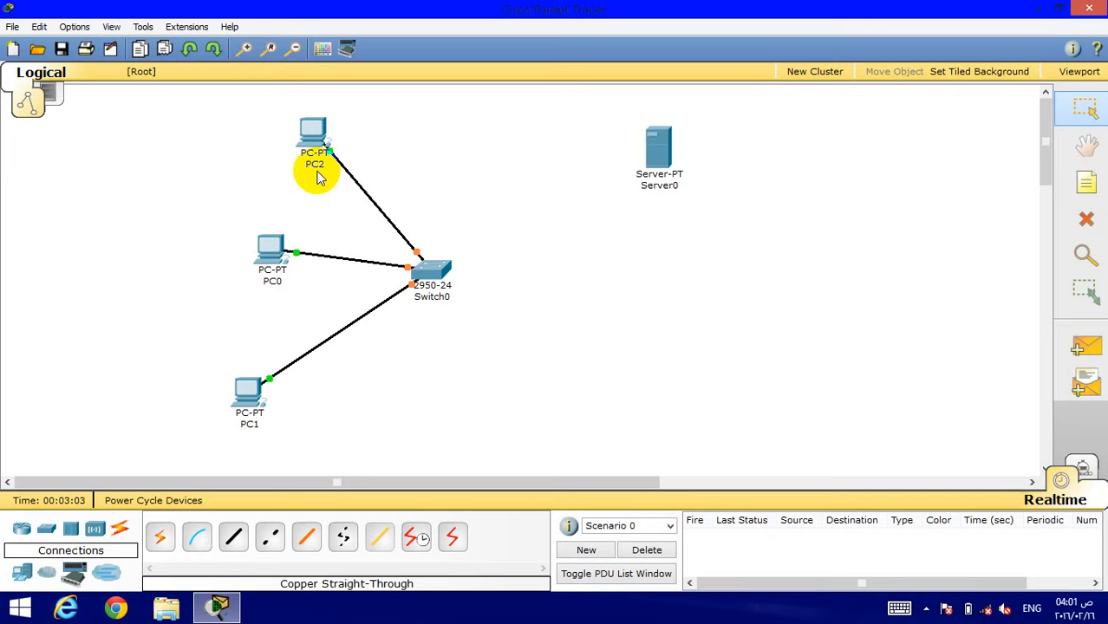
{"action": "mouse_move", "coordinate": [291, 316]}
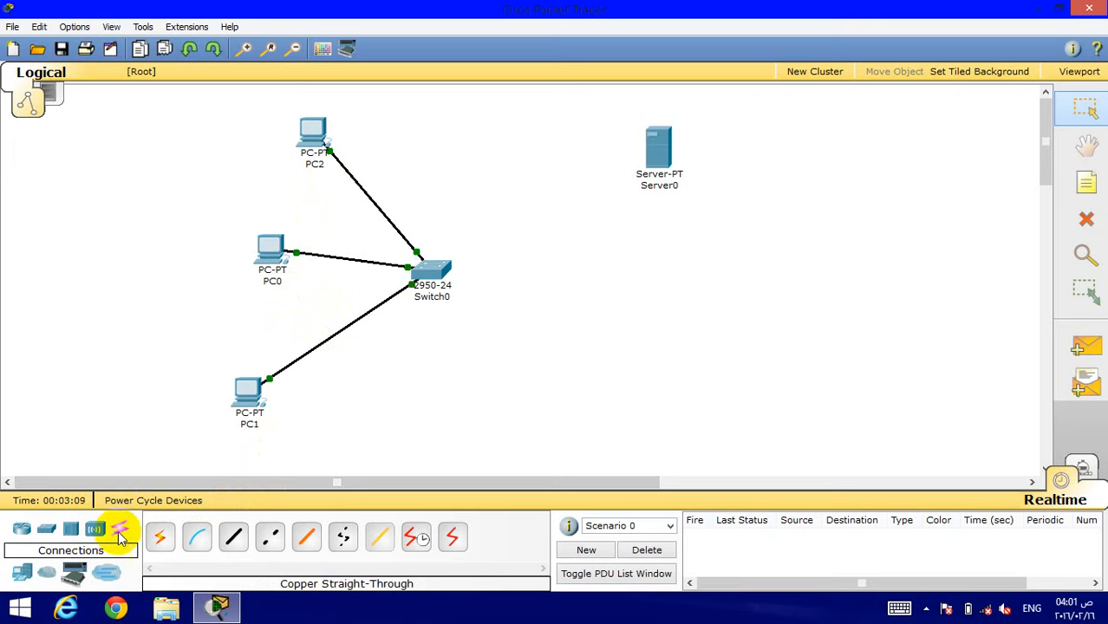
{"action": "mouse_move", "coordinate": [363, 271]}
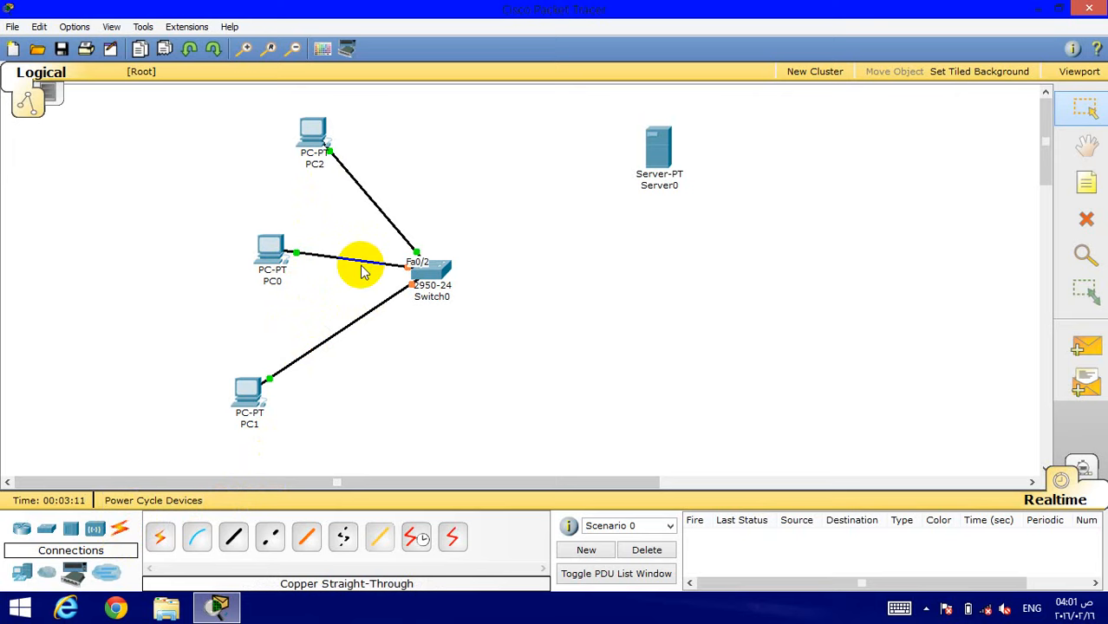
{"action": "left_click", "coordinate": [233, 537]}
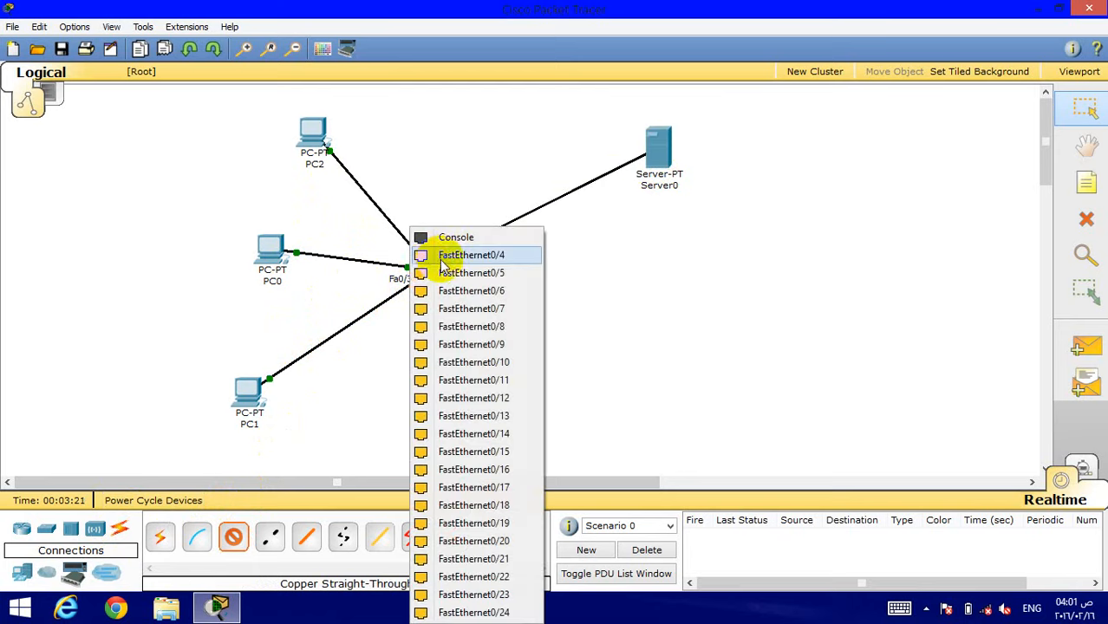
{"action": "left_click", "coordinate": [471, 255]}
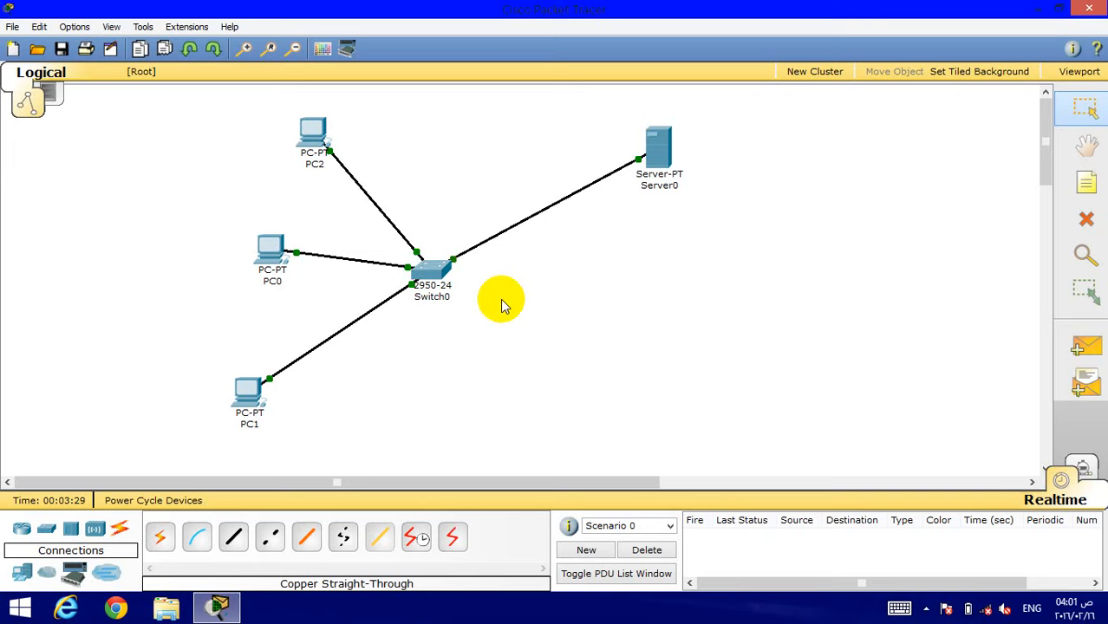
{"action": "mouse_move", "coordinate": [704, 177]}
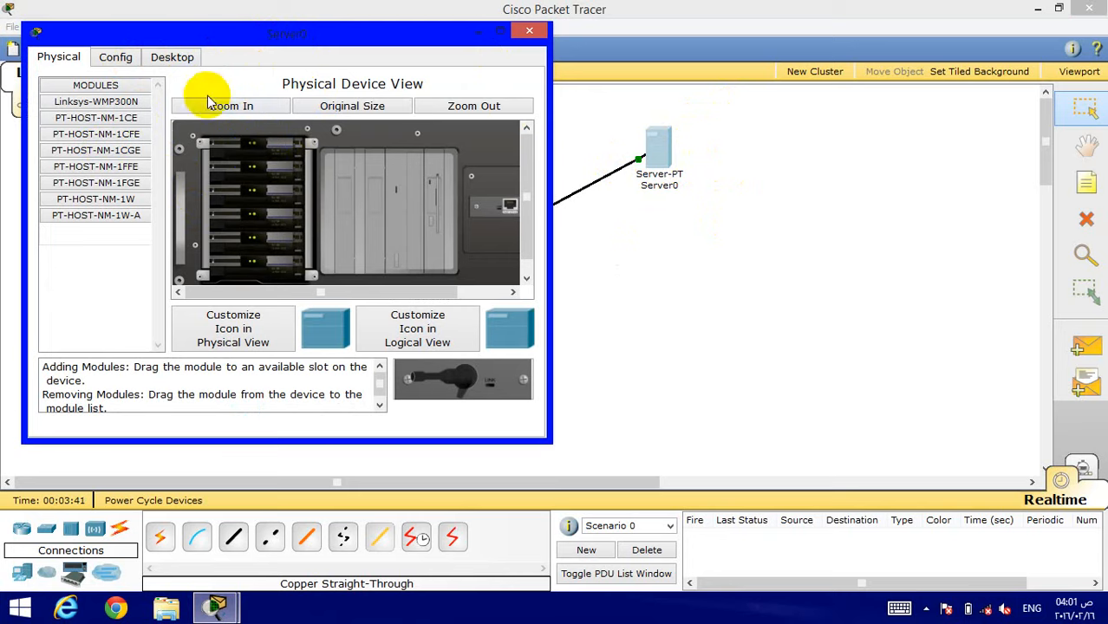
Enter IP 192.168.1.1 and mask 255.255.255.0 on Server0's FastEthernet interface
{"action": "left_click", "coordinate": [114, 56]}
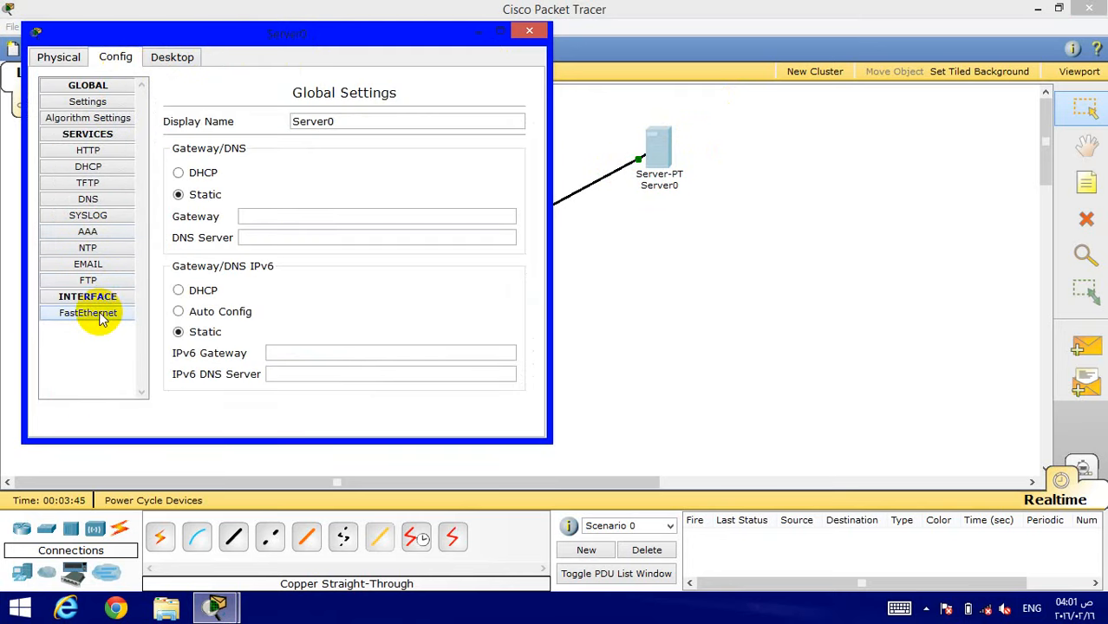
{"action": "left_click", "coordinate": [88, 313]}
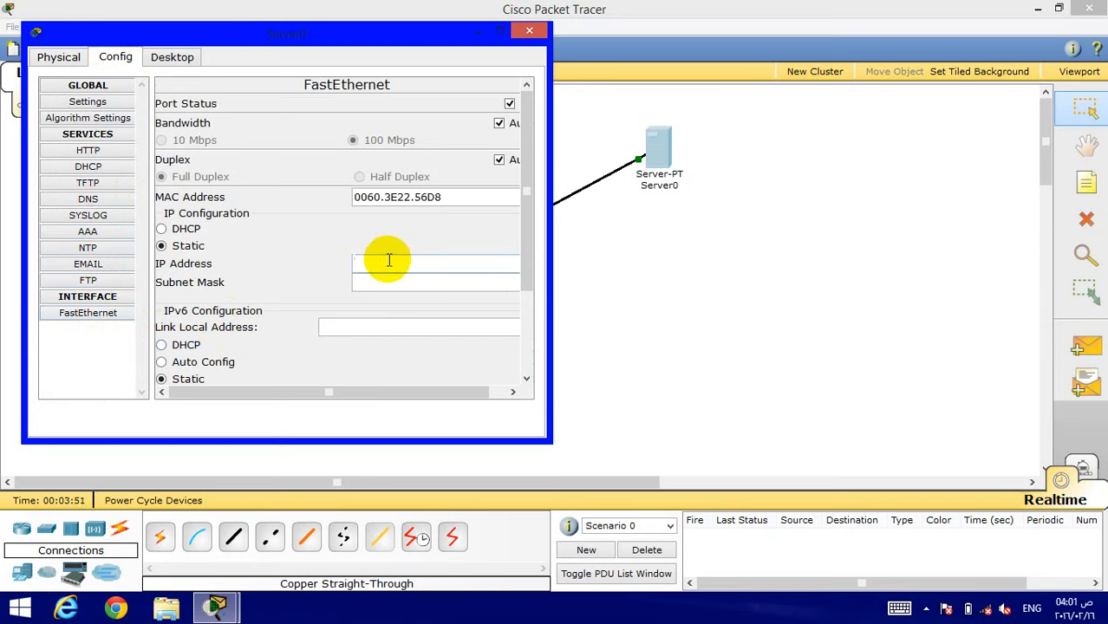
{"action": "type", "text": "1"}
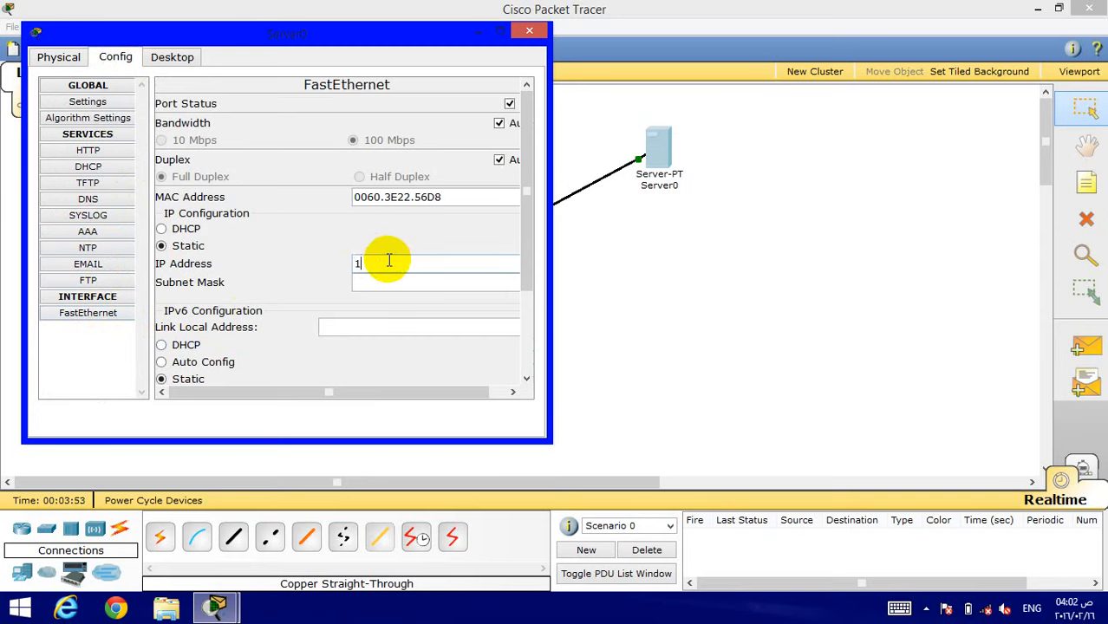
{"action": "type", "text": "92."}
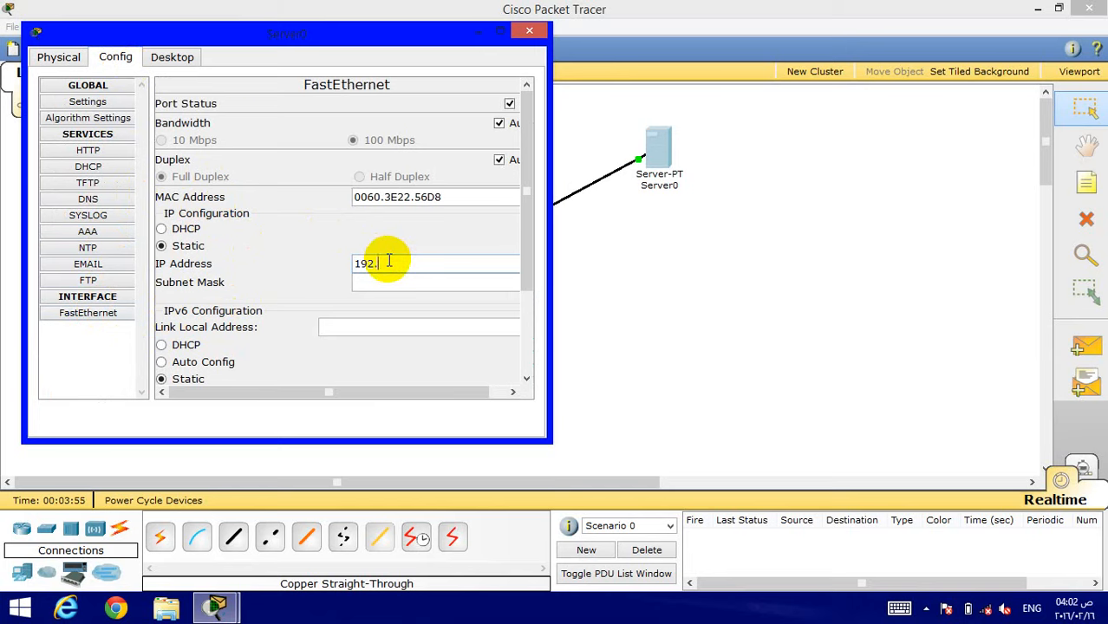
{"action": "type", "text": "168.1.1"}
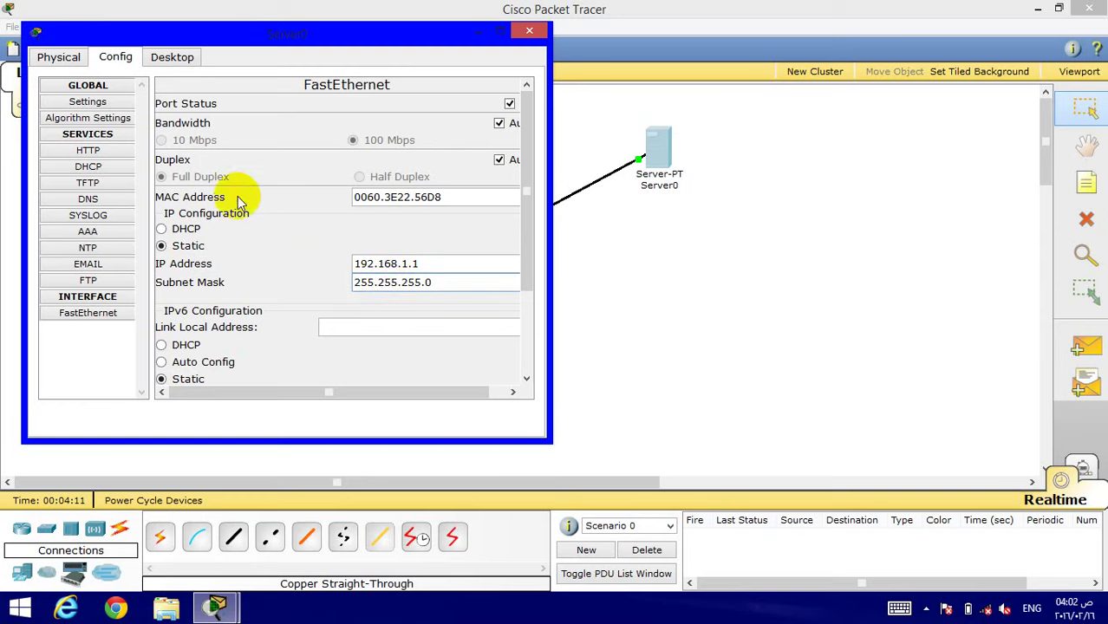
{"action": "mouse_move", "coordinate": [308, 183]}
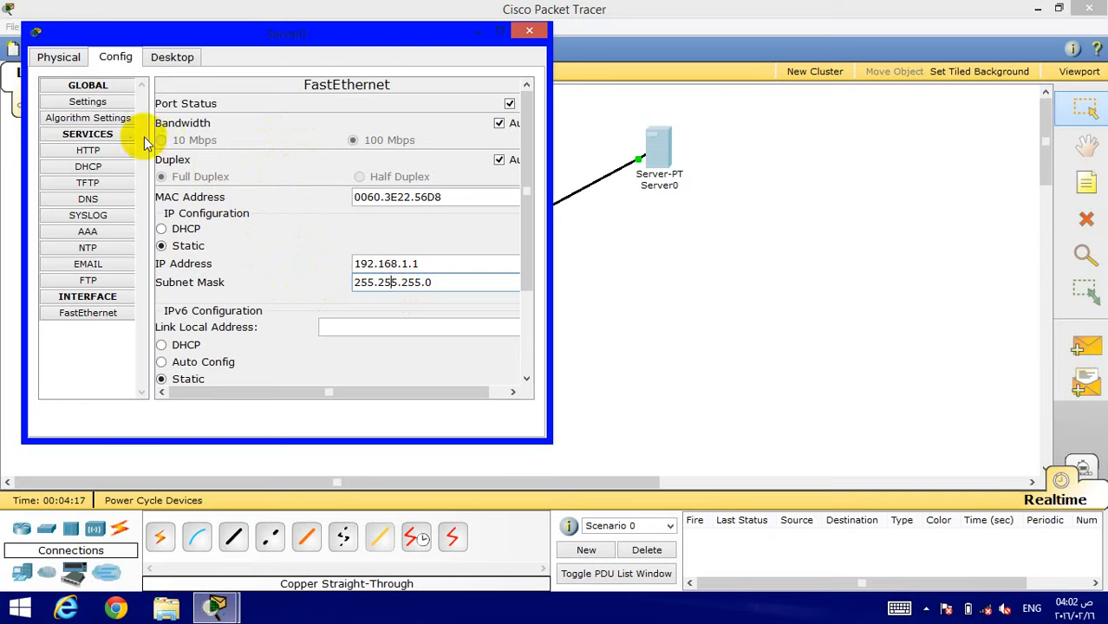
Save Server0's DHCP pool starting at 192.168.1.1 with 255 max users, then view HTTP settings
{"action": "left_click", "coordinate": [87, 165]}
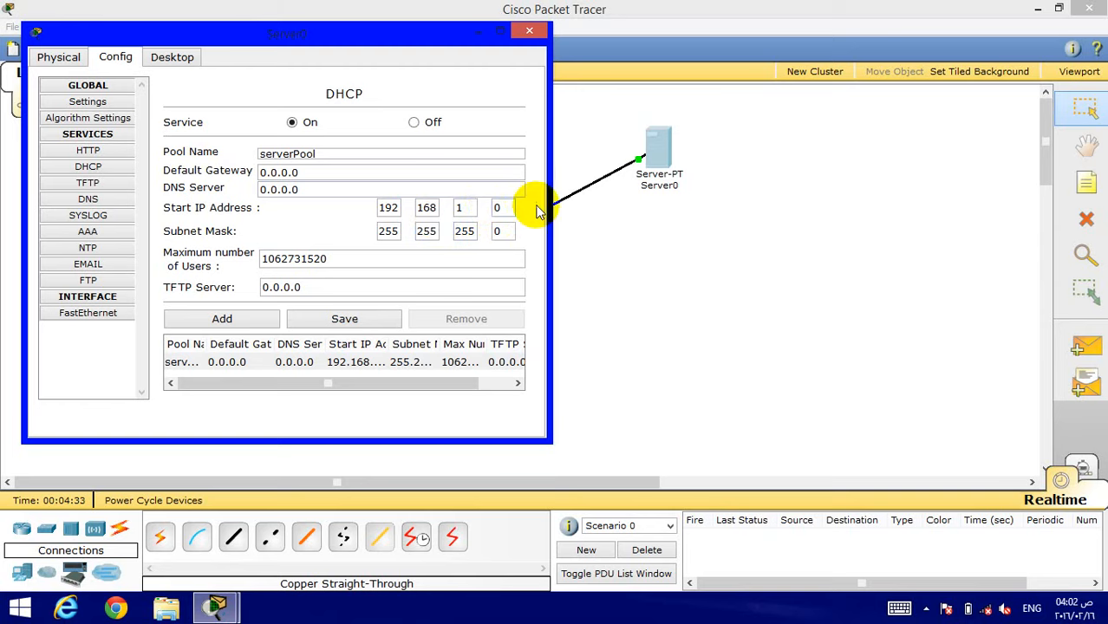
{"action": "mouse_move", "coordinate": [553, 195]}
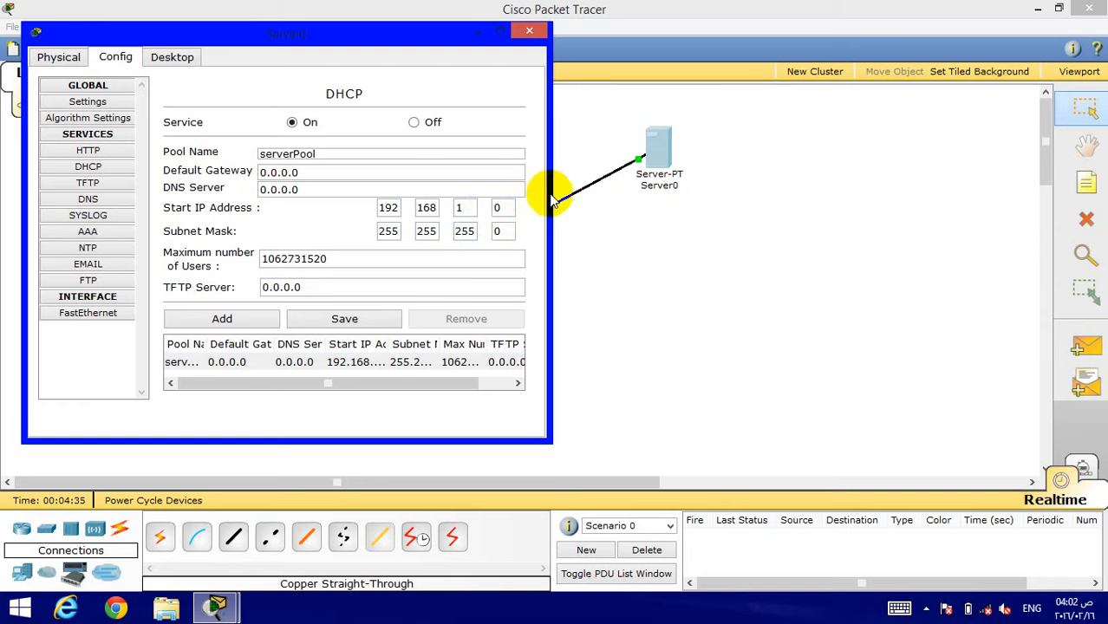
{"action": "left_click", "coordinate": [389, 207]}
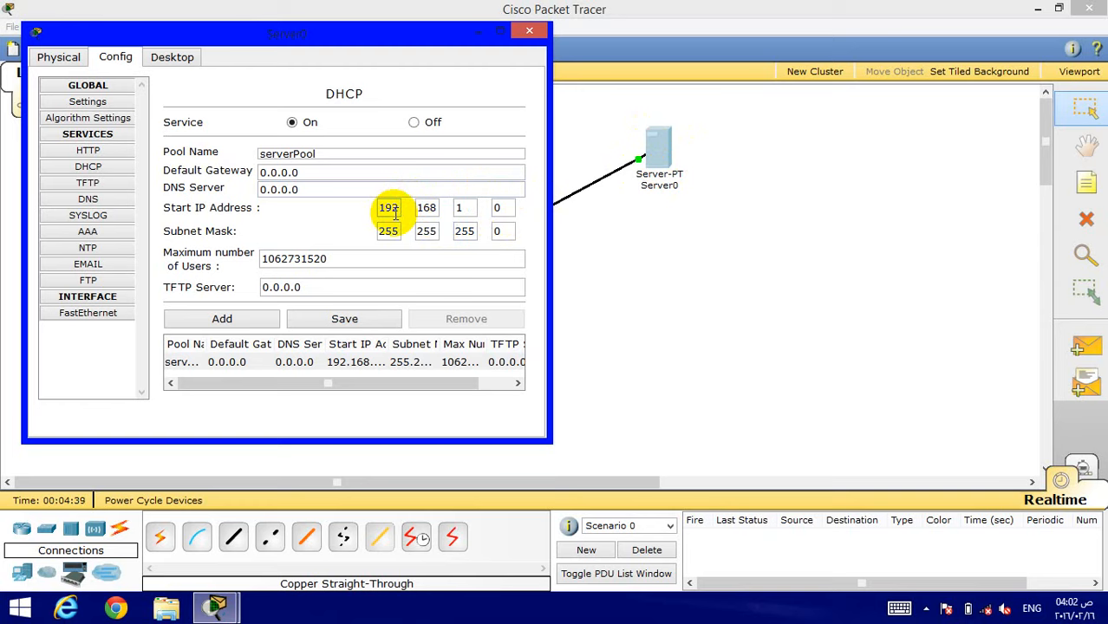
{"action": "left_click", "coordinate": [501, 208]}
{"action": "type", "text": "1"}
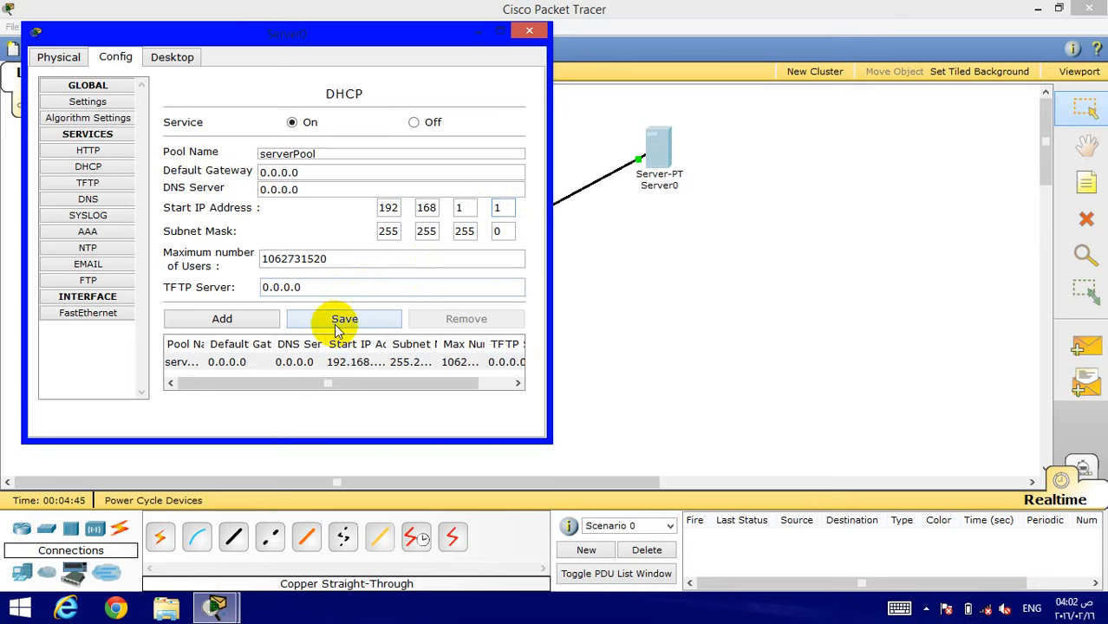
{"action": "left_click", "coordinate": [345, 320]}
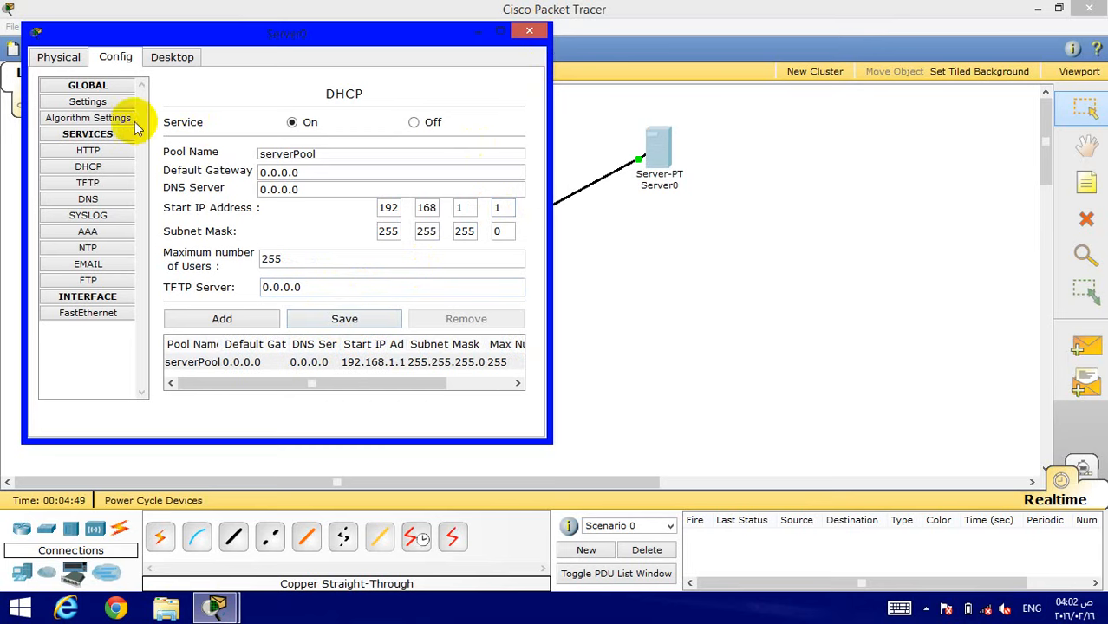
{"action": "left_click", "coordinate": [88, 150]}
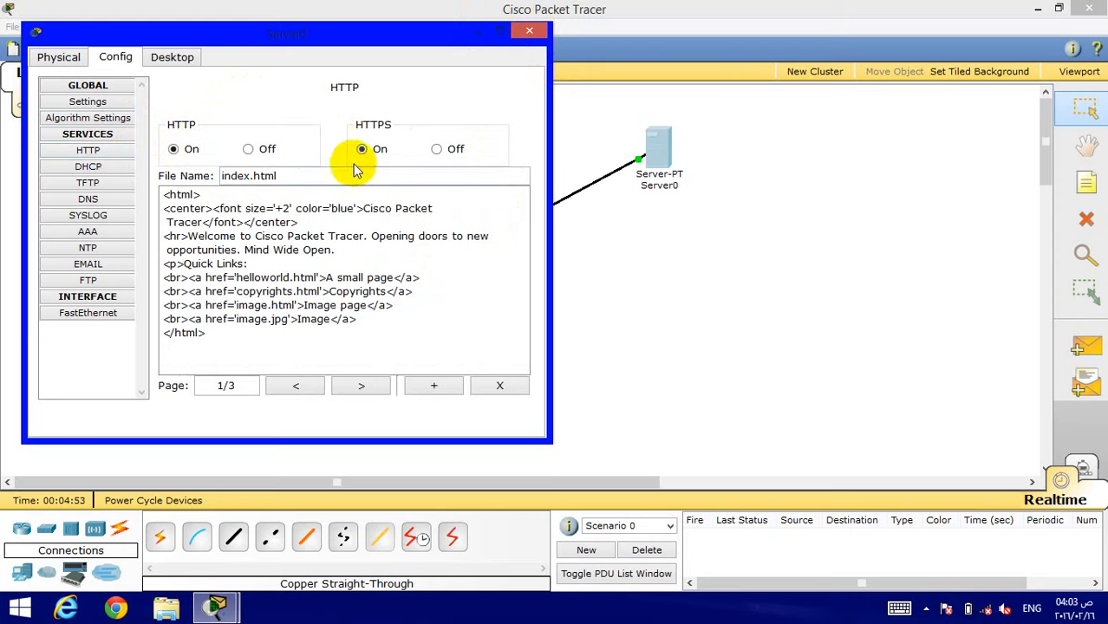
Set PC2's FastEthernet interface to DHCP so it receives 192.168.1.2
{"action": "left_click", "coordinate": [529, 30]}
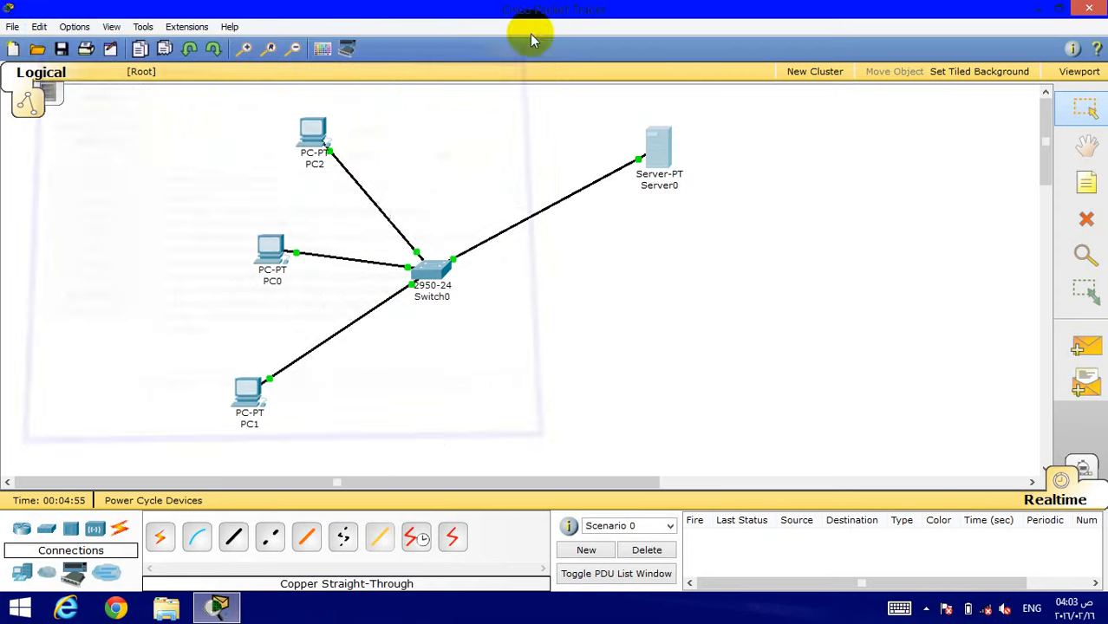
{"action": "mouse_move", "coordinate": [334, 149]}
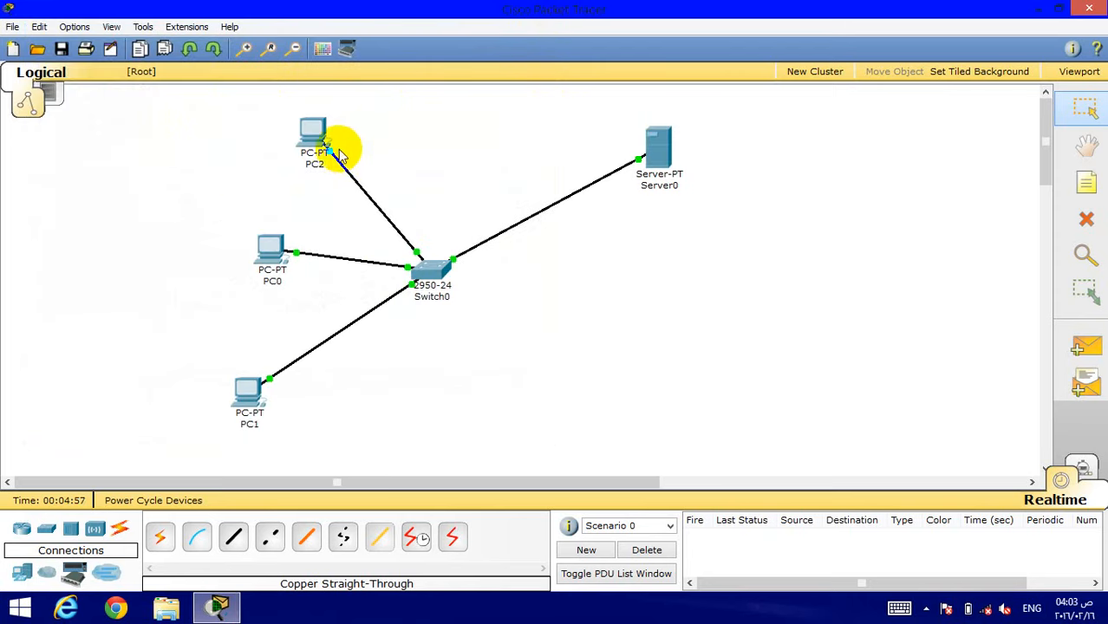
{"action": "double_click", "coordinate": [312, 139]}
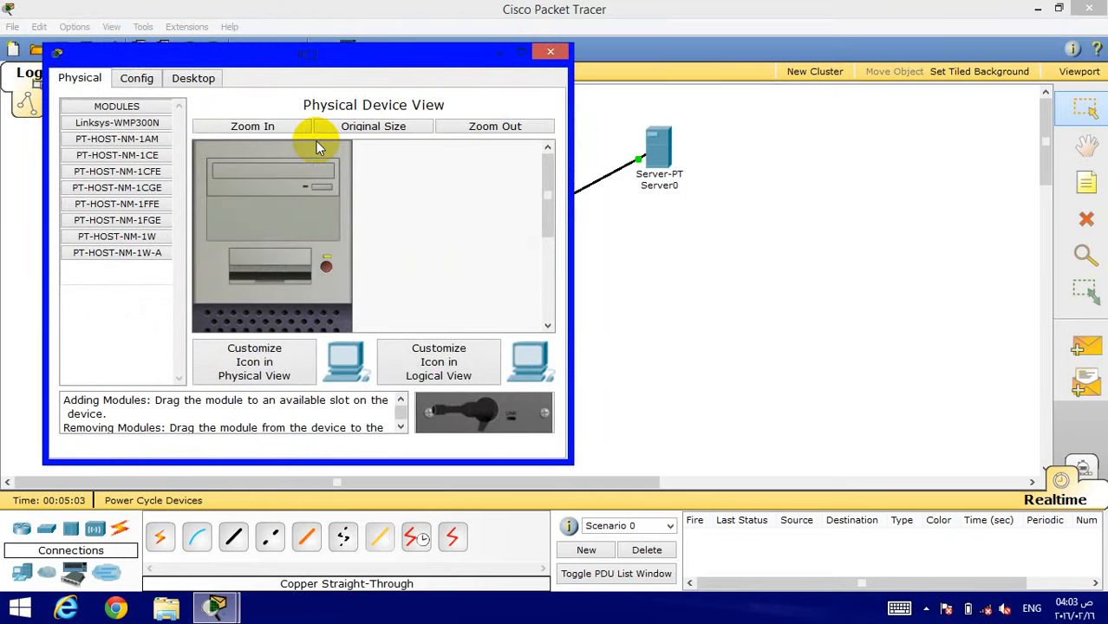
{"action": "mouse_move", "coordinate": [256, 161]}
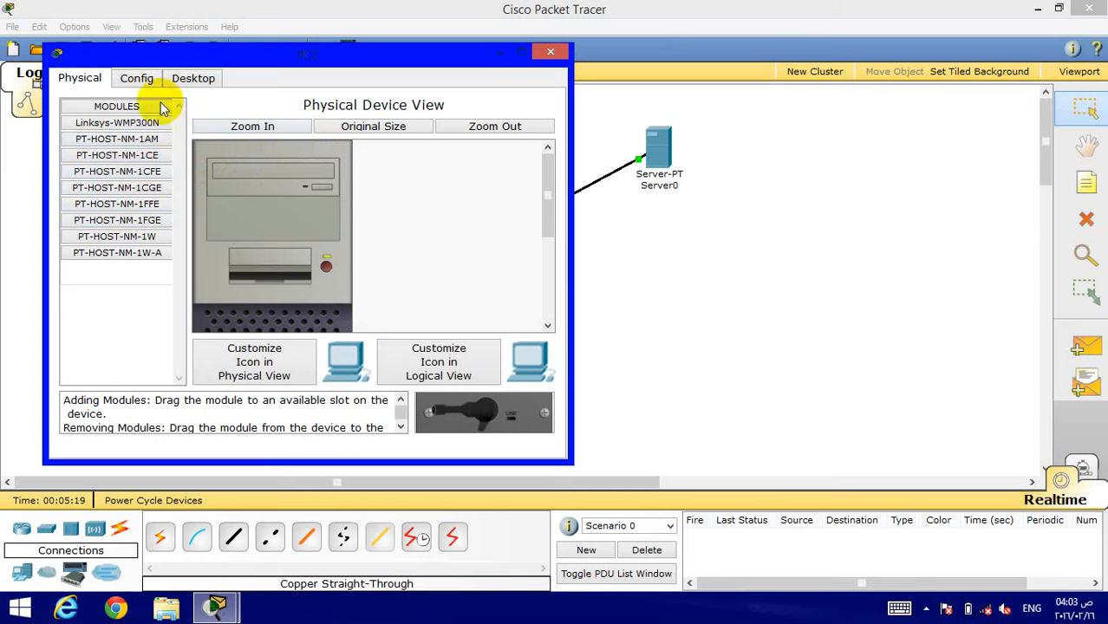
{"action": "mouse_move", "coordinate": [201, 121]}
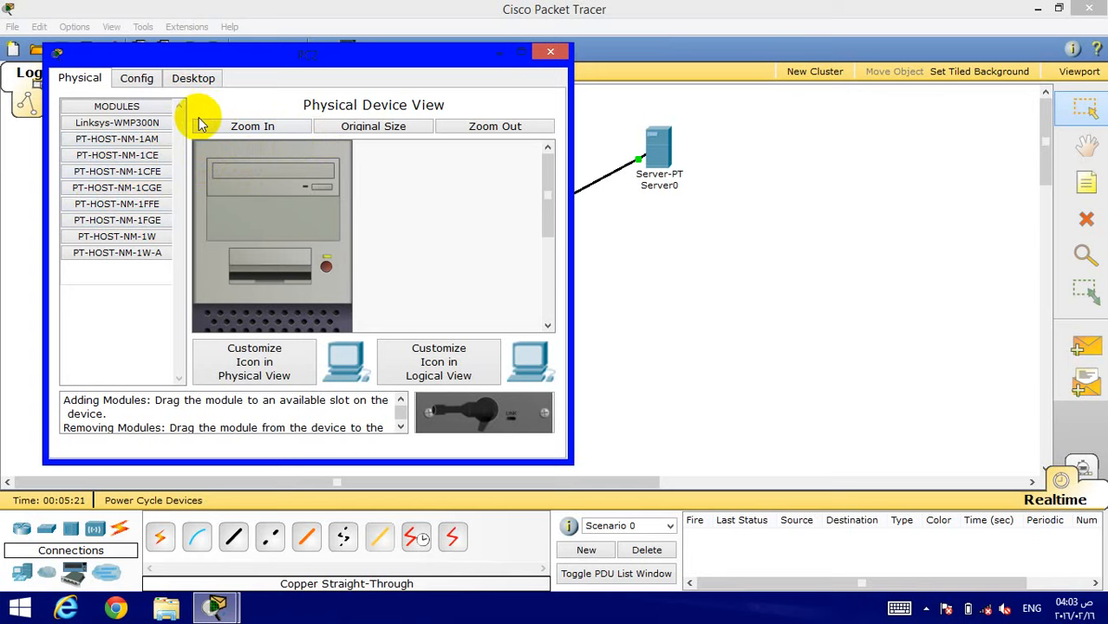
{"action": "mouse_move", "coordinate": [189, 121]}
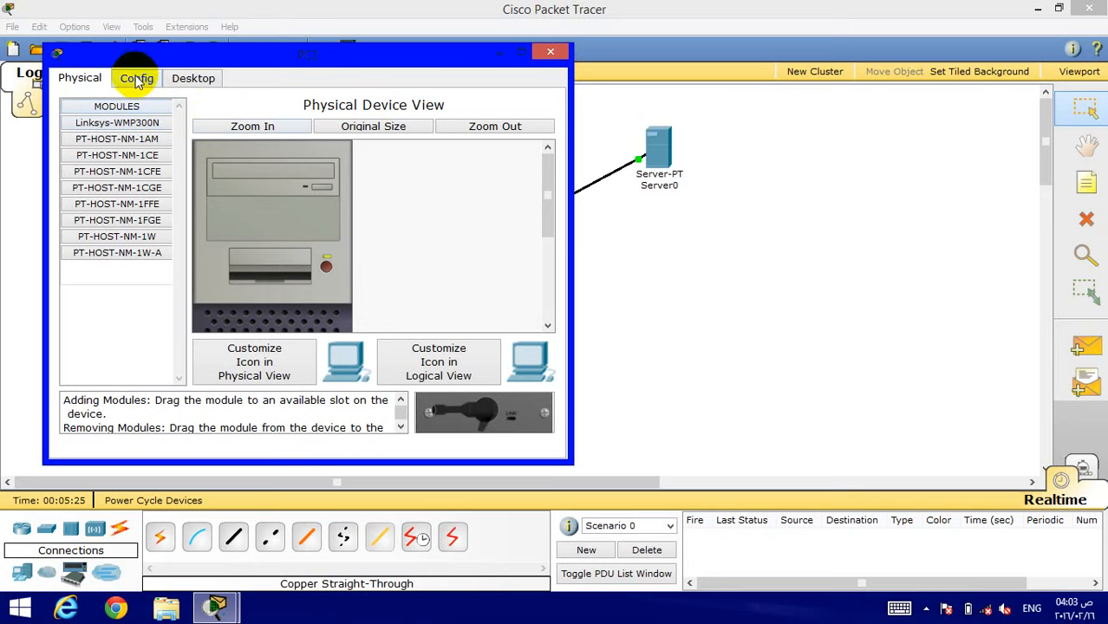
{"action": "left_click", "coordinate": [136, 78]}
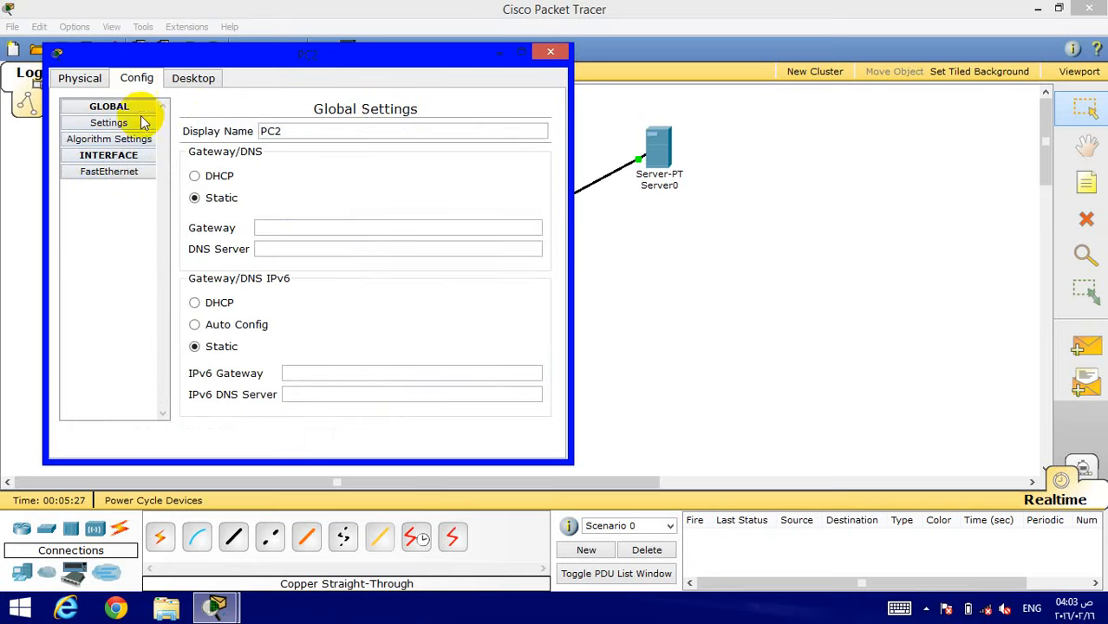
{"action": "mouse_move", "coordinate": [132, 127]}
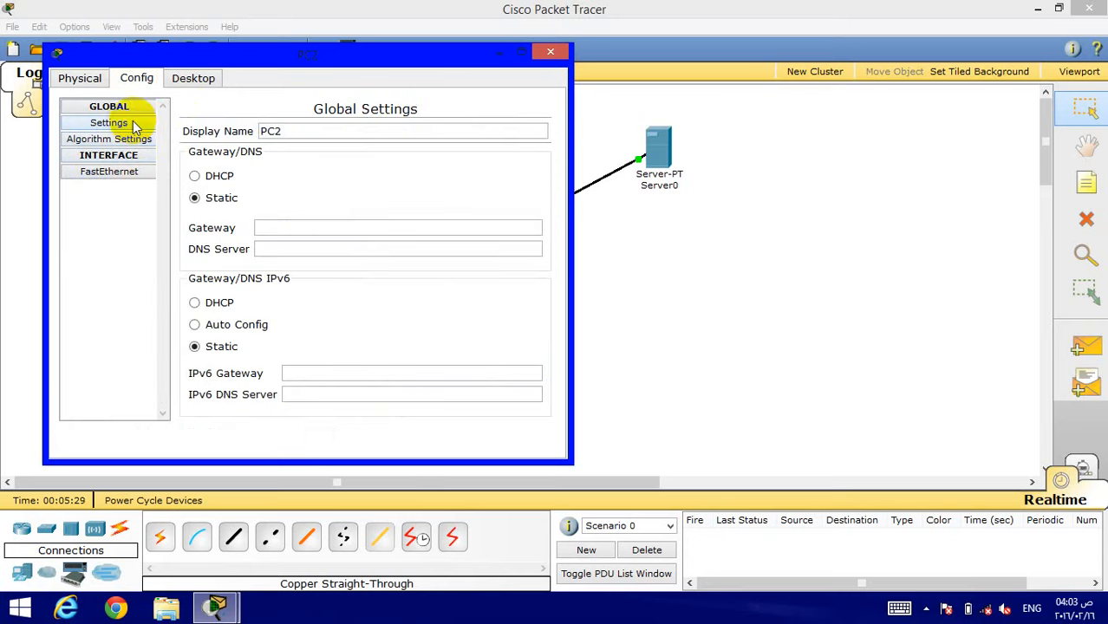
{"action": "left_click", "coordinate": [108, 171]}
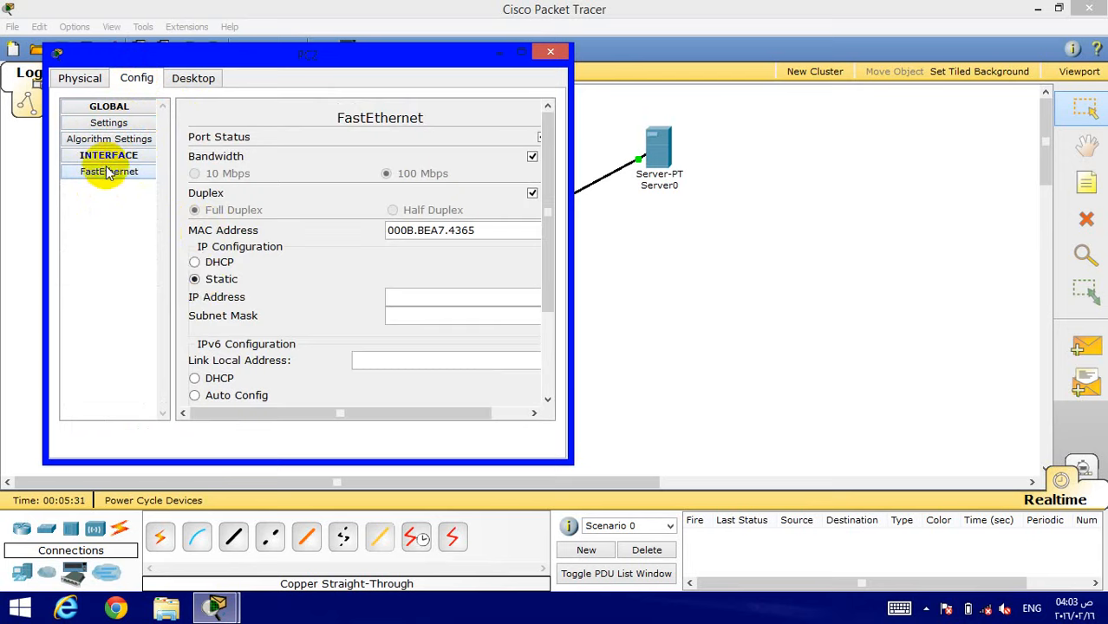
{"action": "mouse_move", "coordinate": [252, 279]}
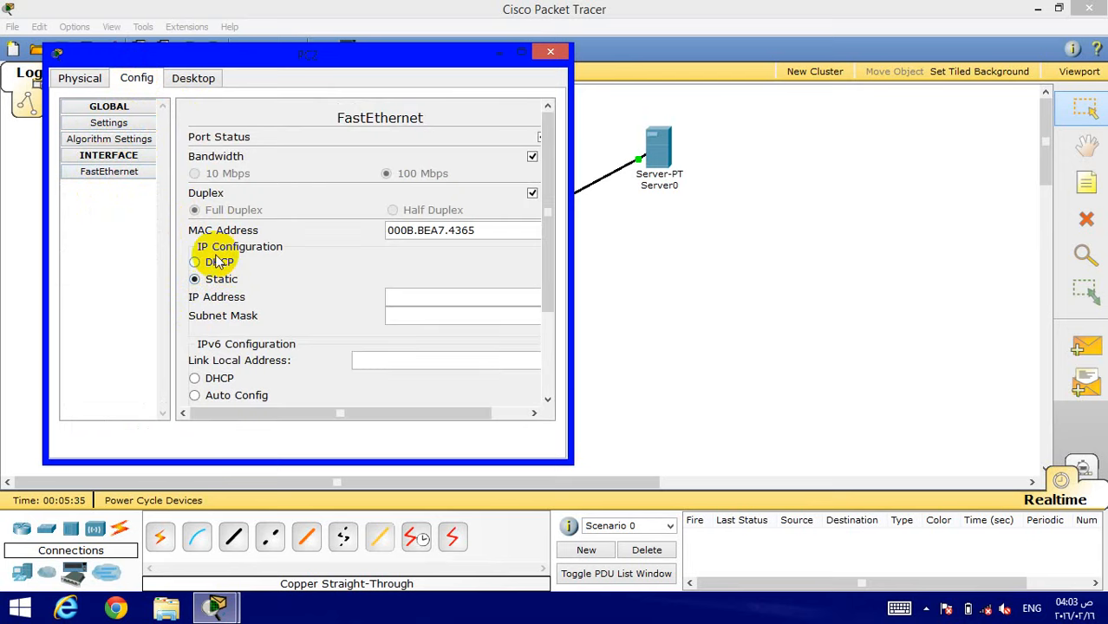
{"action": "left_click", "coordinate": [194, 278]}
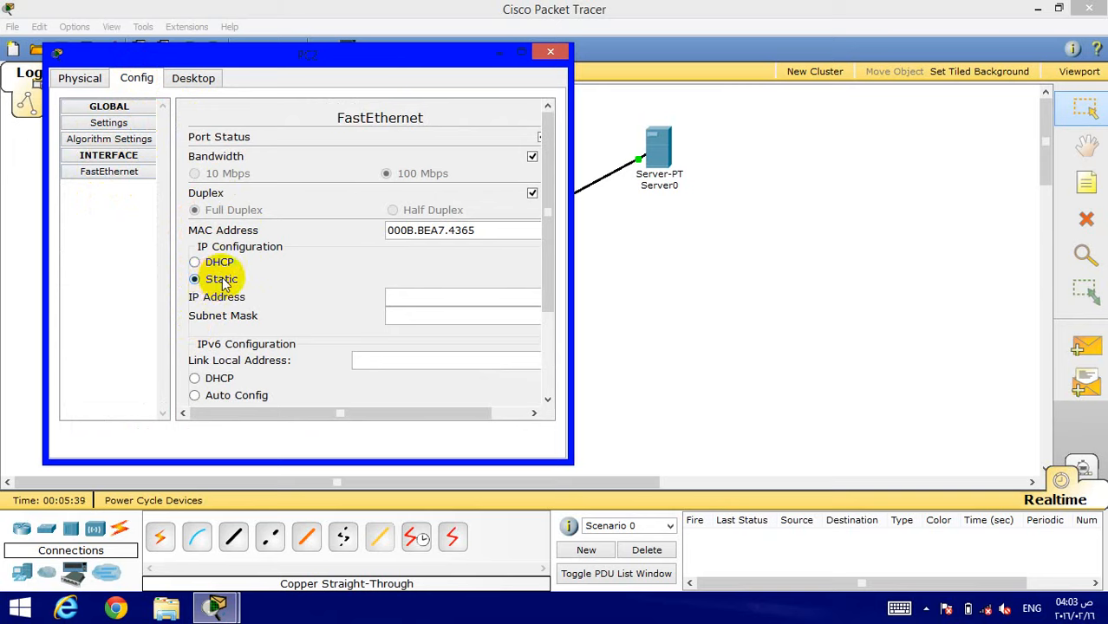
{"action": "left_click", "coordinate": [195, 262]}
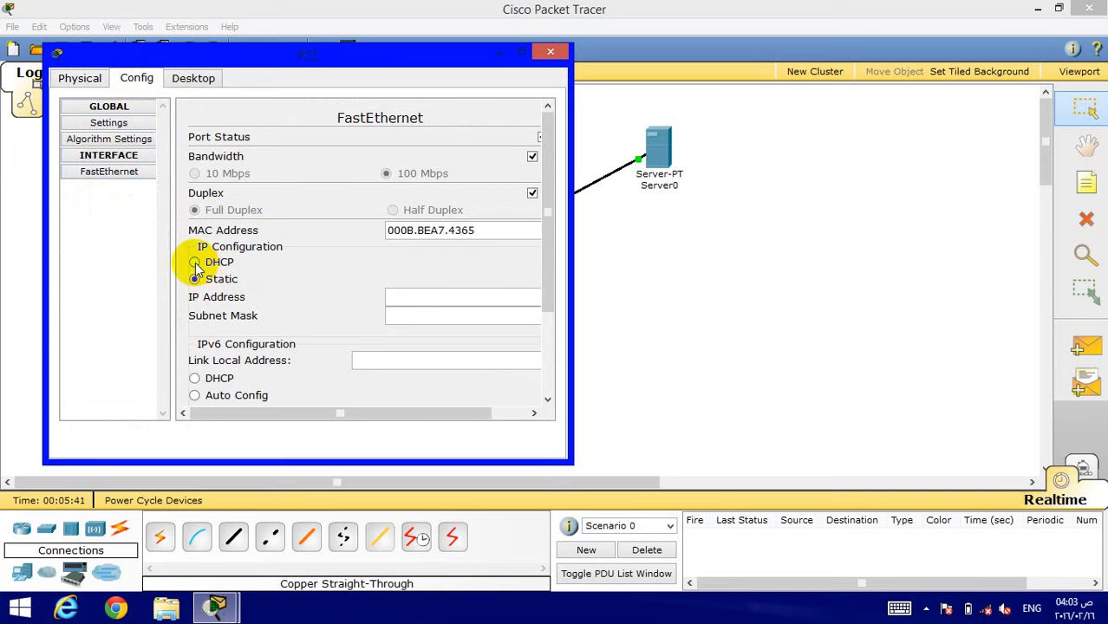
{"action": "left_click", "coordinate": [194, 262]}
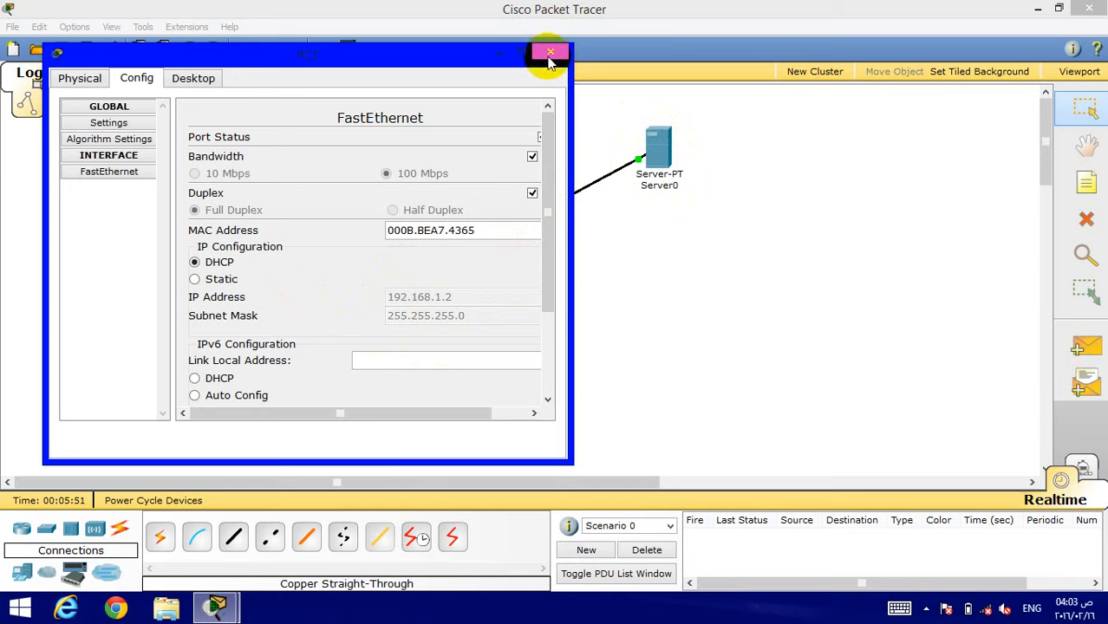
{"action": "left_click", "coordinate": [548, 53]}
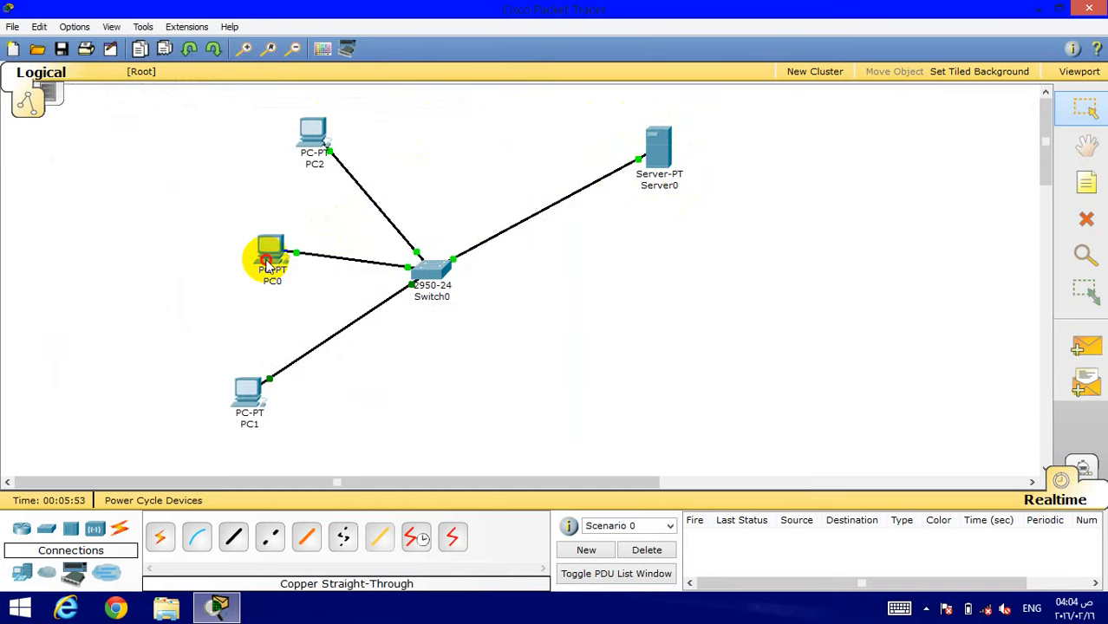
Set PC0's FastEthernet interface to obtain its address via DHCP
{"action": "double_click", "coordinate": [270, 254]}
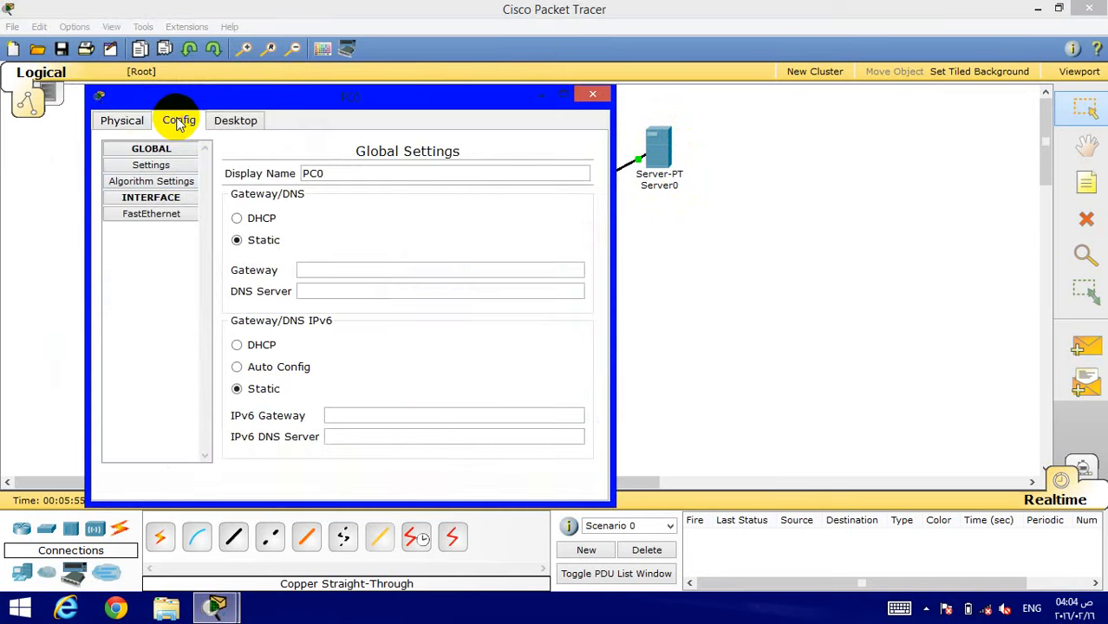
{"action": "left_click", "coordinate": [151, 213]}
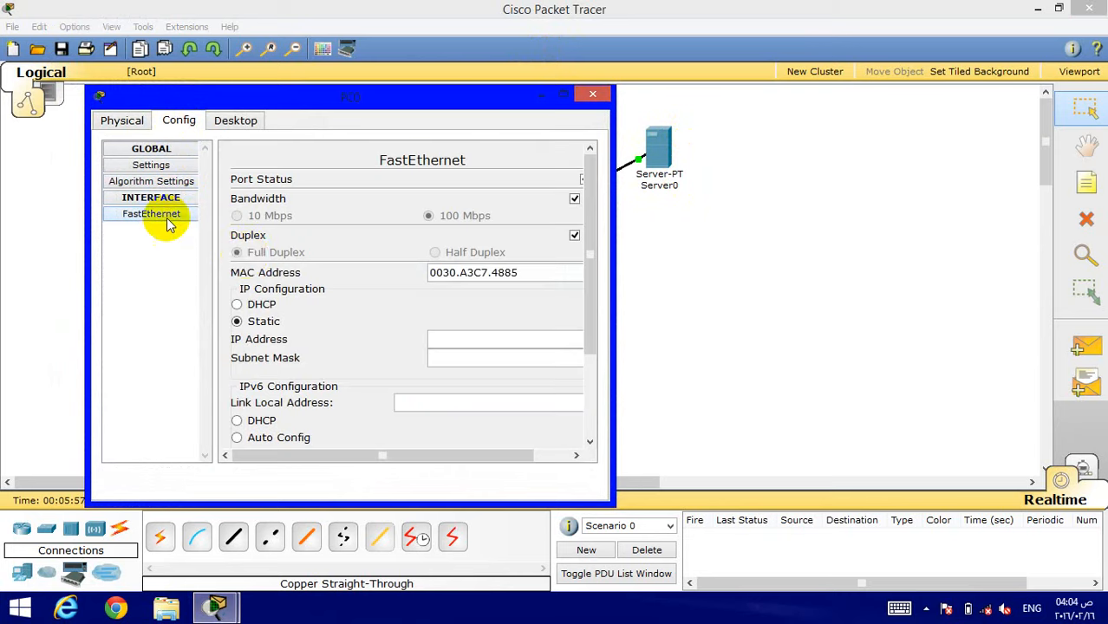
{"action": "left_click", "coordinate": [237, 304]}
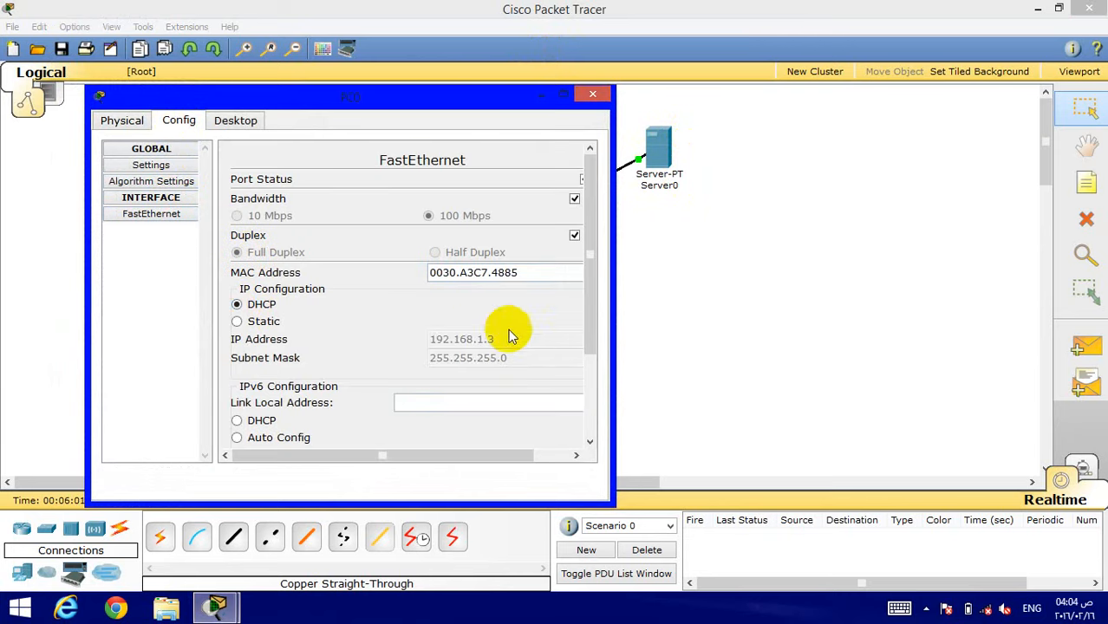
{"action": "mouse_move", "coordinate": [478, 396]}
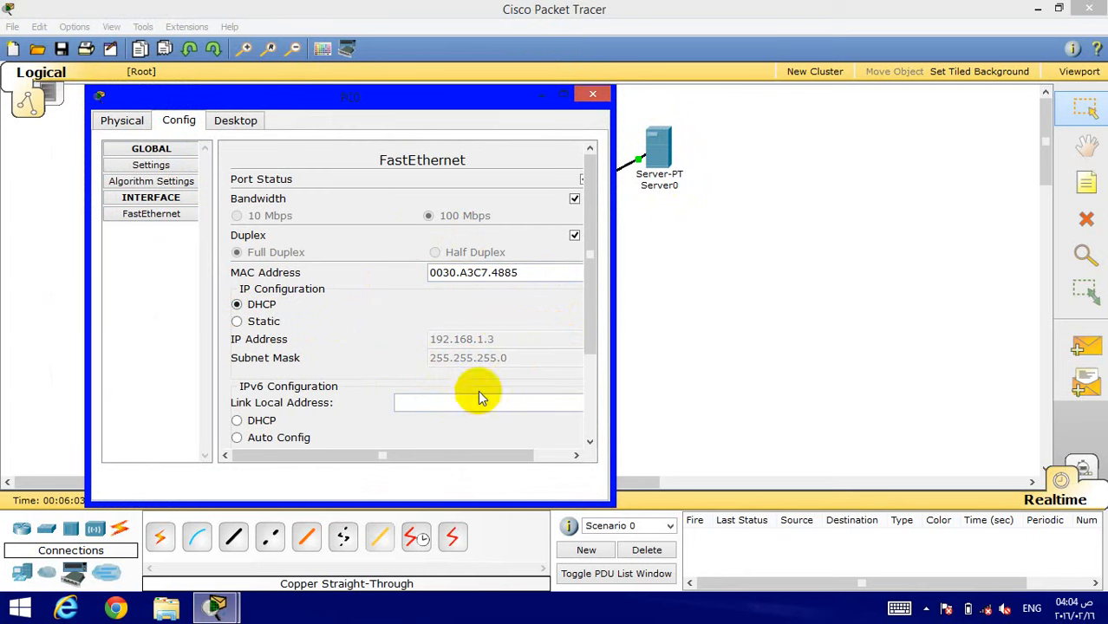
{"action": "left_click", "coordinate": [593, 93]}
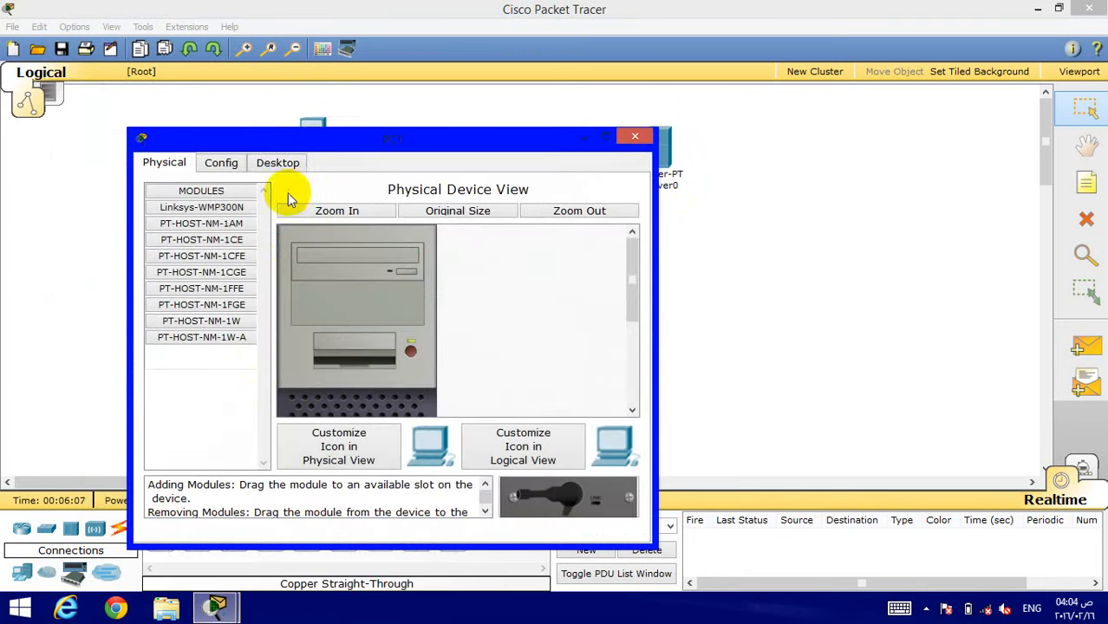
Switch the remaining PC's FastEthernet interface to DHCP addressing
{"action": "left_click", "coordinate": [220, 162]}
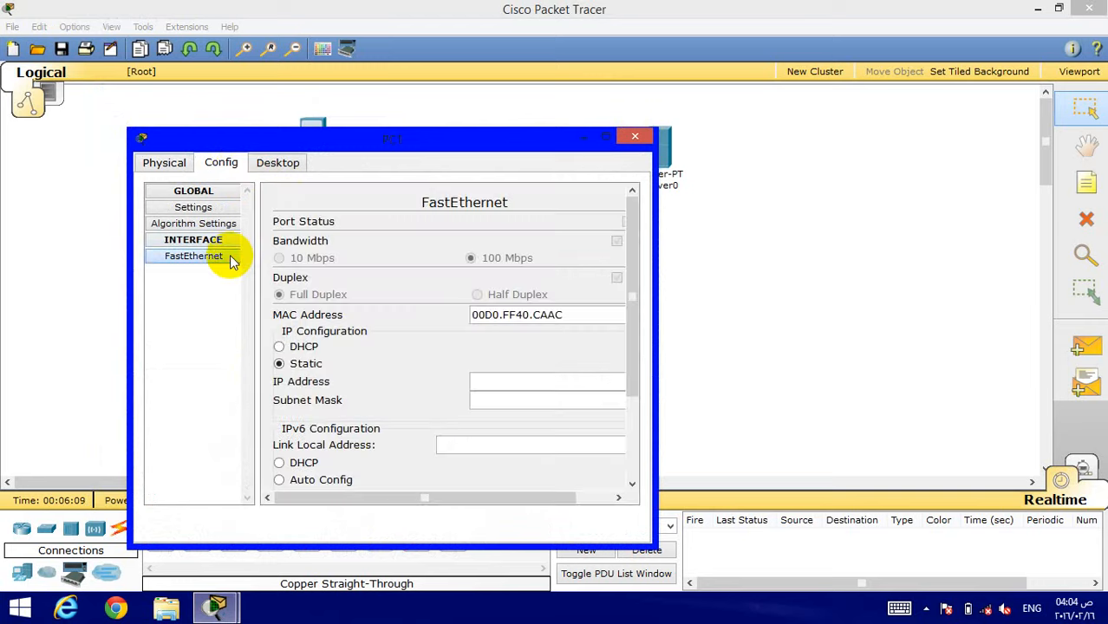
{"action": "left_click", "coordinate": [279, 347]}
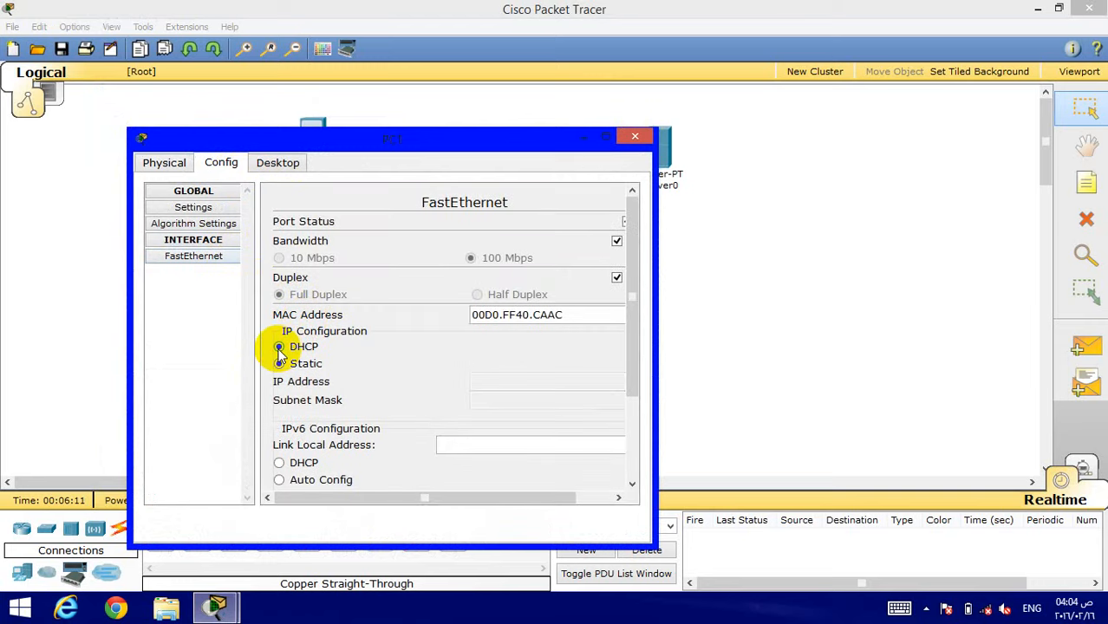
{"action": "left_click", "coordinate": [280, 347]}
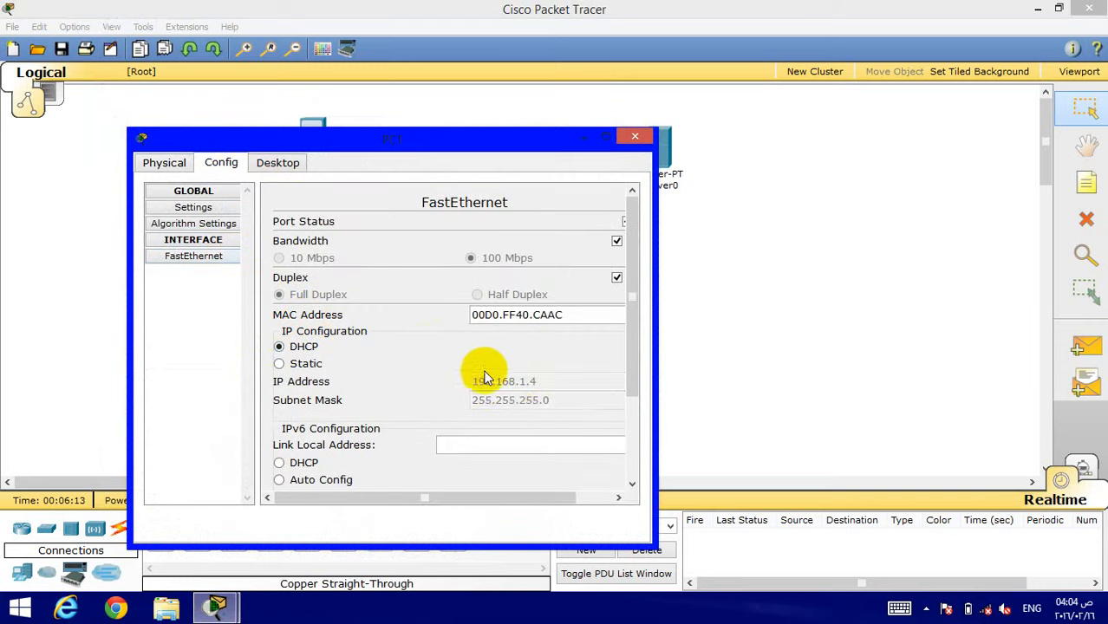
{"action": "mouse_move", "coordinate": [526, 401]}
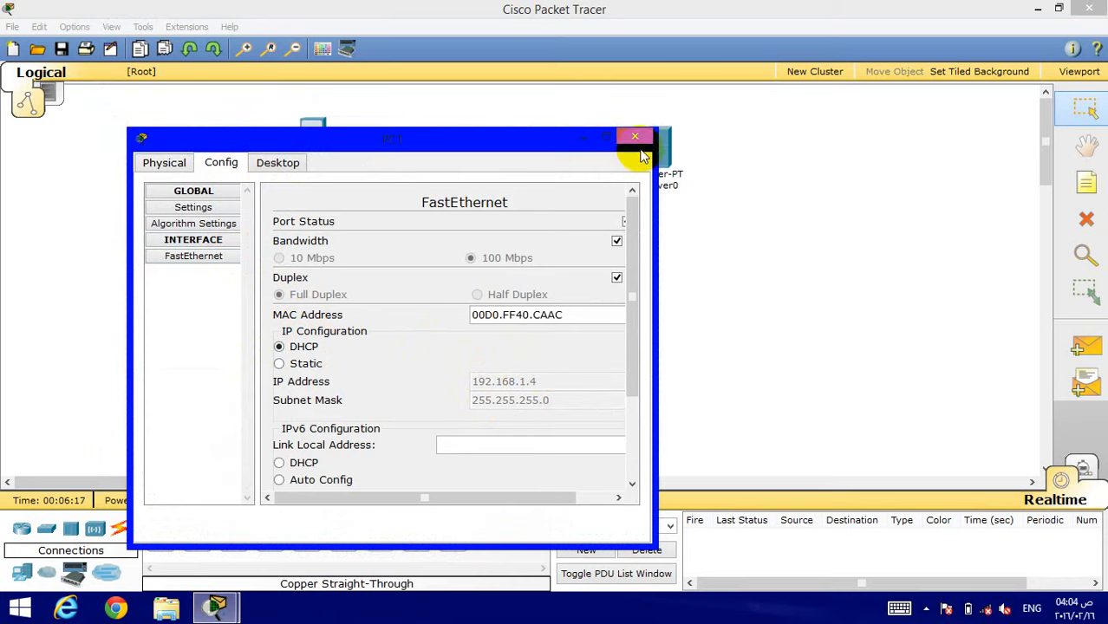
{"action": "left_click", "coordinate": [635, 136]}
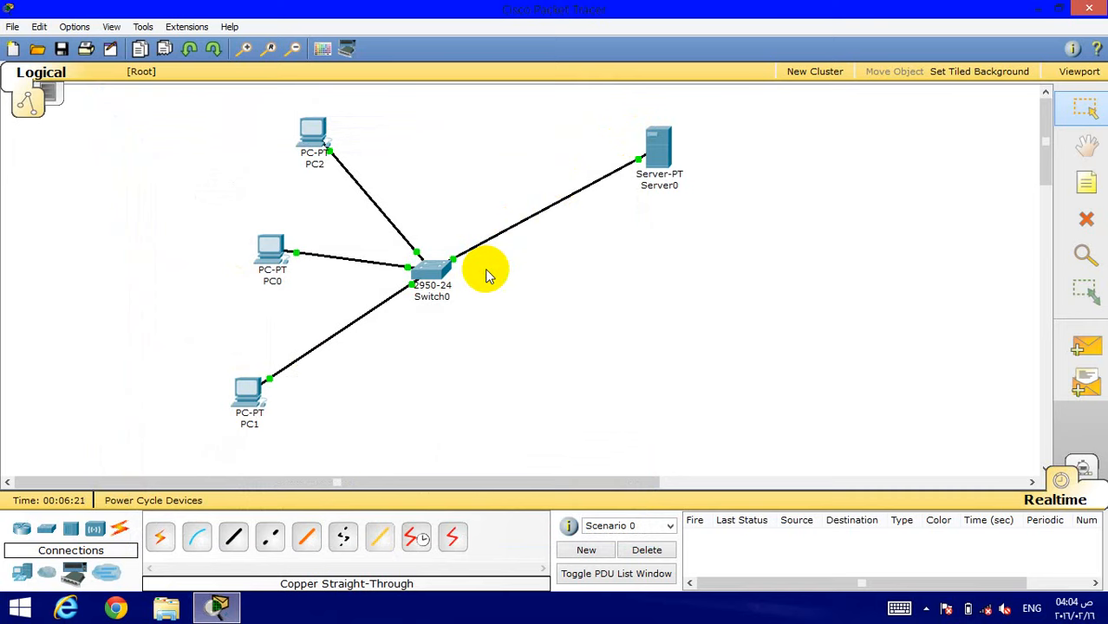
{"action": "mouse_move", "coordinate": [930, 562]}
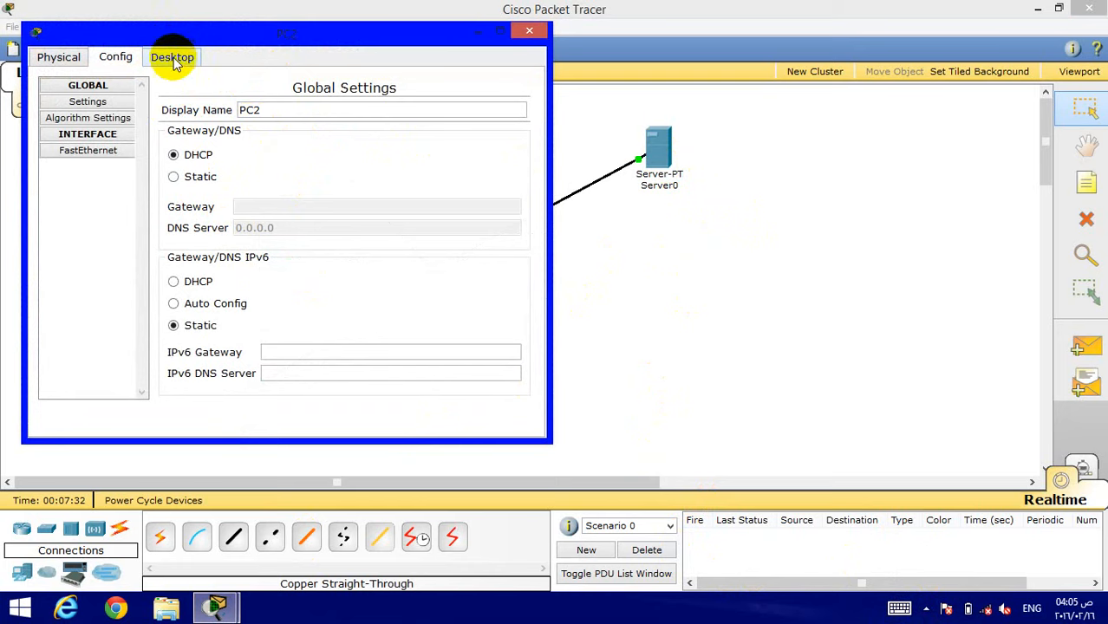
Run ping 192.168.1.3 from PC2's Command Prompt, receiving 4 of 4 replies
{"action": "left_click", "coordinate": [172, 56]}
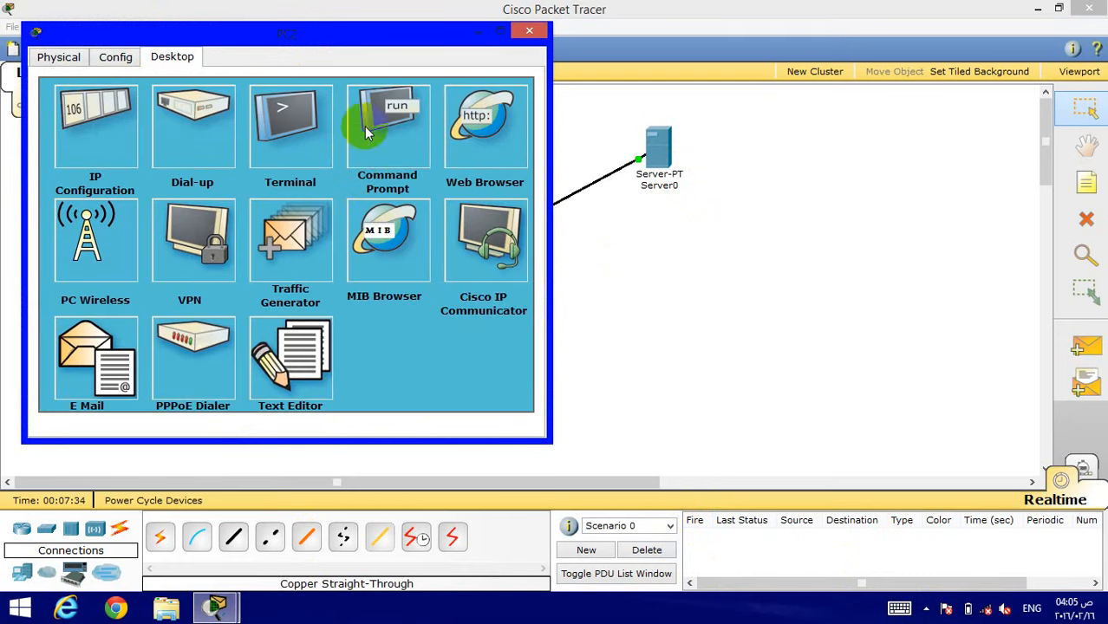
{"action": "left_click", "coordinate": [388, 122]}
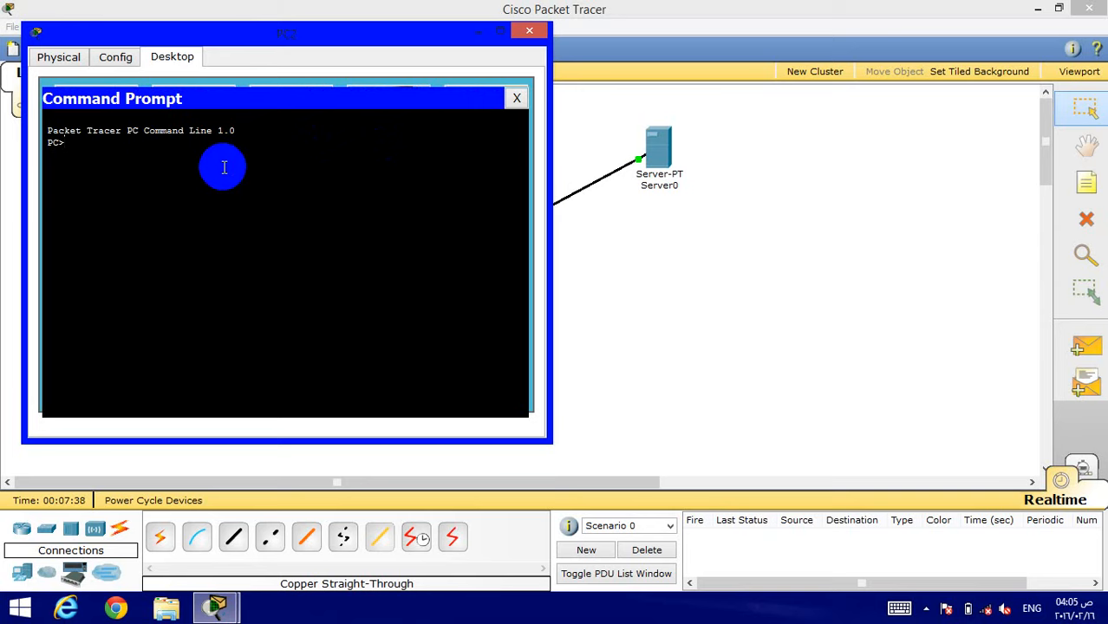
{"action": "type", "text": "ping"}
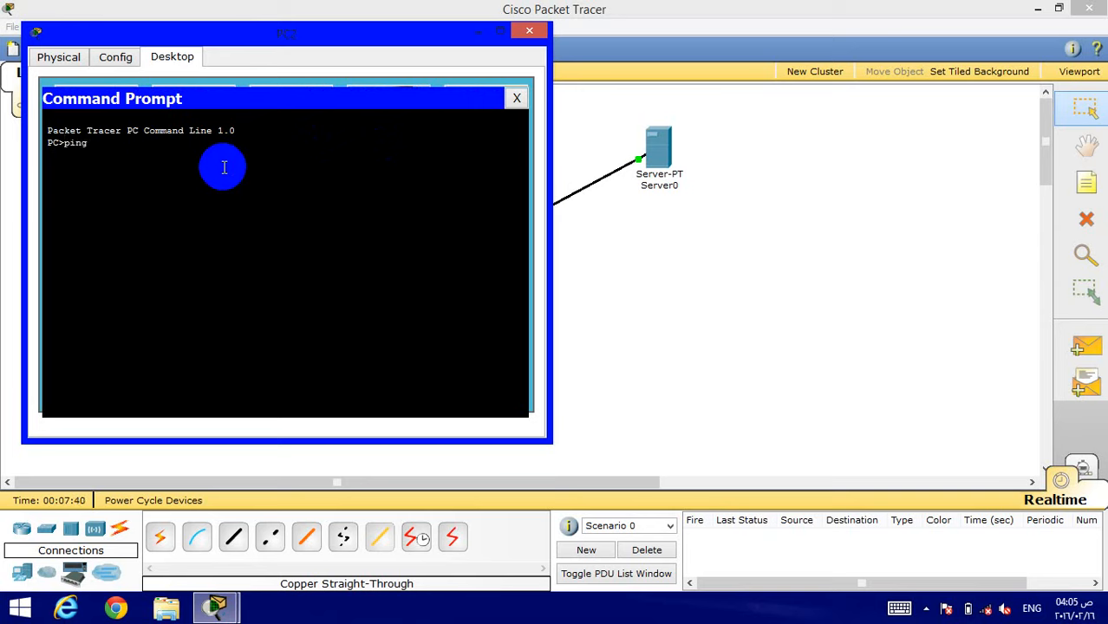
{"action": "type", "text": "192.1"}
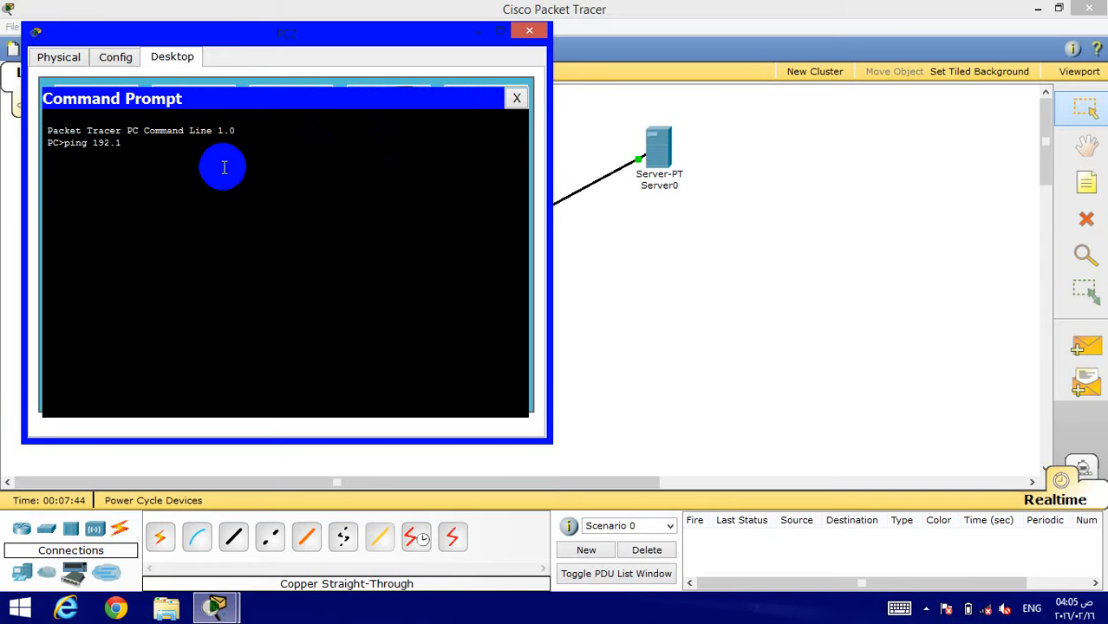
{"action": "type", "text": "68.1.3"}
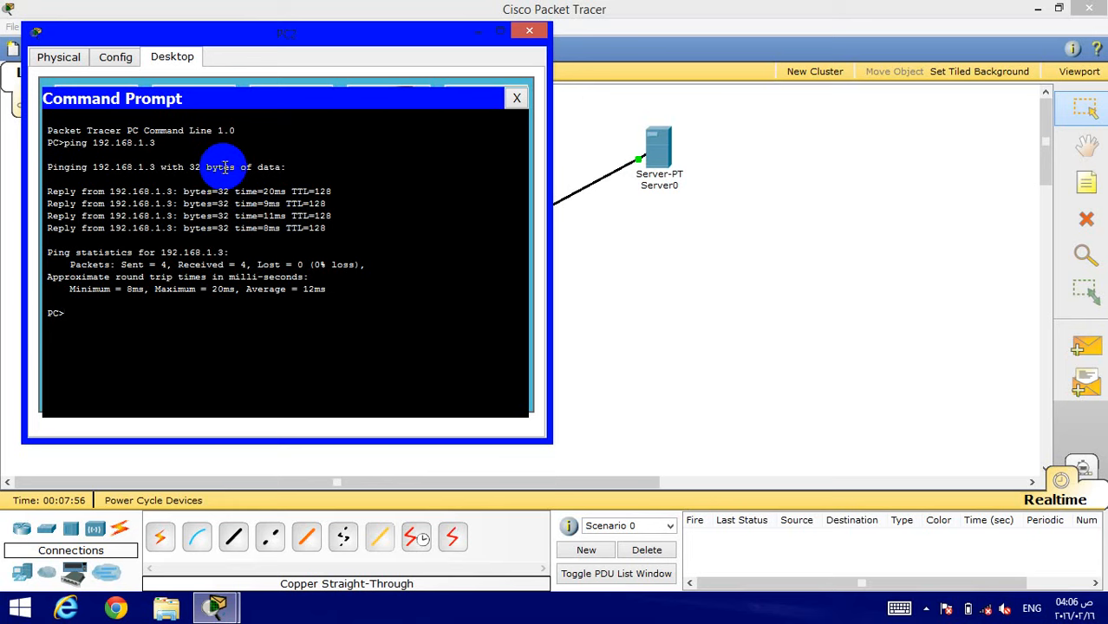
{"action": "mouse_move", "coordinate": [183, 228]}
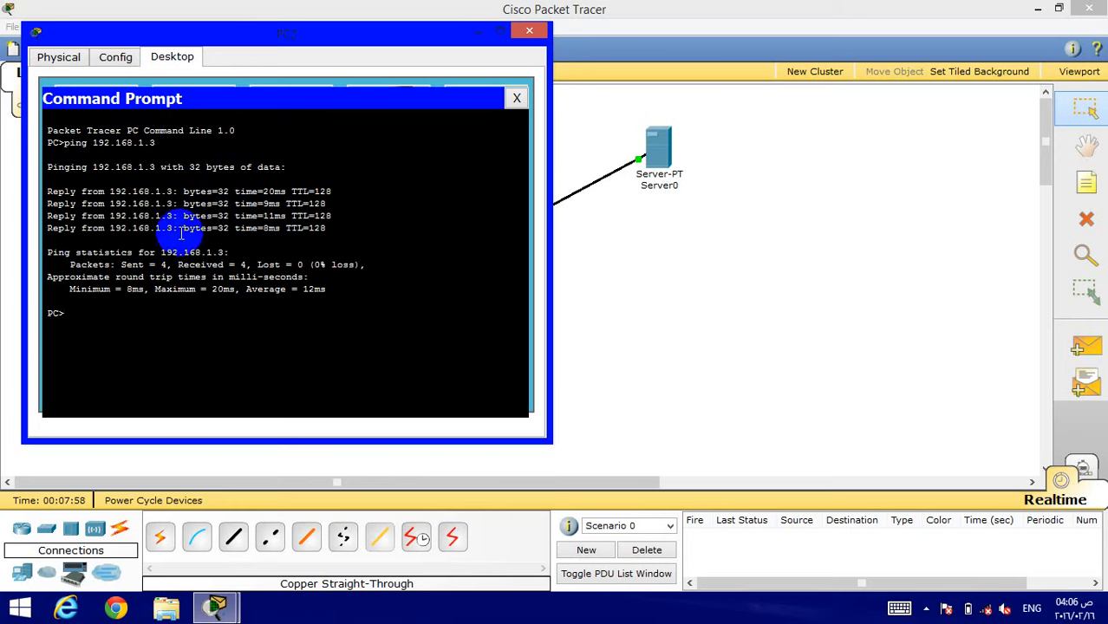
{"action": "left_click", "coordinate": [516, 97]}
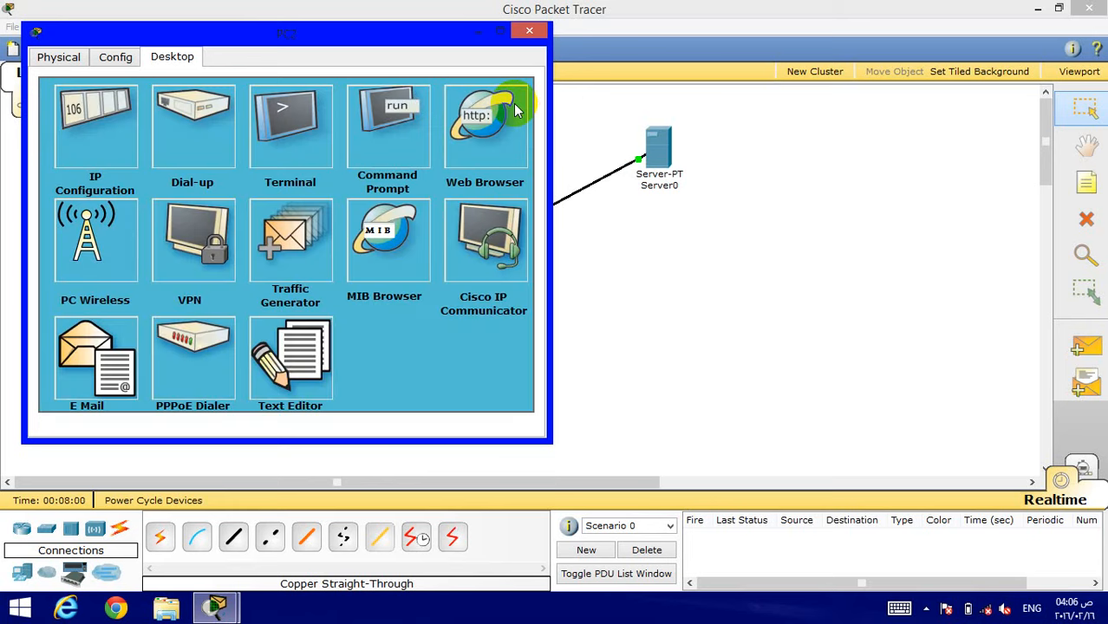
Ping 192.168.1.3 from PC1's command prompt, then close the browser and PC window
{"action": "left_click", "coordinate": [529, 32]}
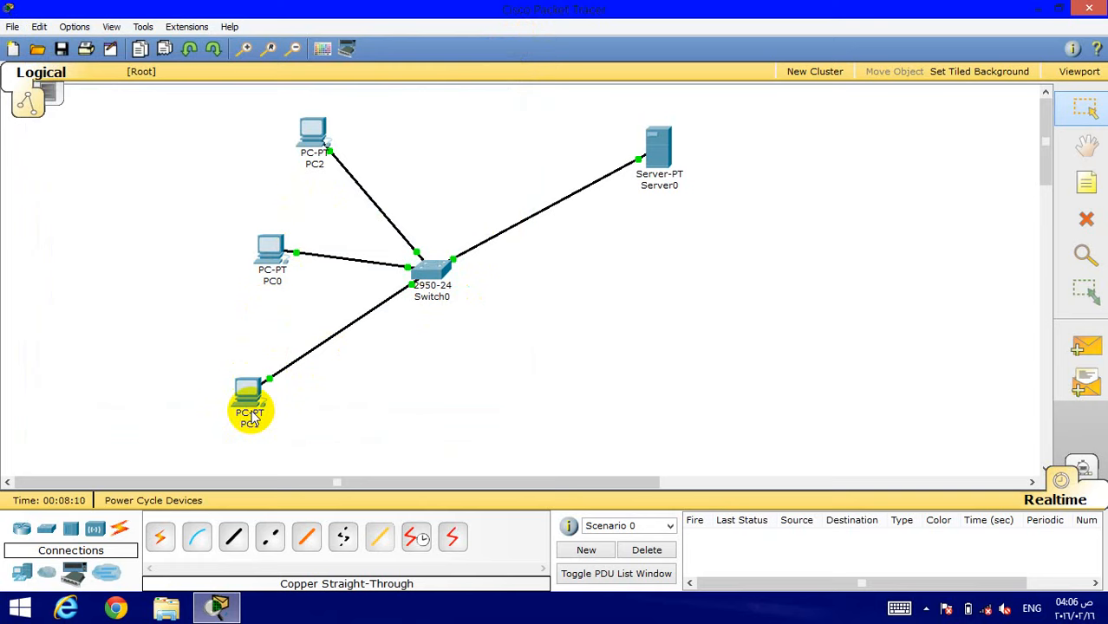
{"action": "mouse_move", "coordinate": [250, 403]}
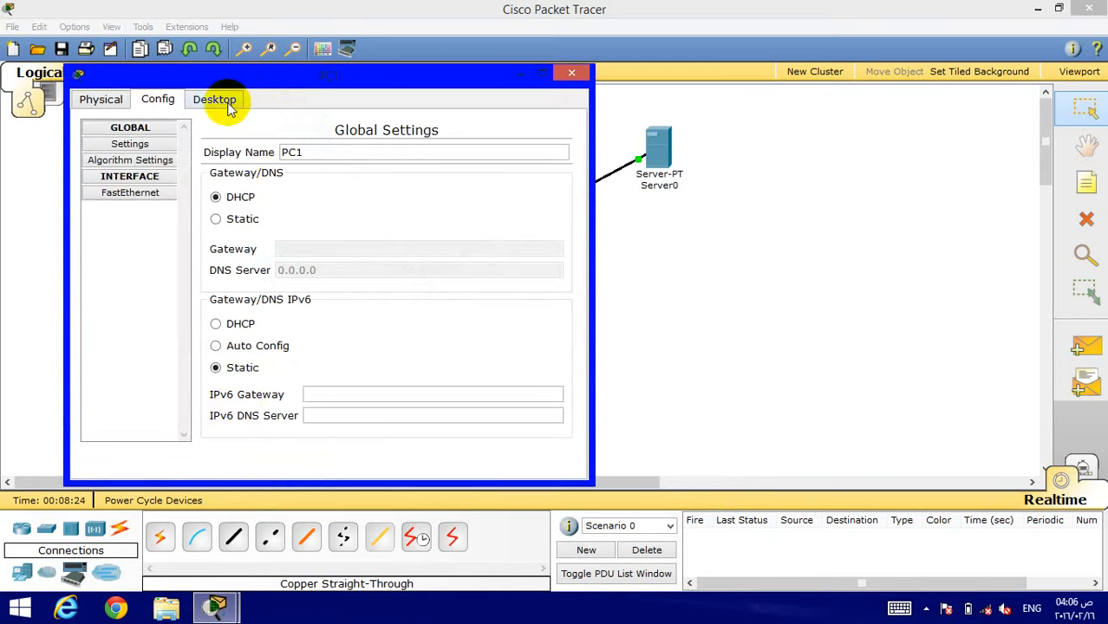
{"action": "left_click", "coordinate": [214, 99]}
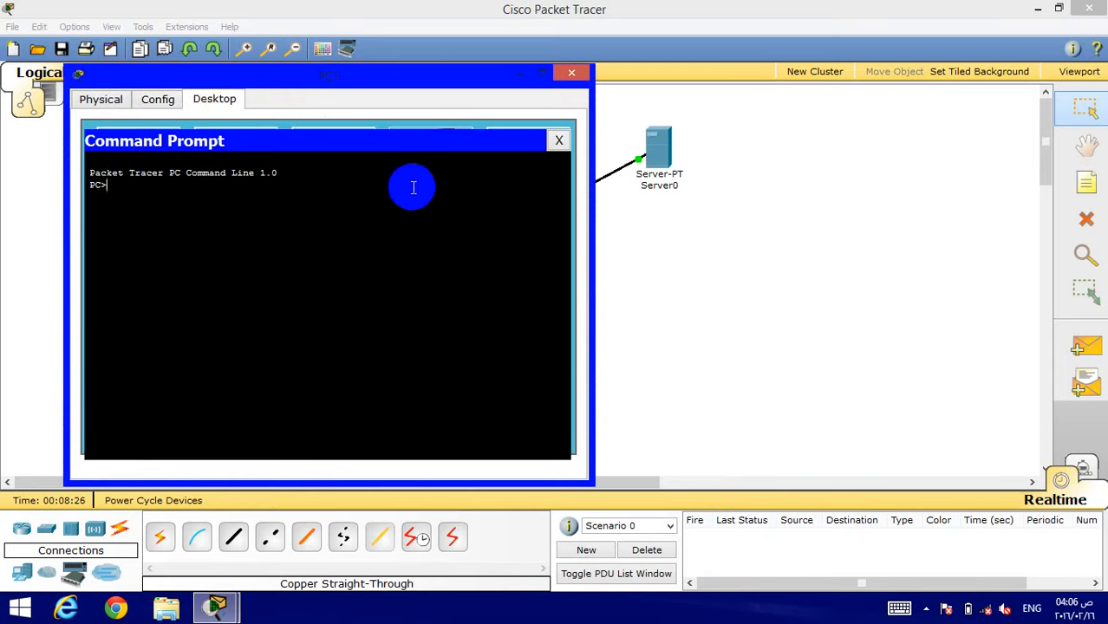
{"action": "type", "text": "ping 19"}
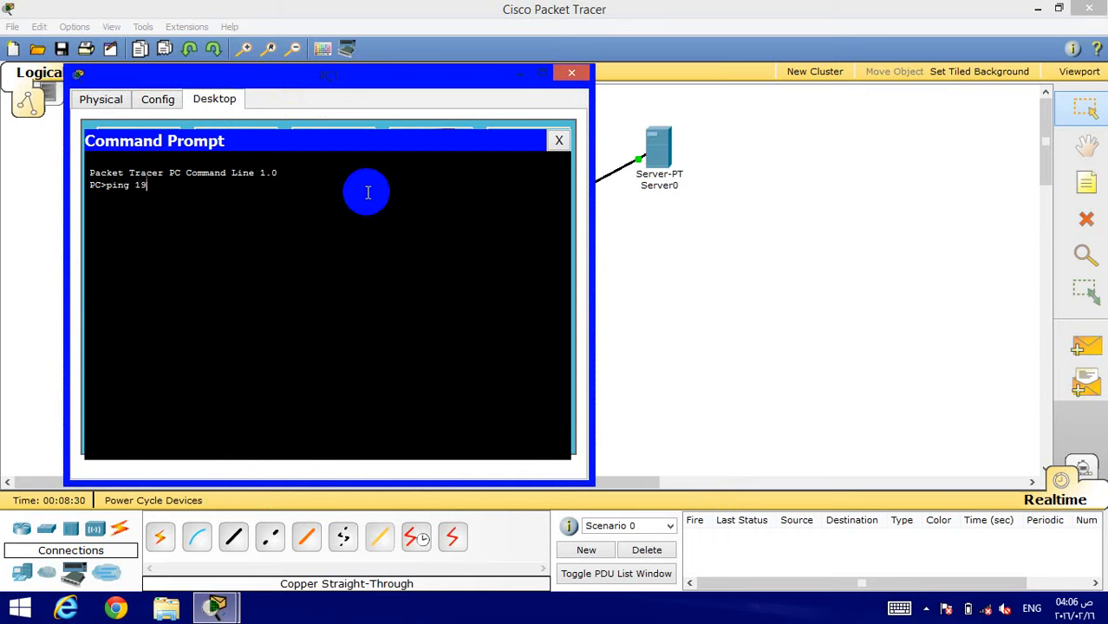
{"action": "type", "text": "2.1"}
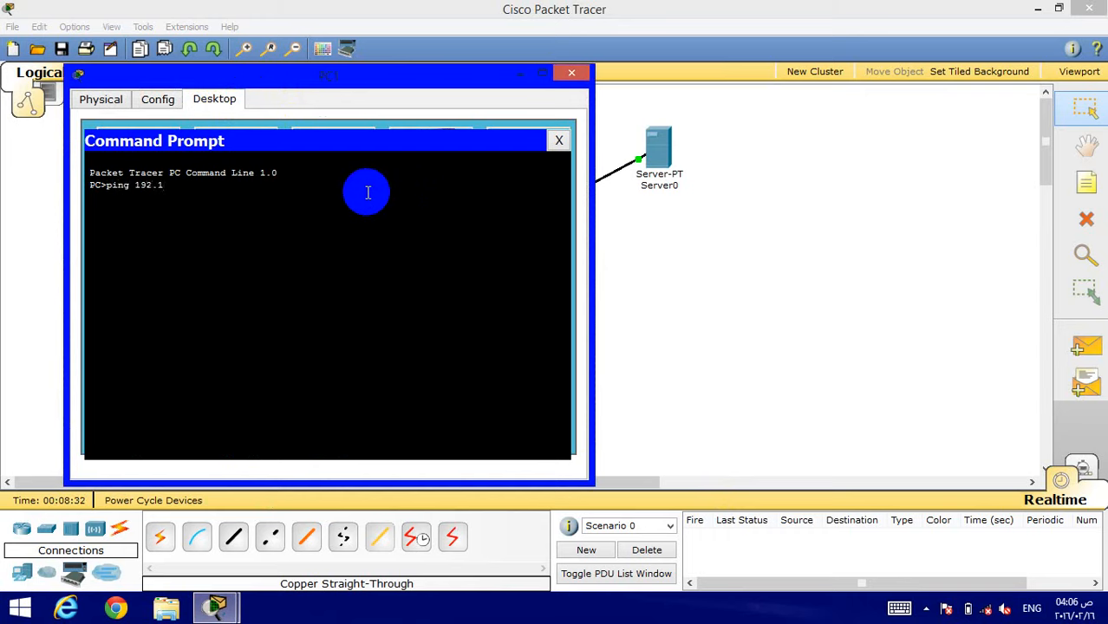
{"action": "type", "text": "68."}
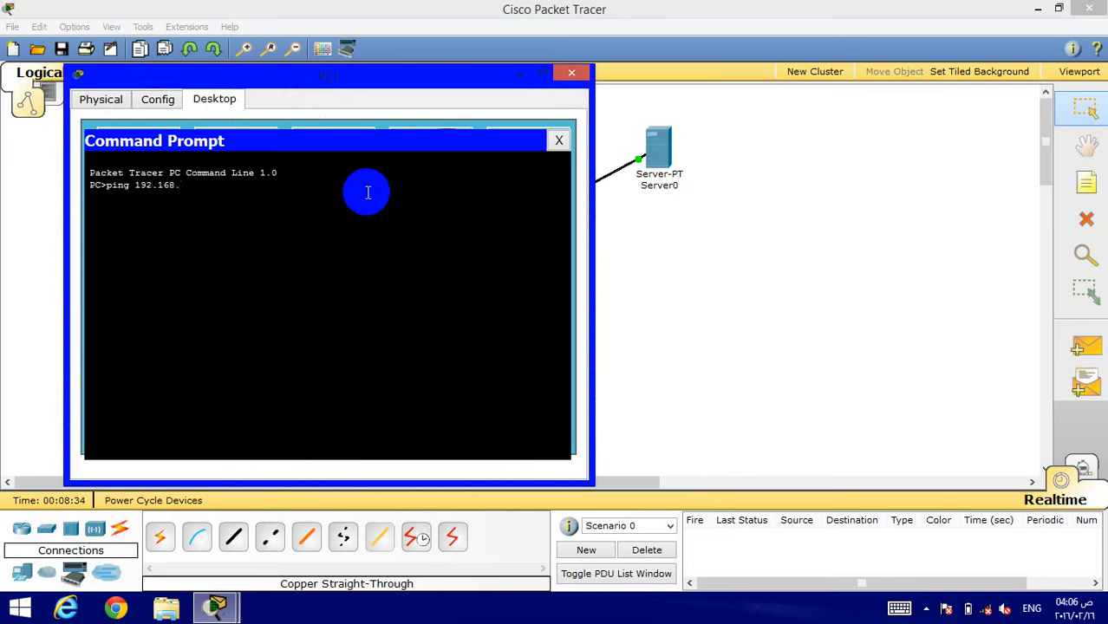
{"action": "type", "text": "1.3"}
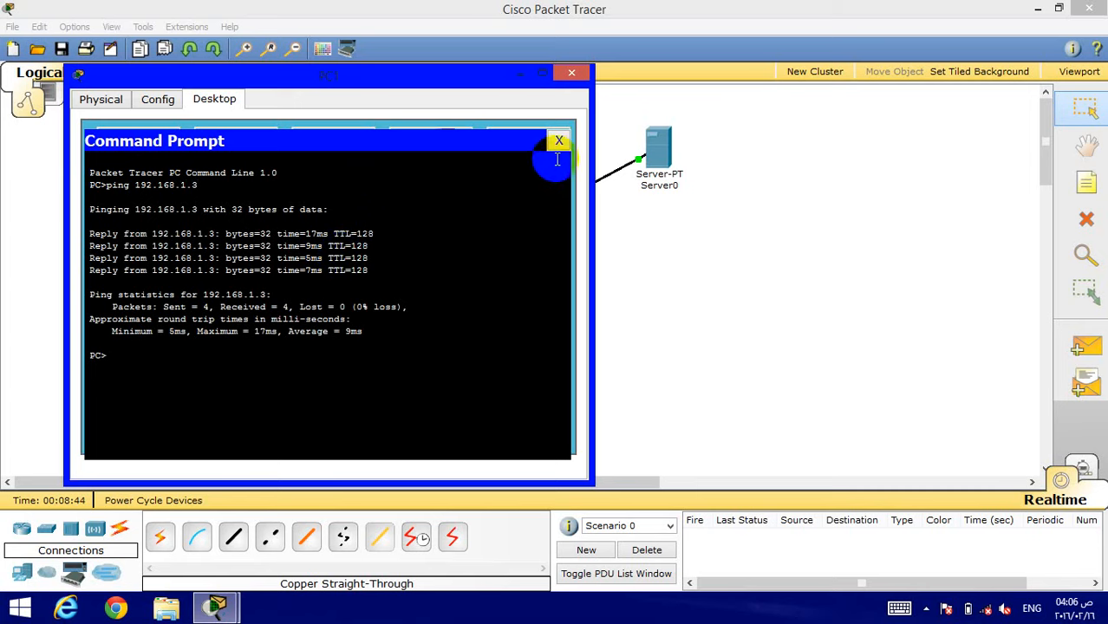
{"action": "left_click", "coordinate": [557, 141]}
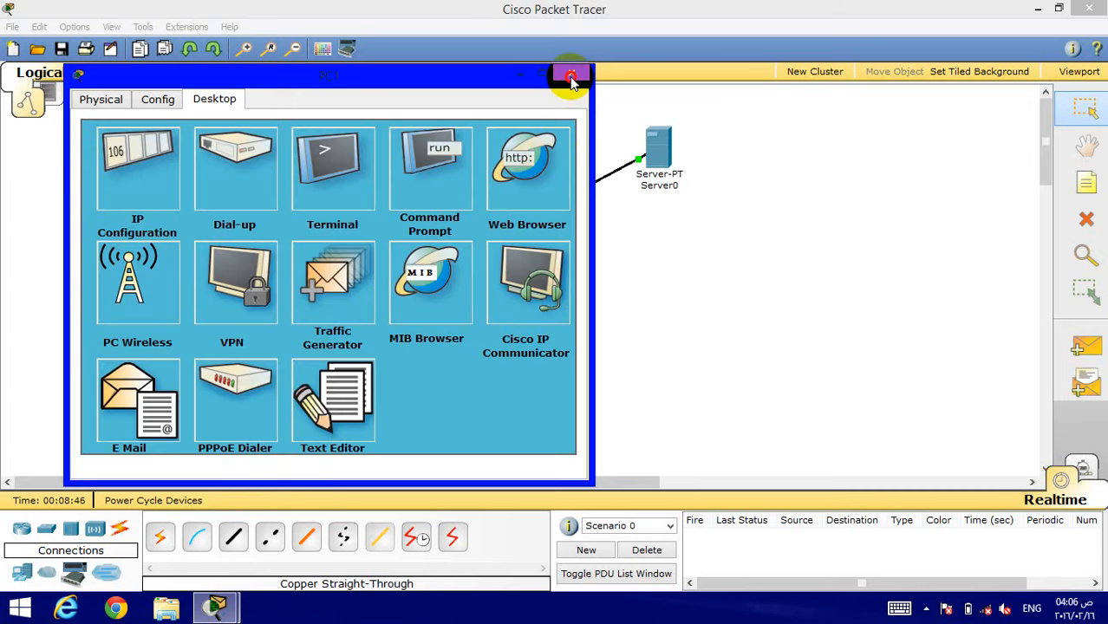
{"action": "left_click", "coordinate": [566, 76]}
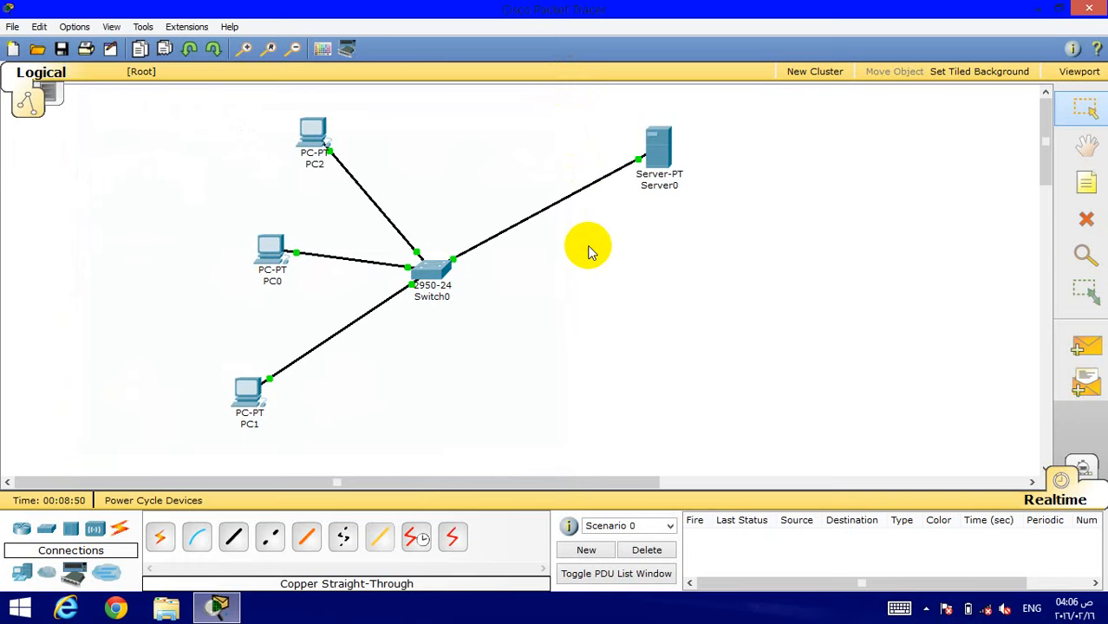
{"action": "mouse_move", "coordinate": [615, 250]}
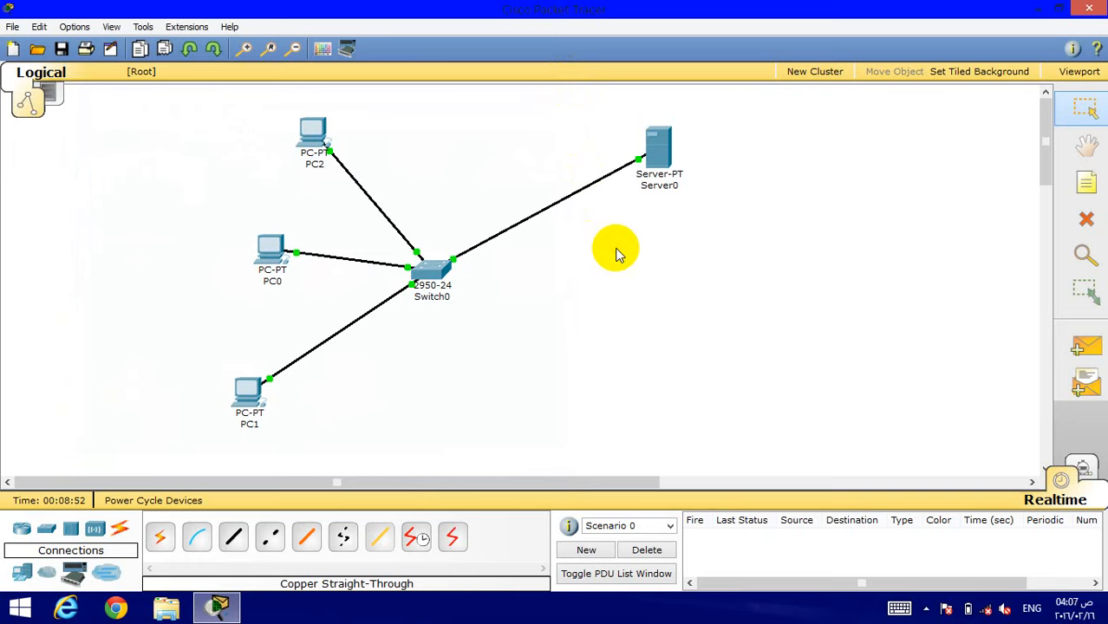
Browse to 192.168.1.1 in Server0's Desktop web browser, then close the browser
{"action": "left_click", "coordinate": [656, 145]}
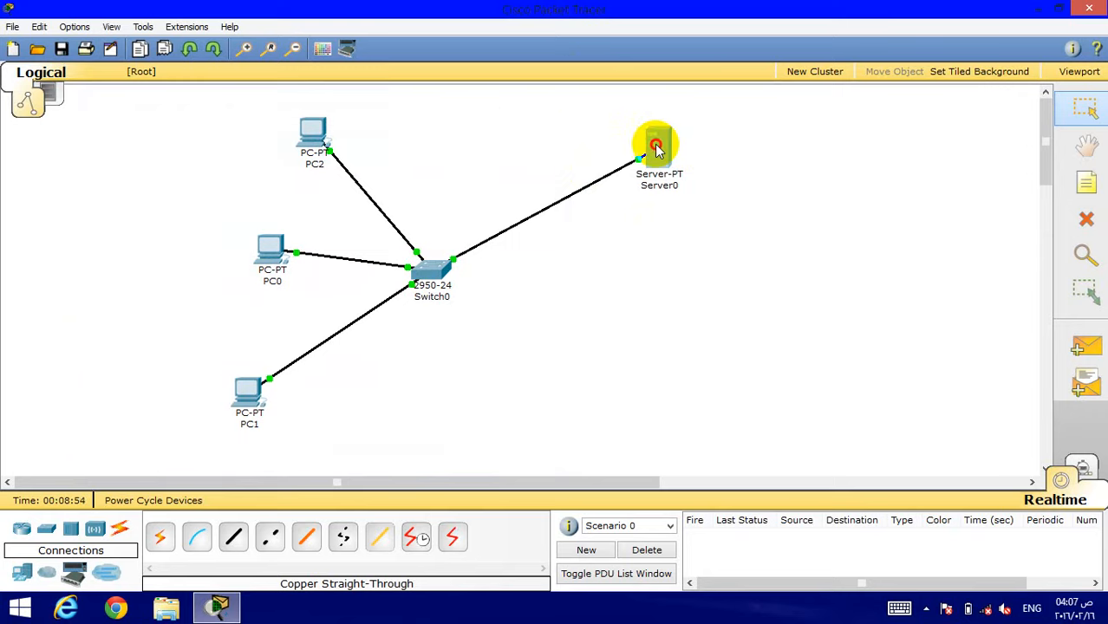
{"action": "left_click", "coordinate": [654, 145]}
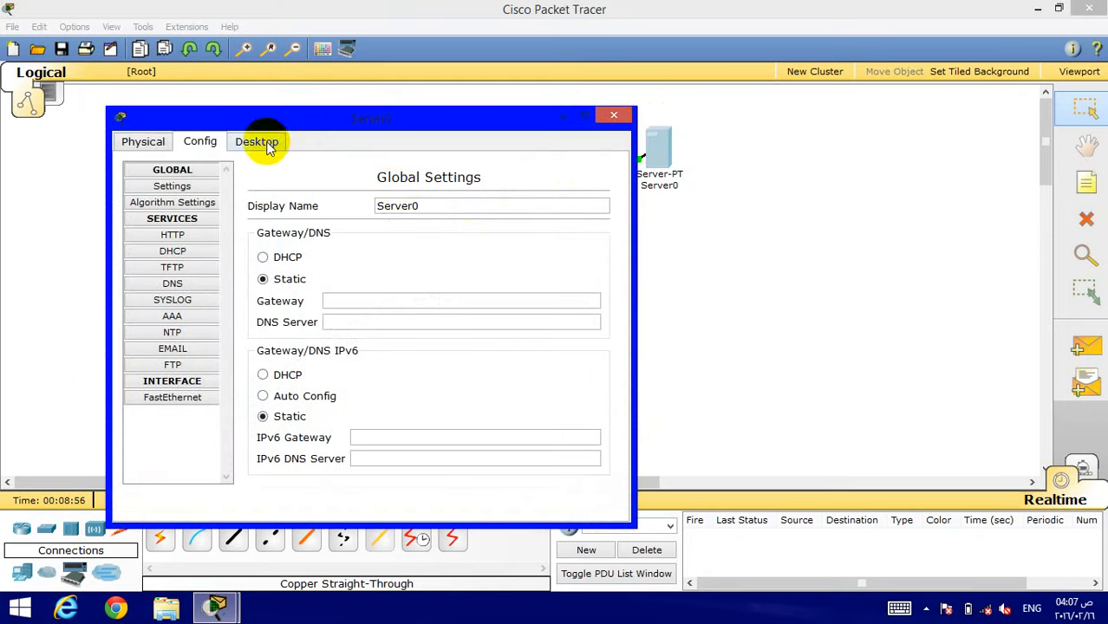
{"action": "left_click", "coordinate": [257, 142]}
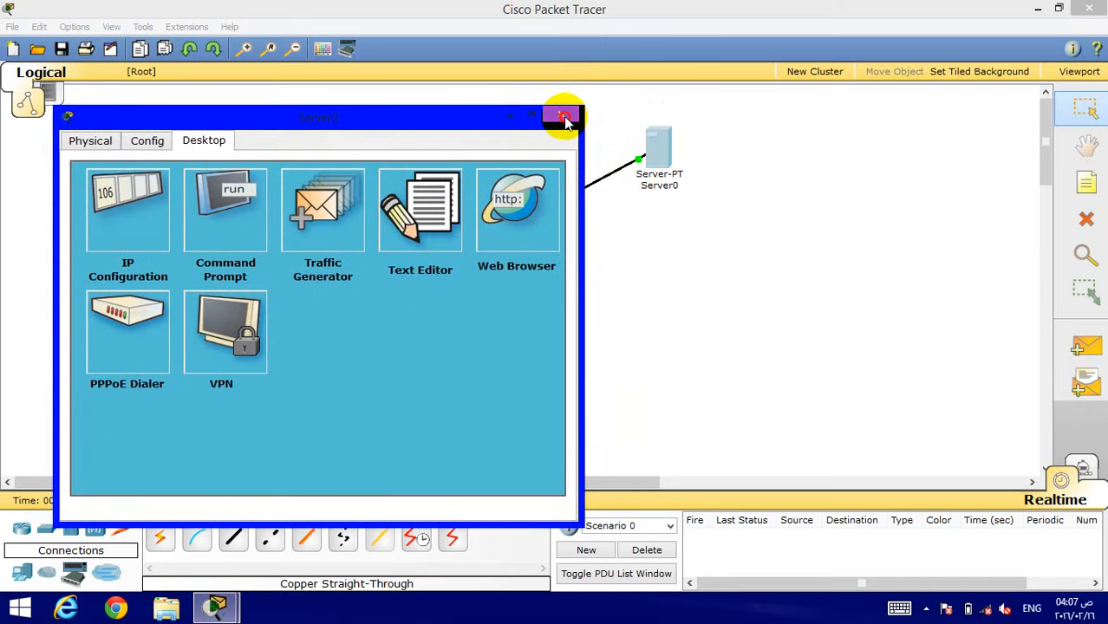
{"action": "left_click", "coordinate": [563, 115]}
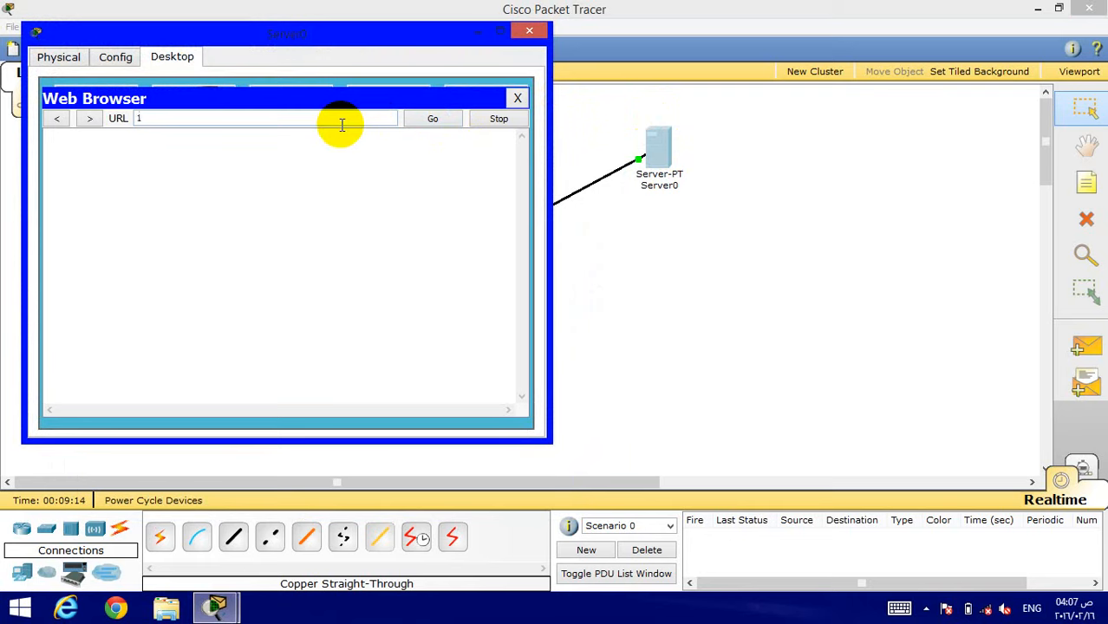
{"action": "type", "text": "92"}
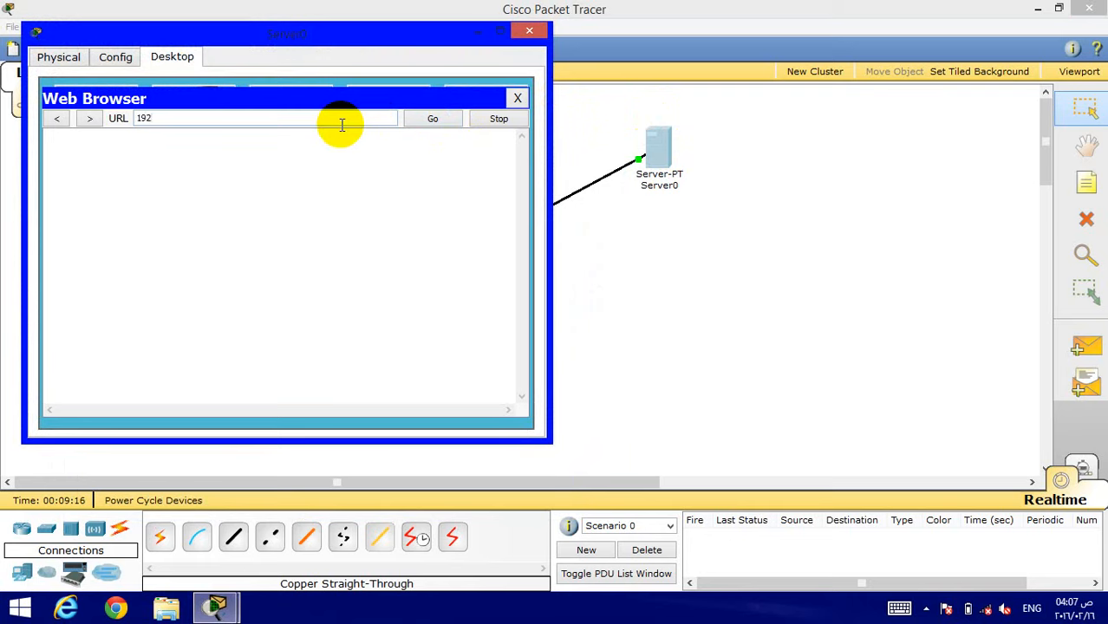
{"action": "type", "text": ".168.1.1"}
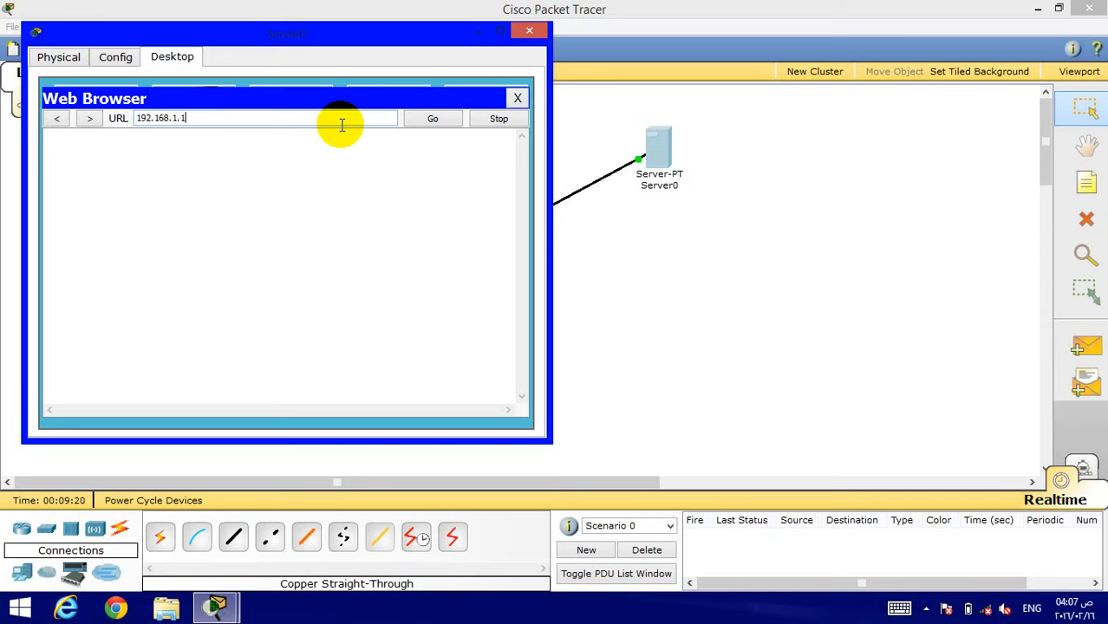
{"action": "left_click", "coordinate": [432, 118]}
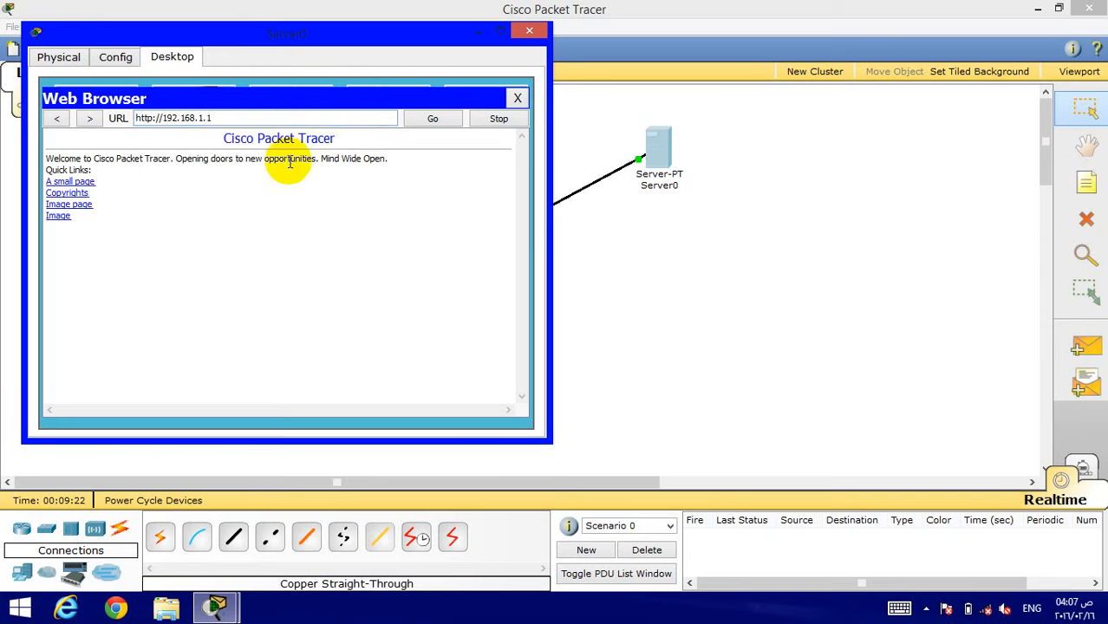
{"action": "mouse_move", "coordinate": [113, 181]}
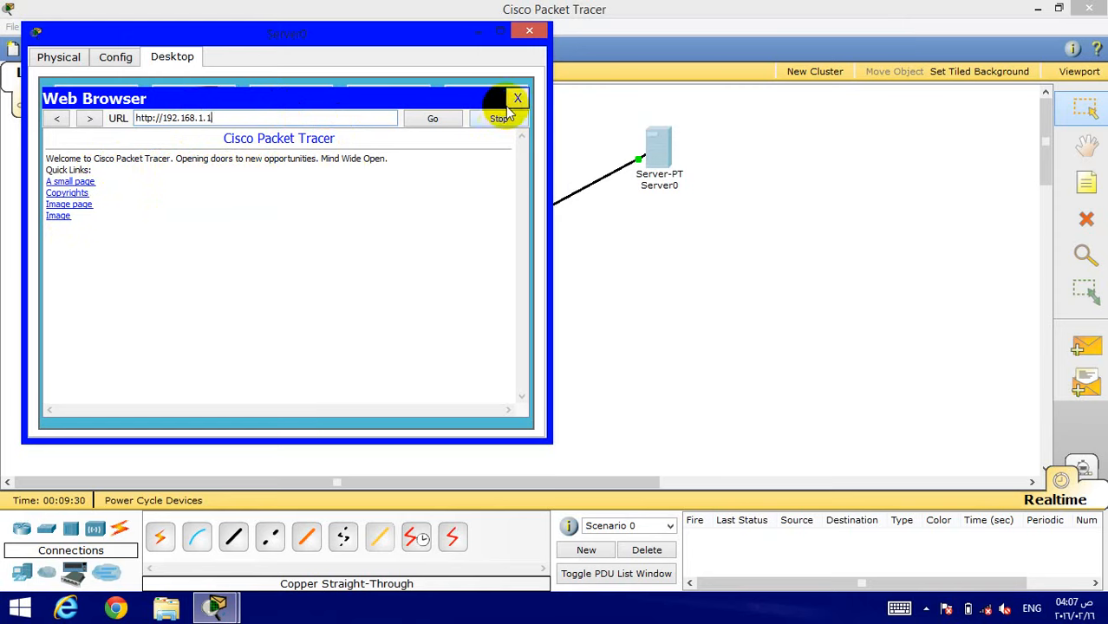
{"action": "left_click", "coordinate": [516, 98]}
{"action": "type", "text": "1"}
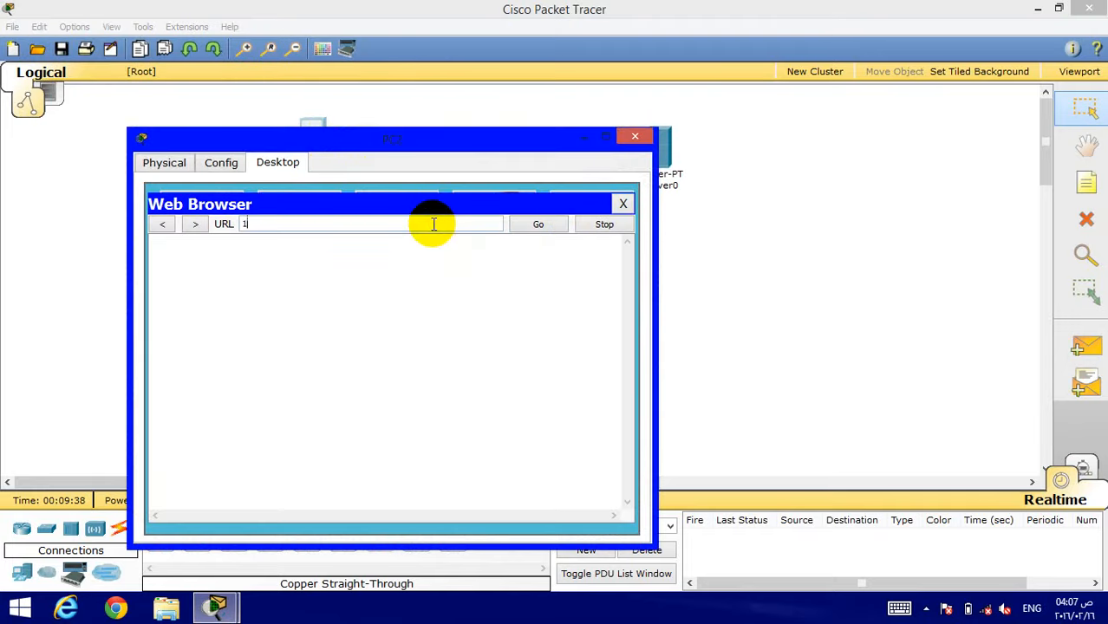
Load the 192.168.1.1 welcome page in the PC's browser, then close the PC window
{"action": "type", "text": "92.168.1.1"}
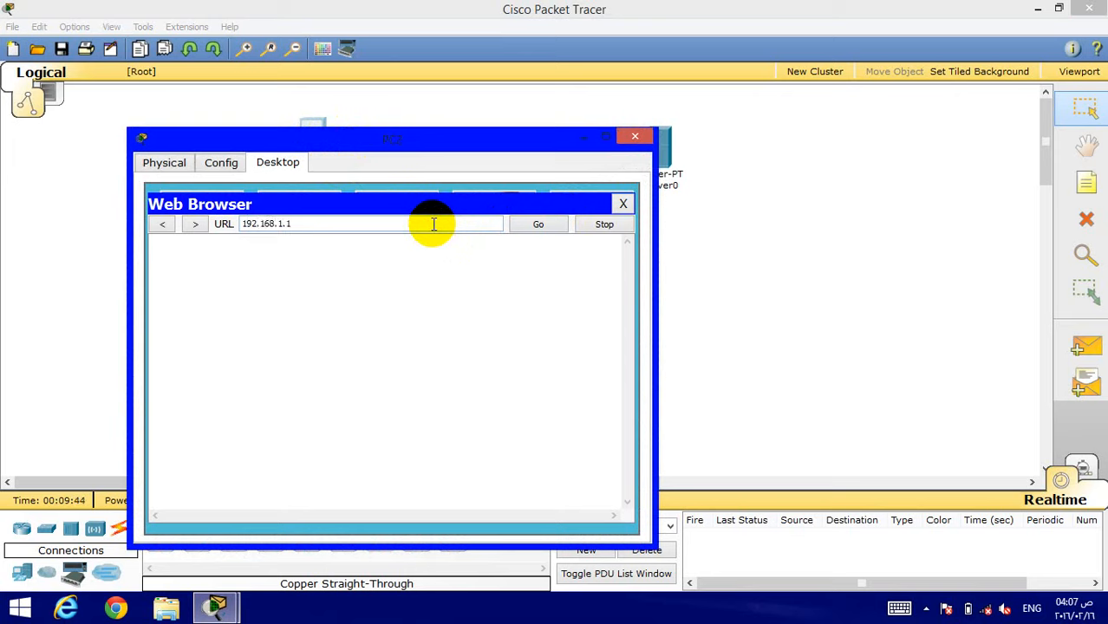
{"action": "left_click", "coordinate": [537, 223]}
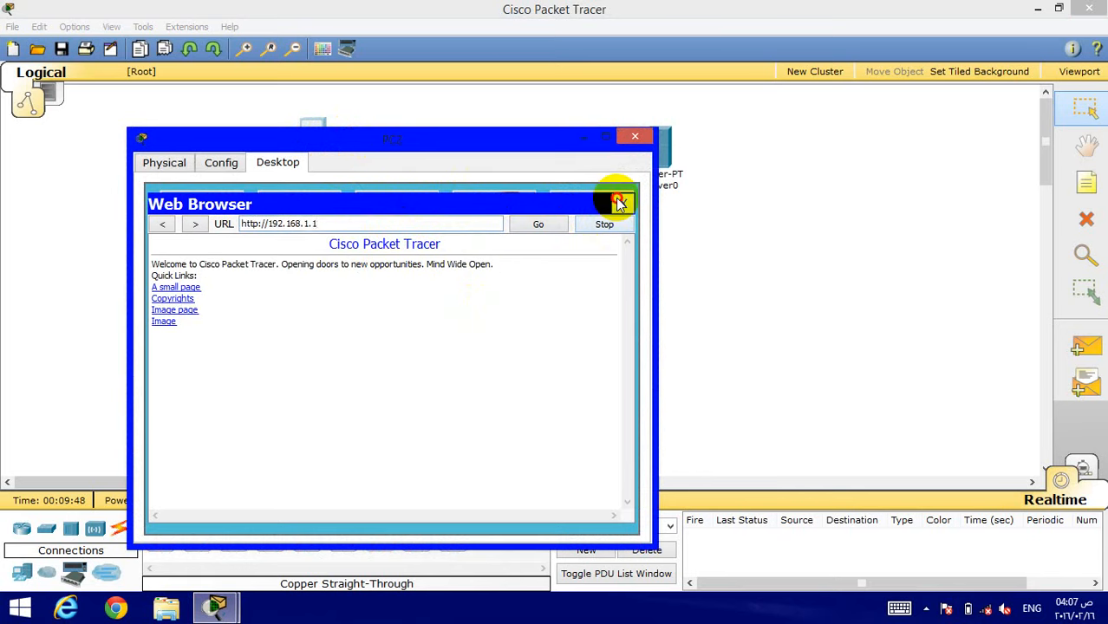
{"action": "left_click", "coordinate": [635, 136]}
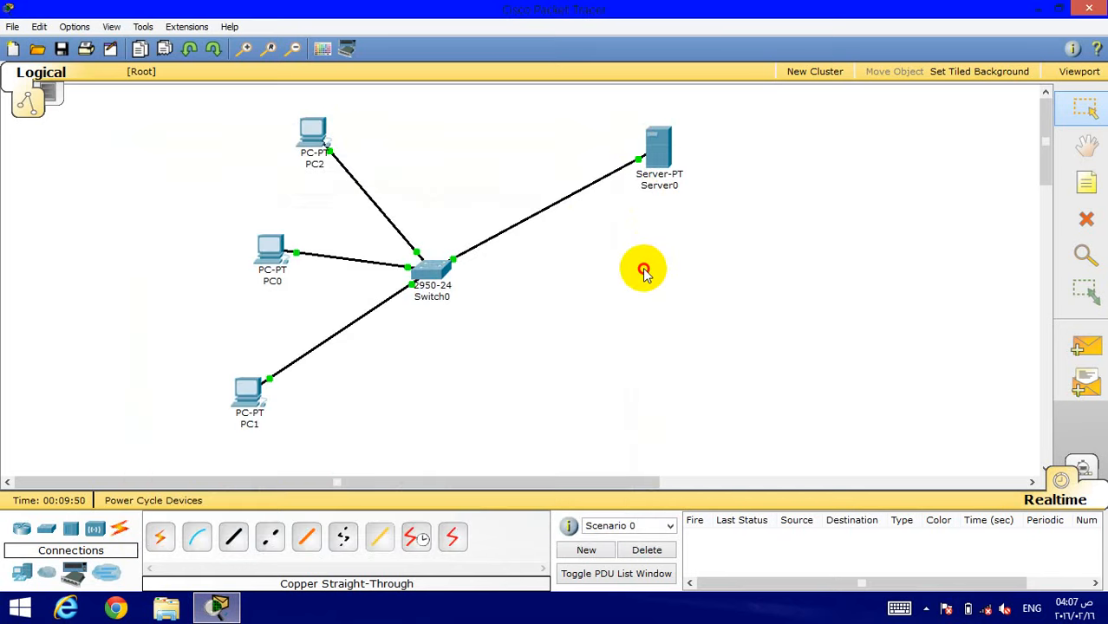
{"action": "mouse_move", "coordinate": [716, 289]}
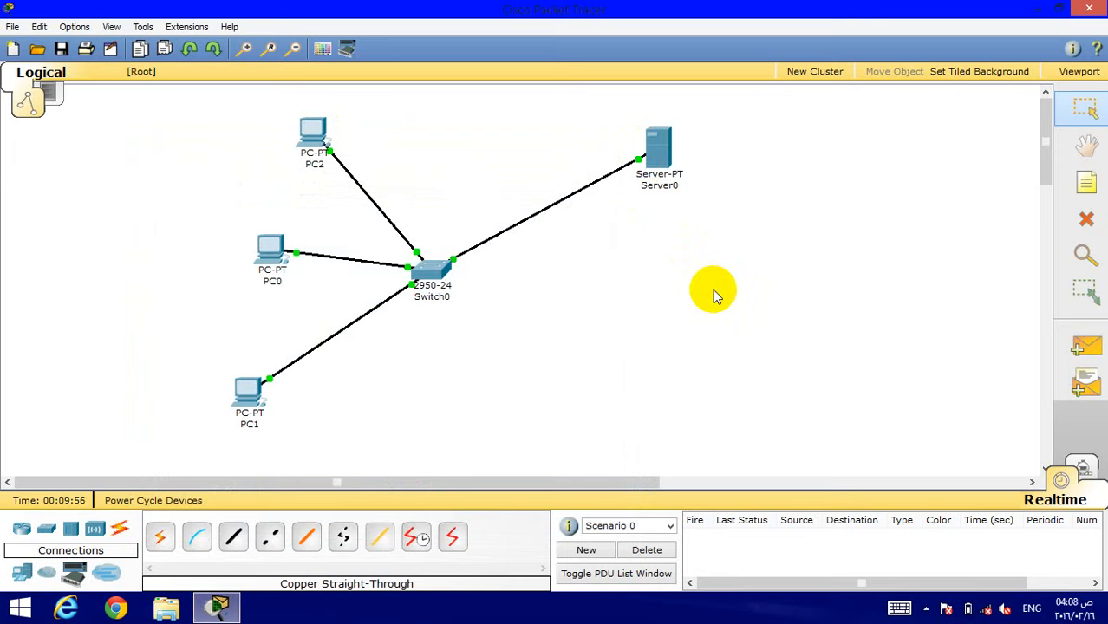
{"action": "mouse_move", "coordinate": [1049, 358]}
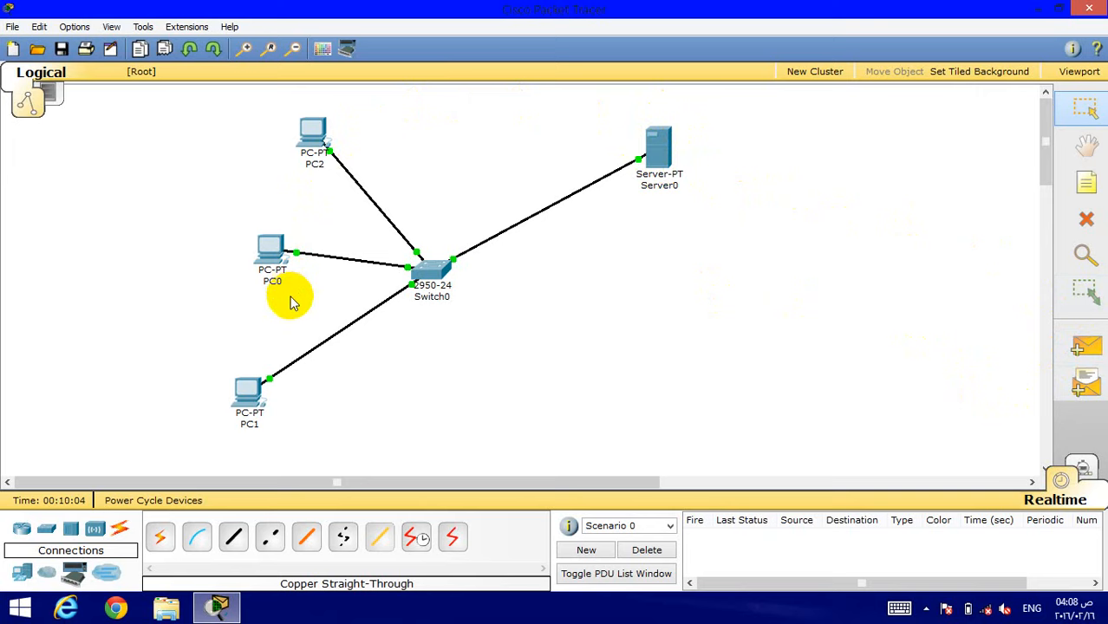
{"action": "mouse_move", "coordinate": [802, 304]}
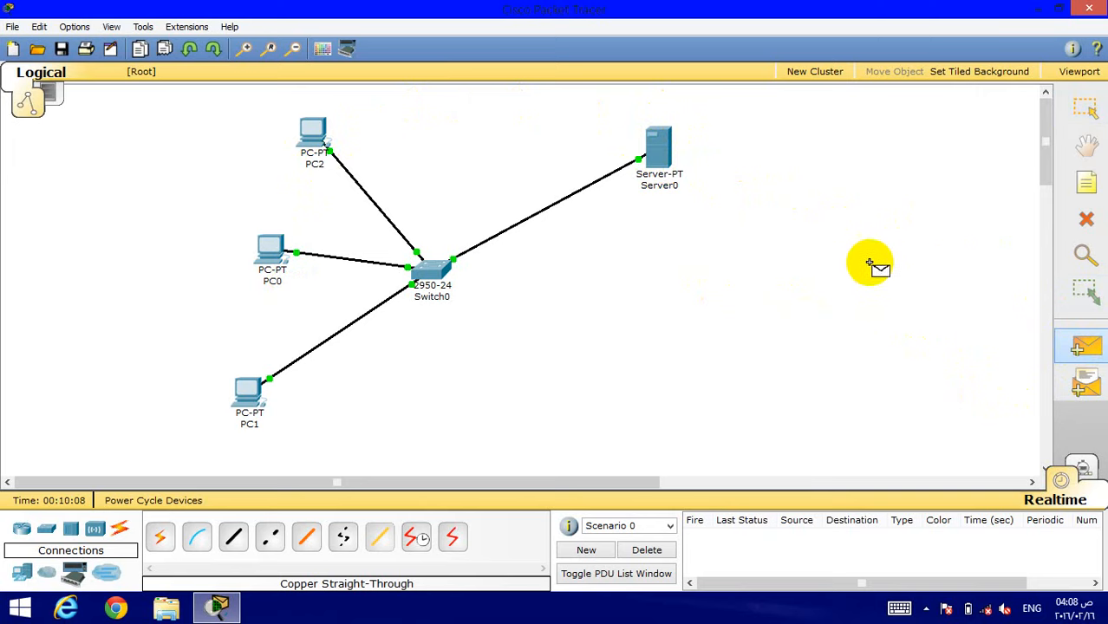
{"action": "mouse_move", "coordinate": [644, 139]}
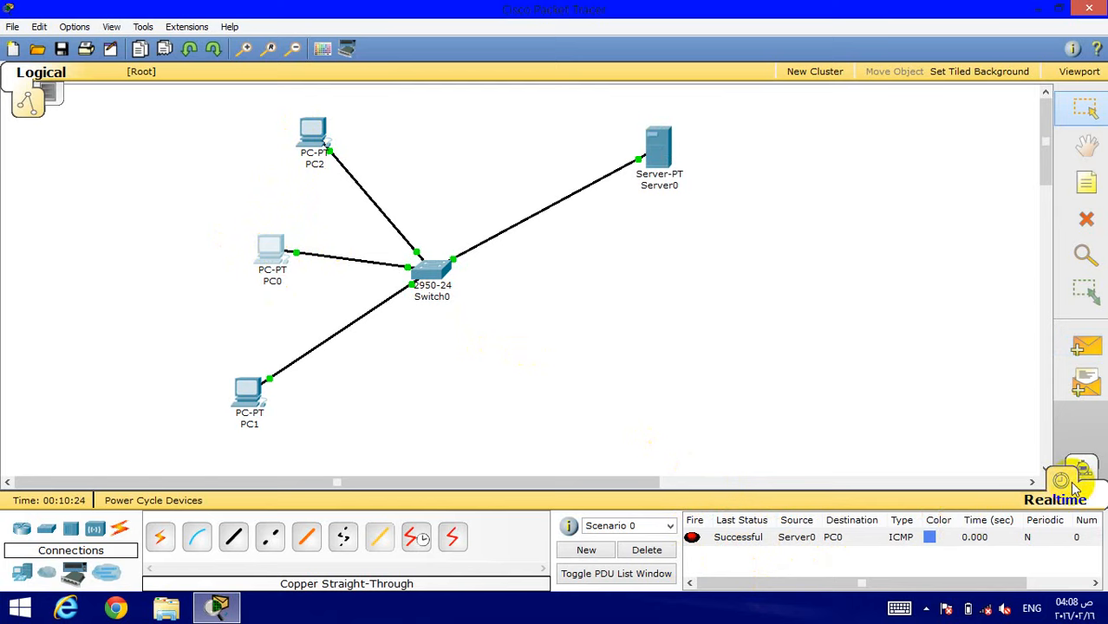
{"action": "mouse_move", "coordinate": [1082, 484]}
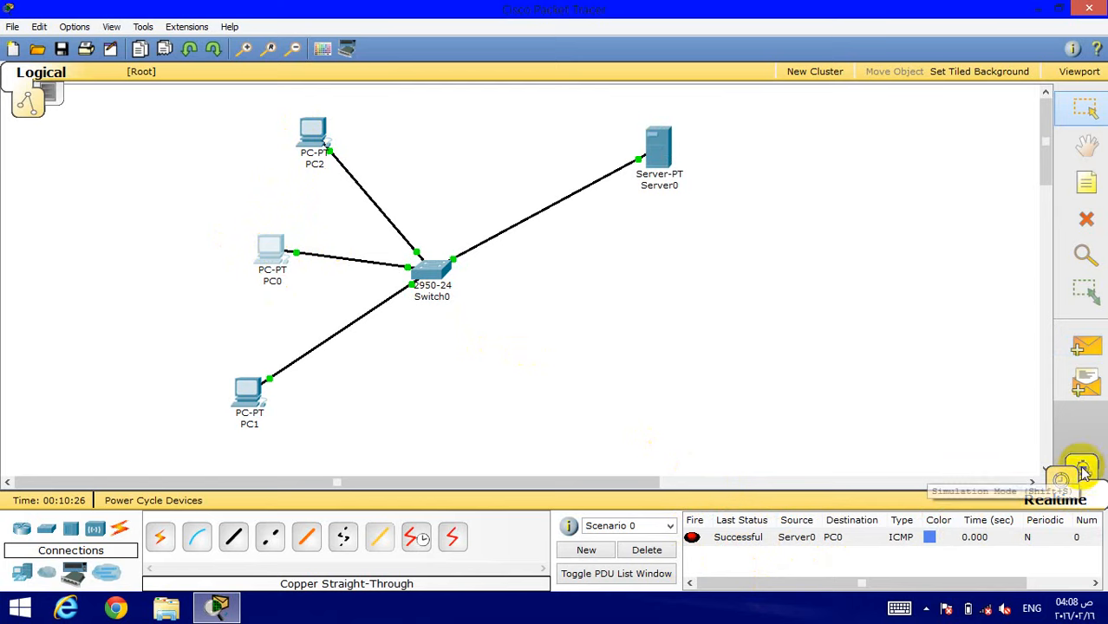
Enter Simulation mode and play the ICMP PDU from Server0 to PC0 and back
{"action": "left_click", "coordinate": [1080, 466]}
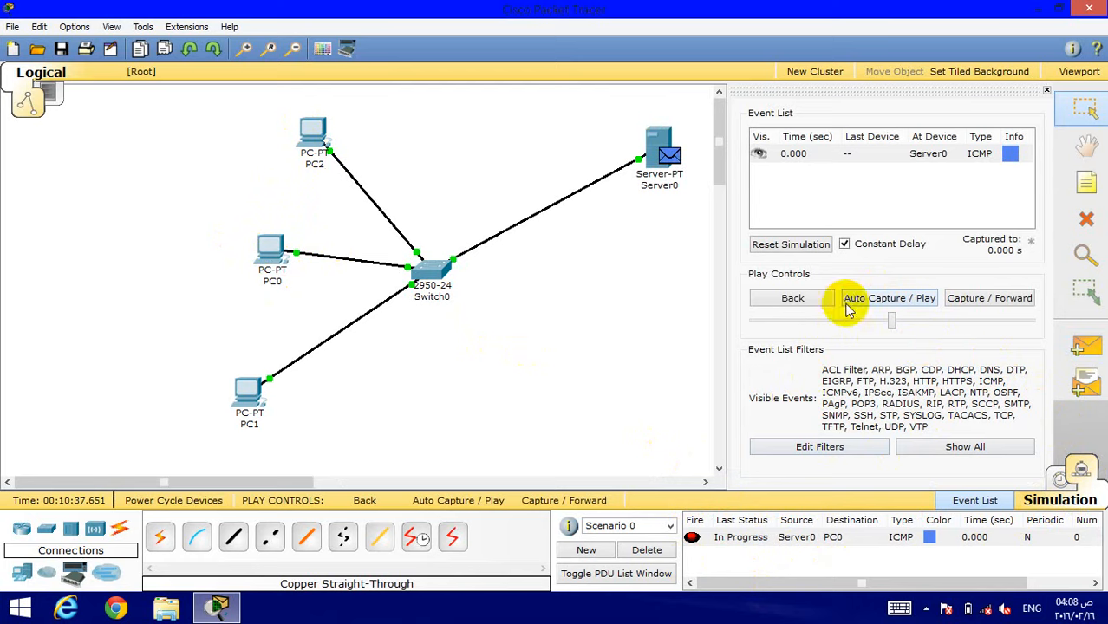
{"action": "mouse_move", "coordinate": [911, 298]}
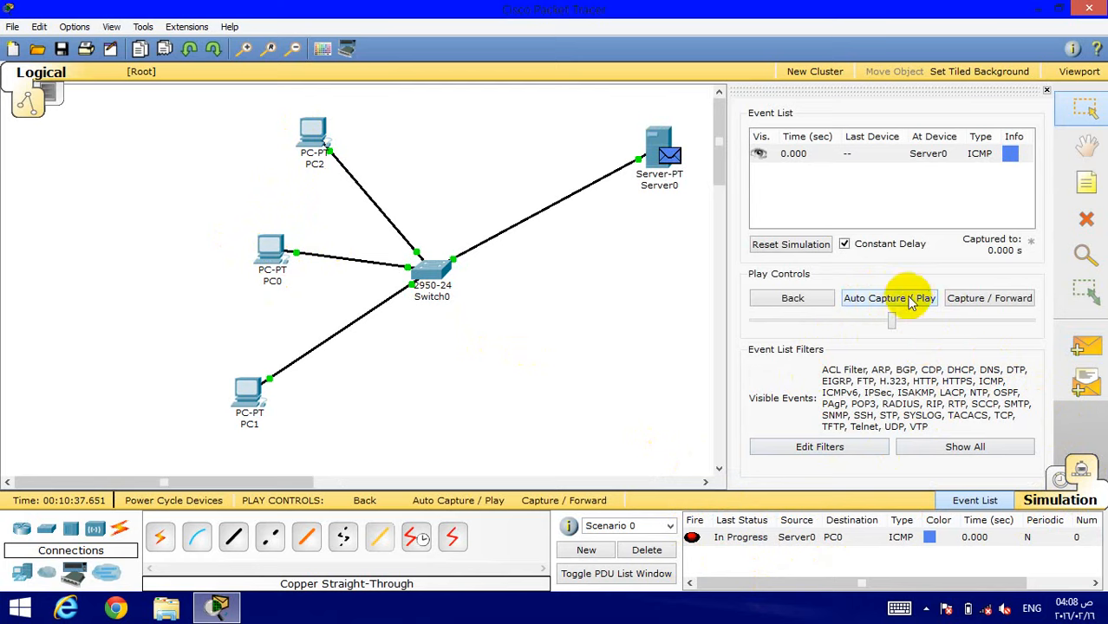
{"action": "mouse_move", "coordinate": [911, 298]}
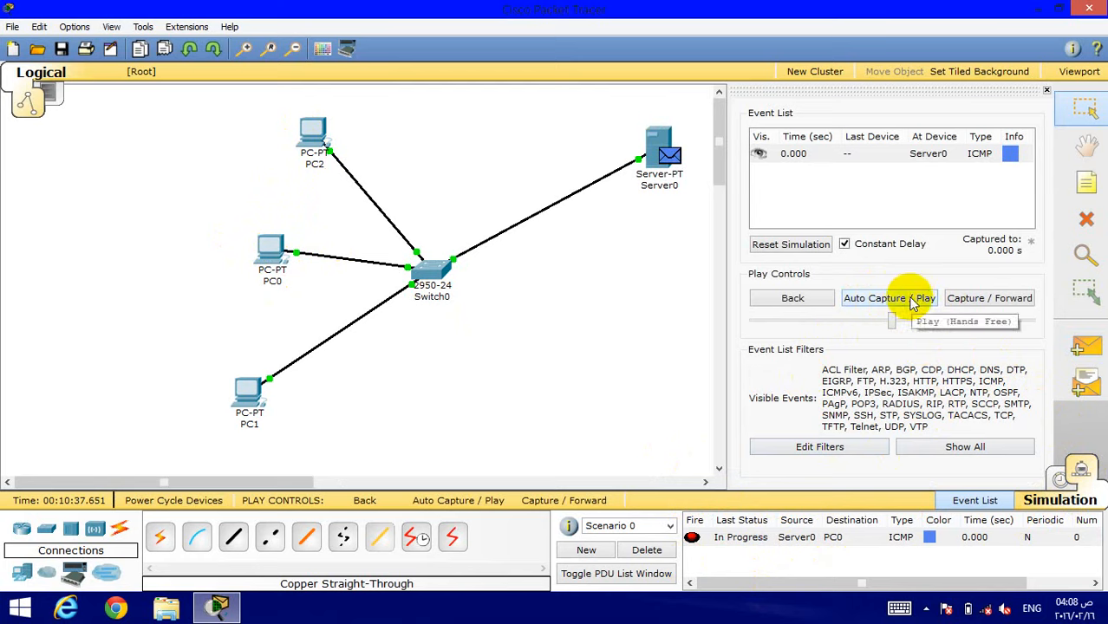
{"action": "left_click", "coordinate": [890, 297]}
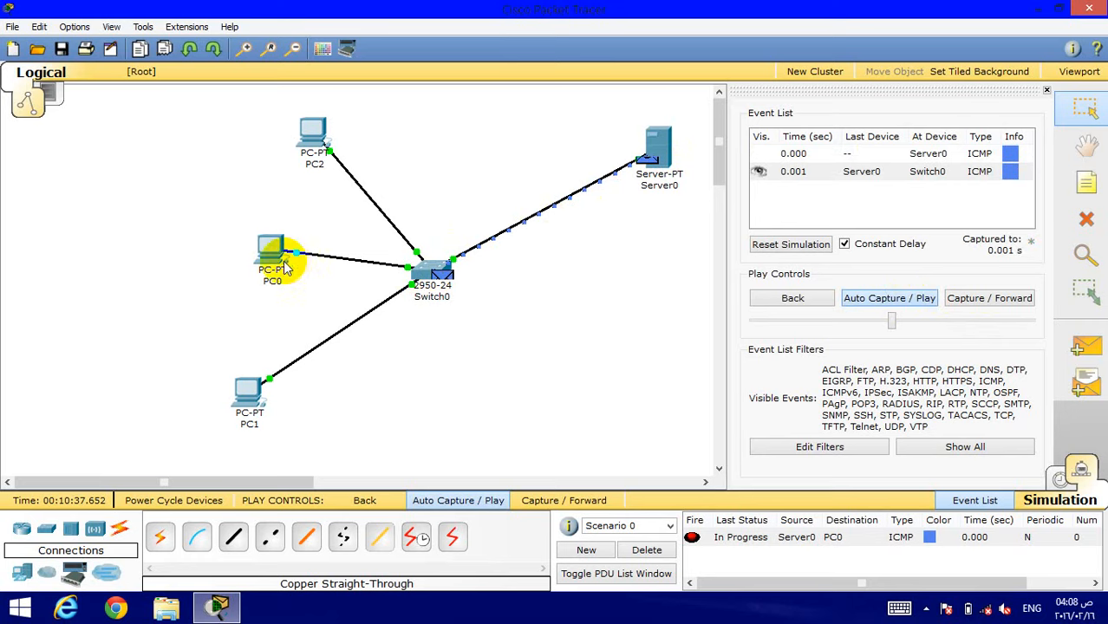
{"action": "mouse_move", "coordinate": [273, 255]}
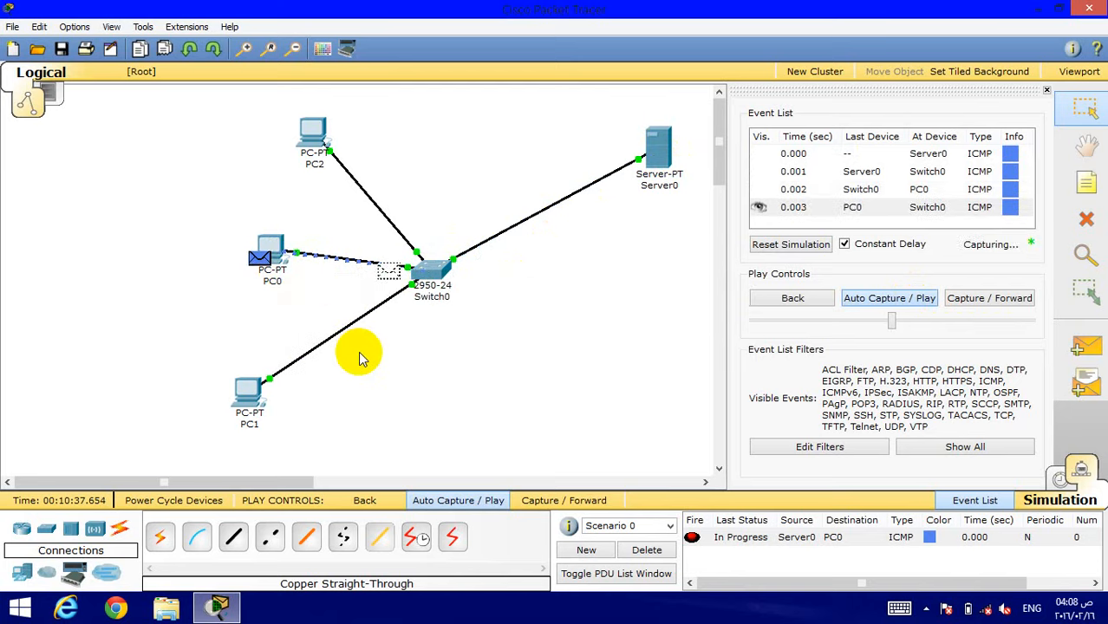
{"action": "left_click", "coordinate": [990, 297]}
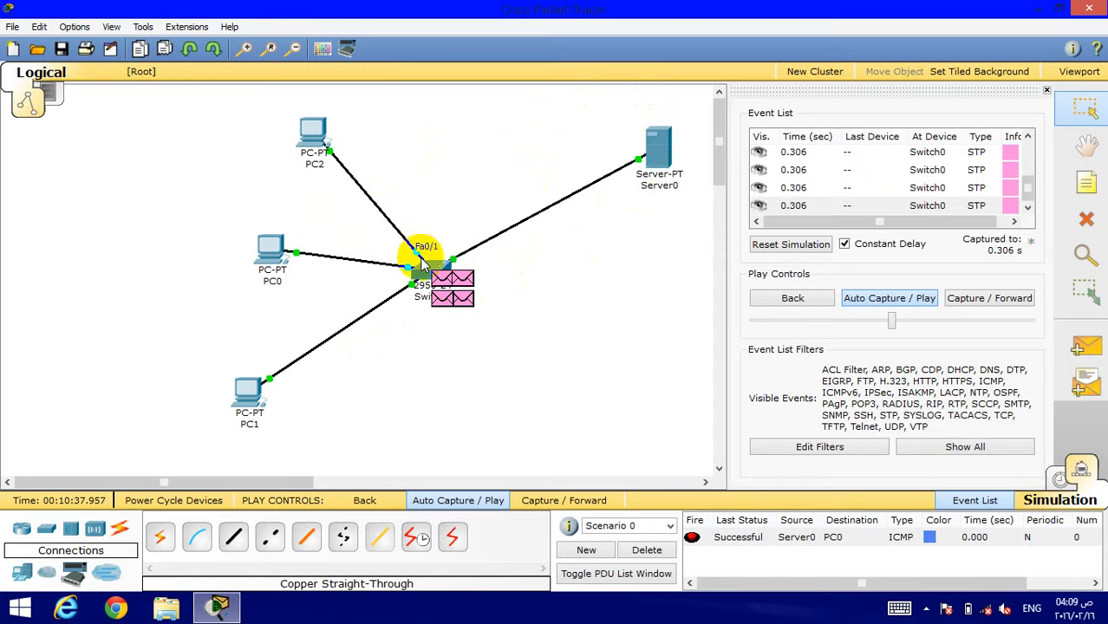
{"action": "mouse_move", "coordinate": [486, 273]}
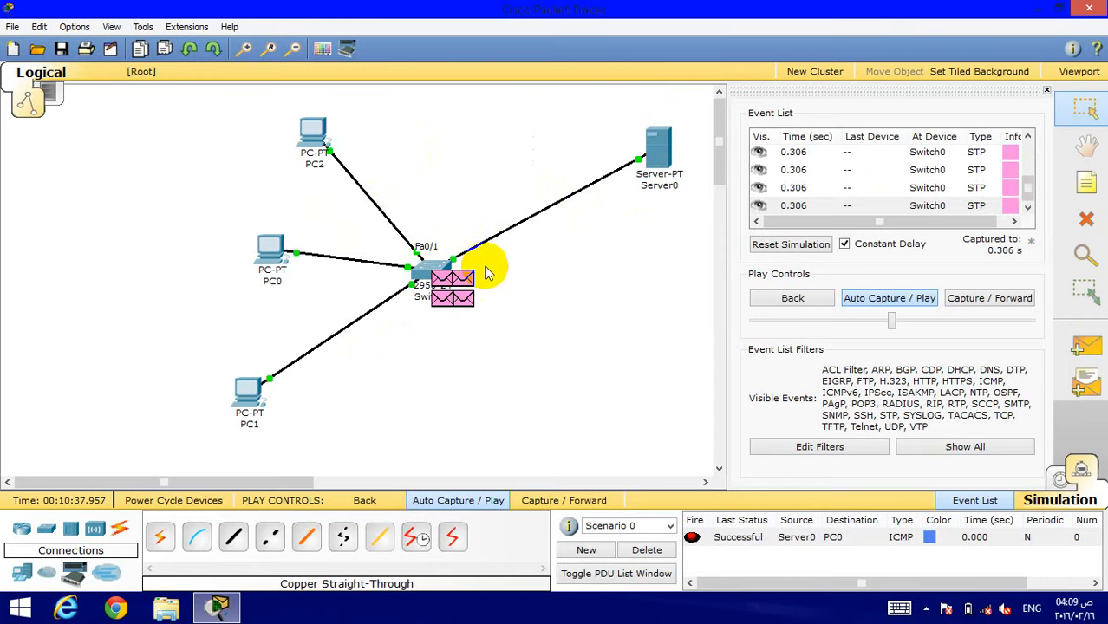
{"action": "left_click", "coordinate": [990, 298]}
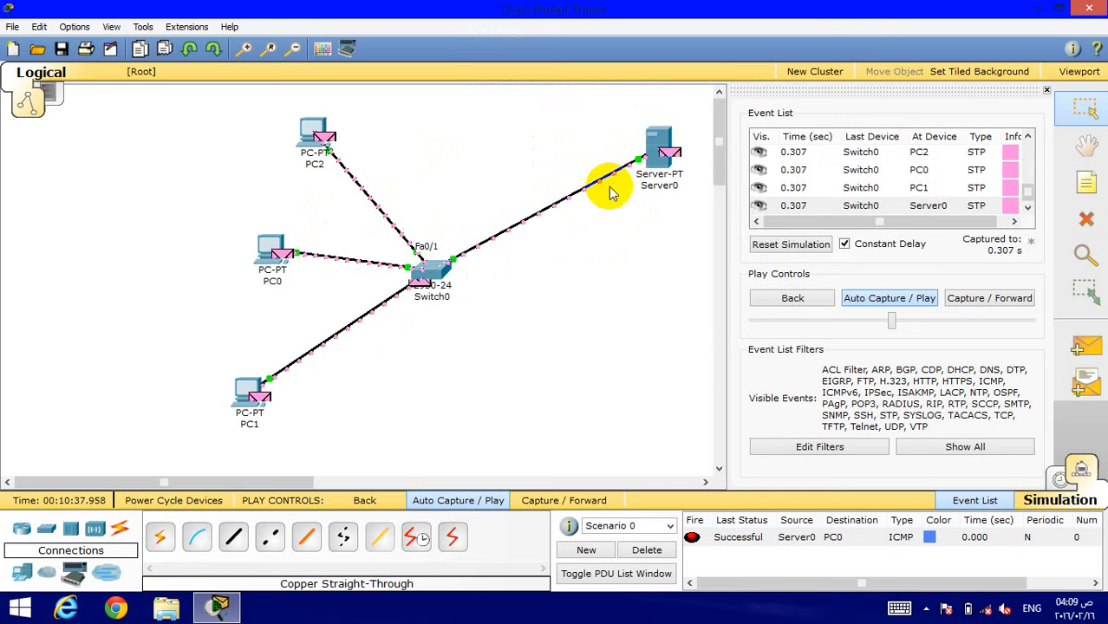
{"action": "left_click", "coordinate": [990, 298]}
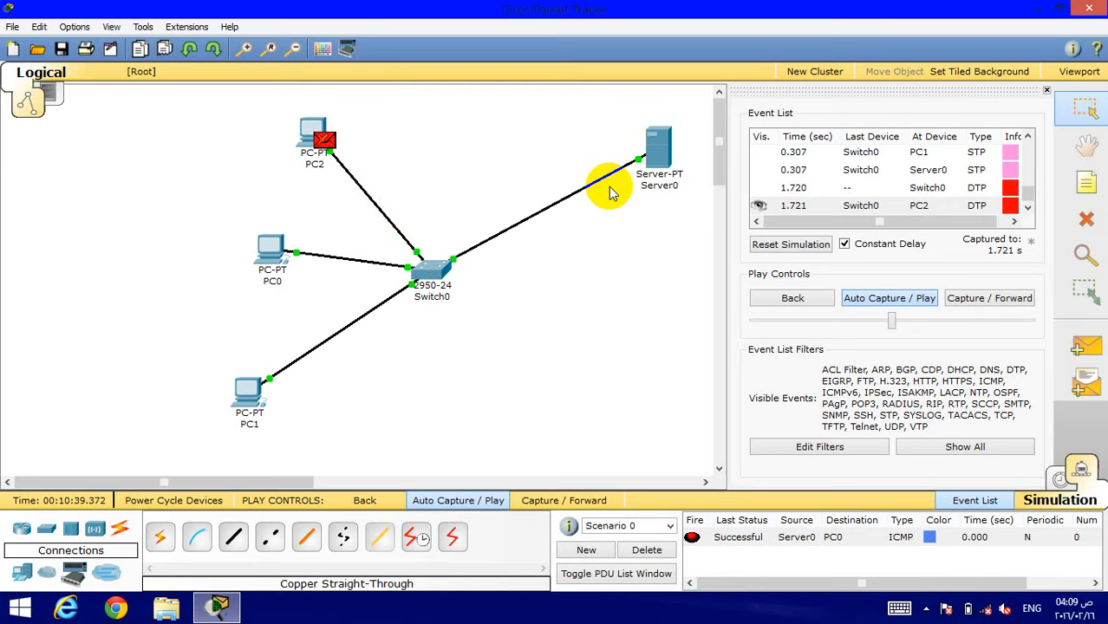
{"action": "left_click", "coordinate": [889, 298]}
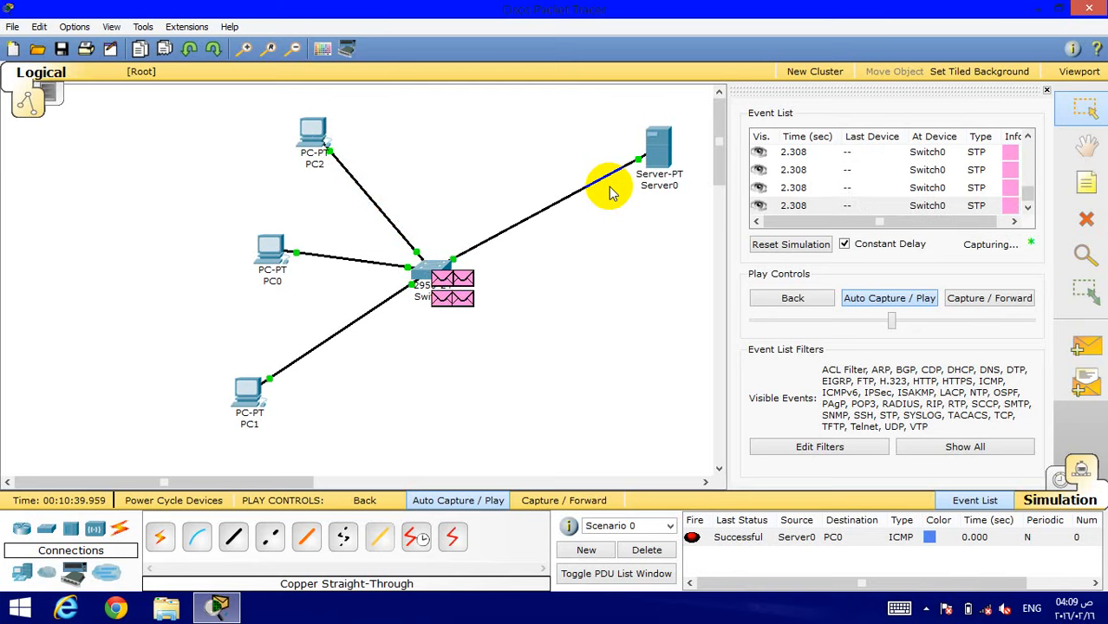